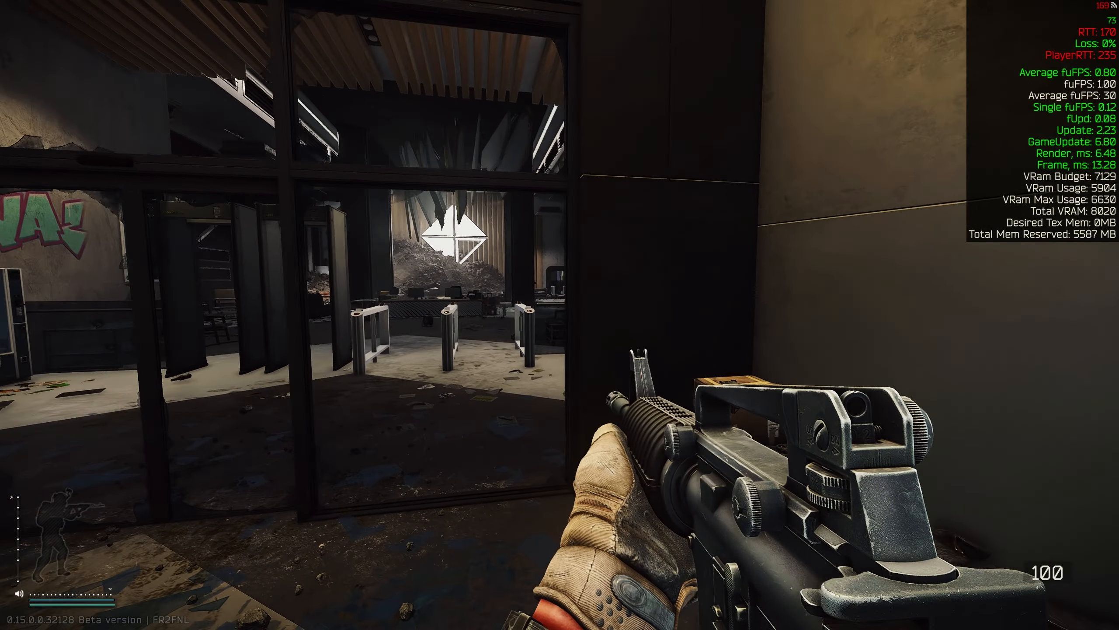
mouse_move(559, 315)
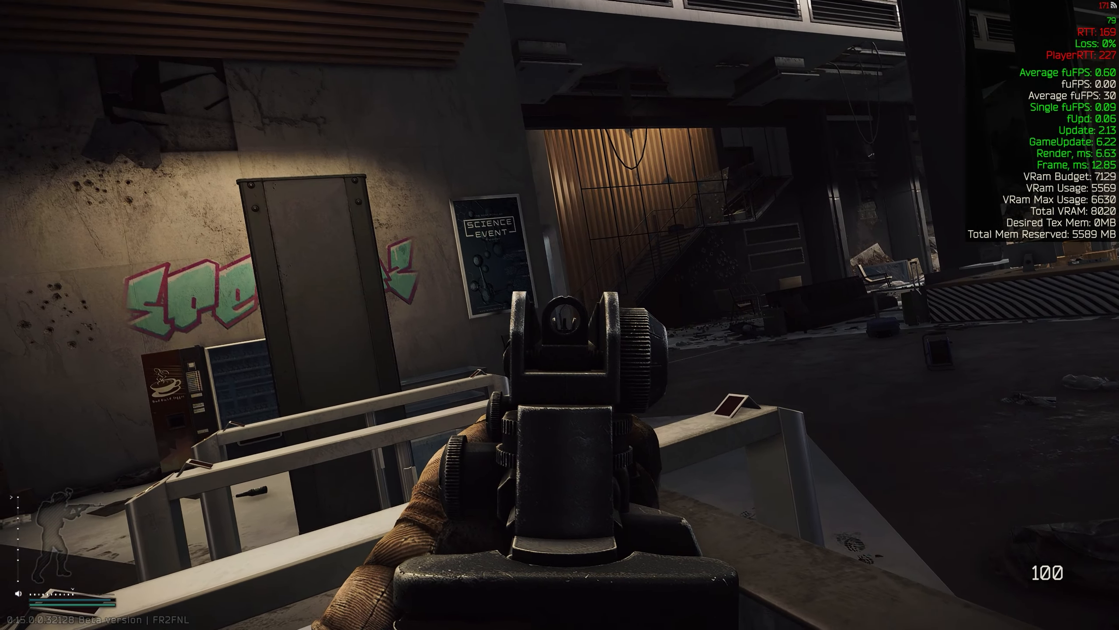
mouse_move(559, 315)
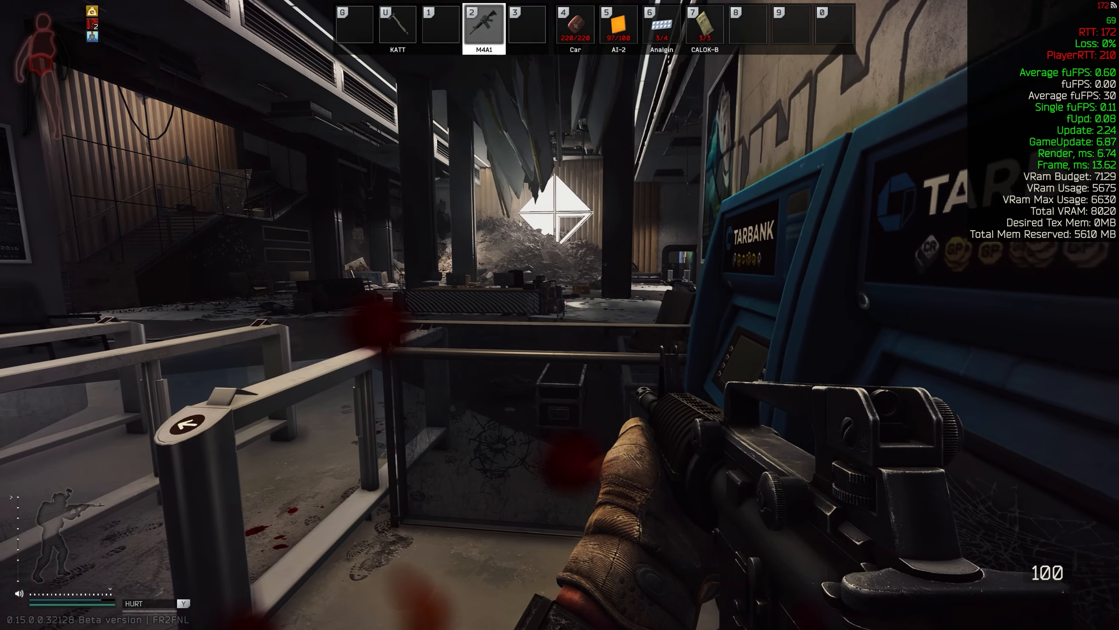
Holster the rifle, heal, swap back to the M4A1 and reload while checking the FPS overlay
key(7)
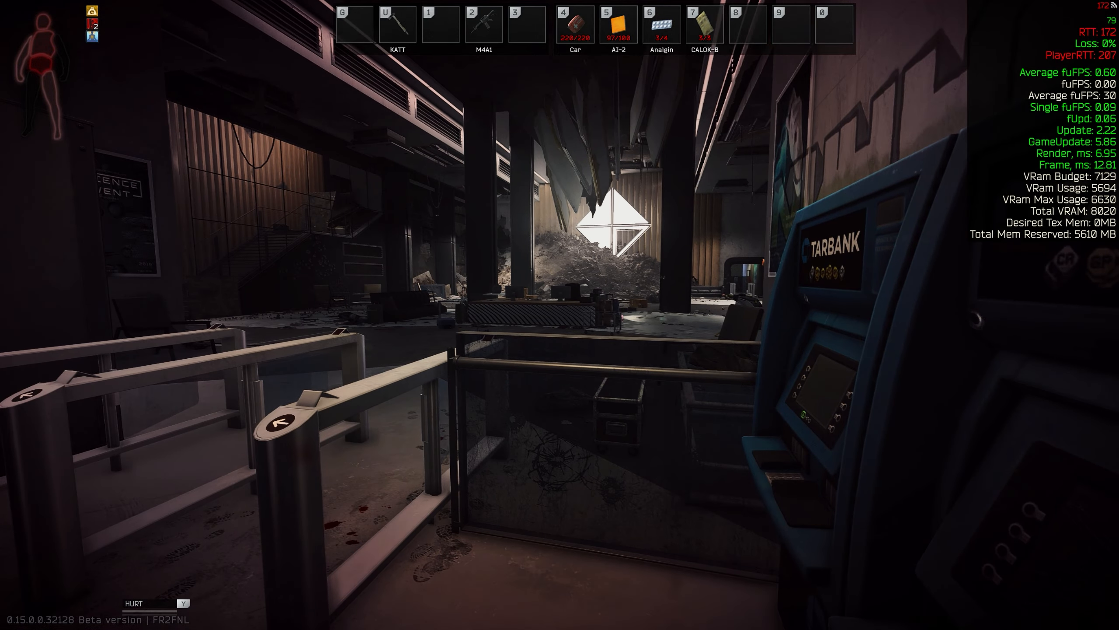
key(2)
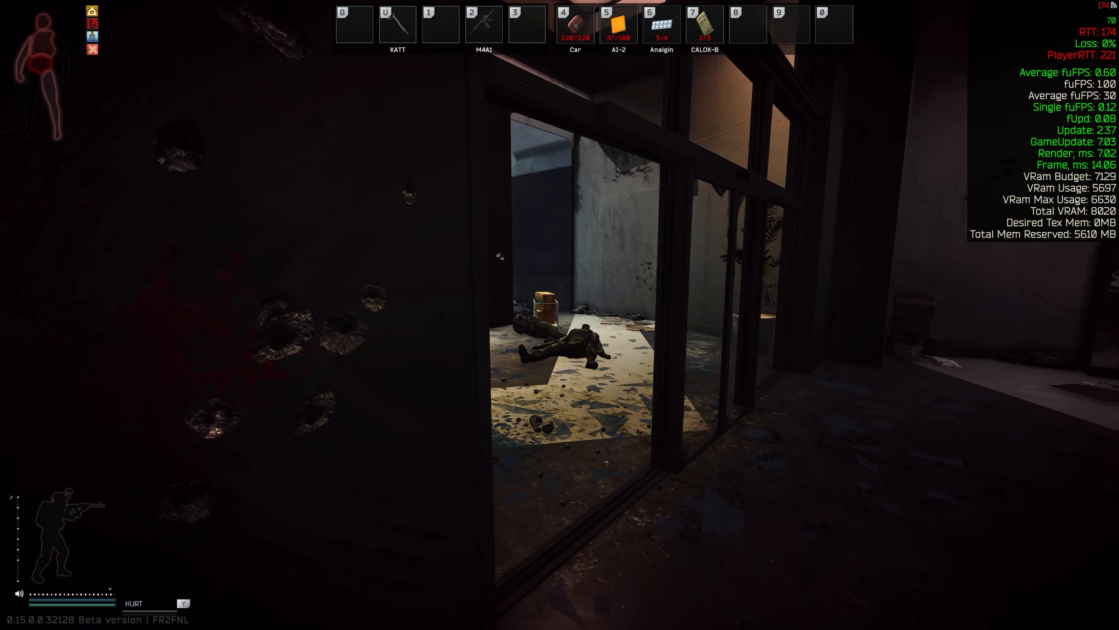
key(2)
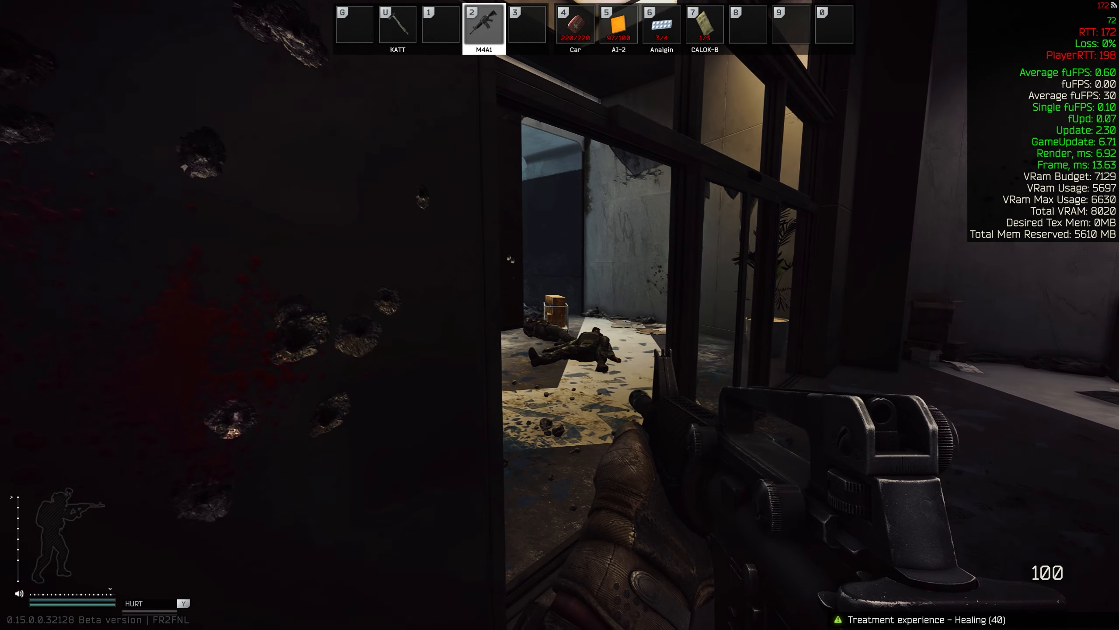
key(r)
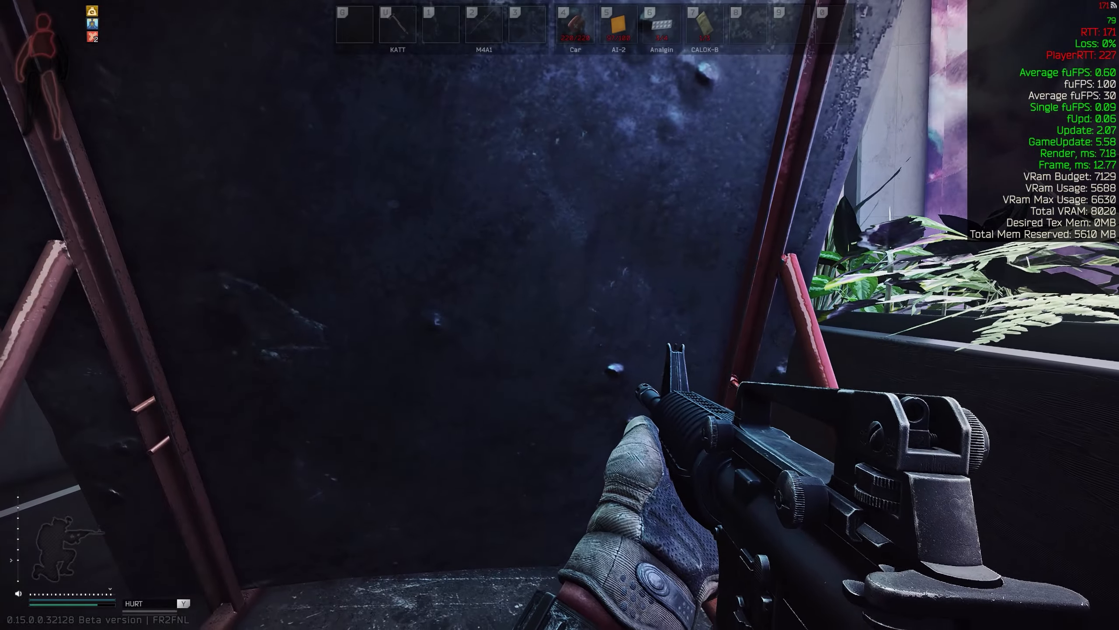
key(4)
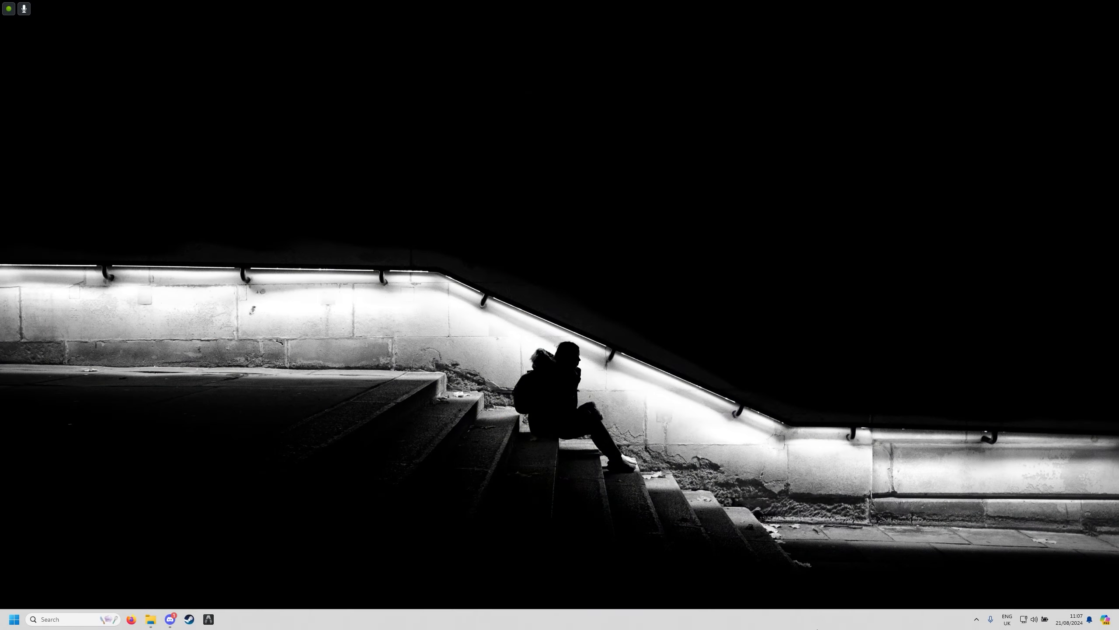
Search 'game mode settings', confirm Game Mode is On, then go to the related Graphics page
click(14, 619)
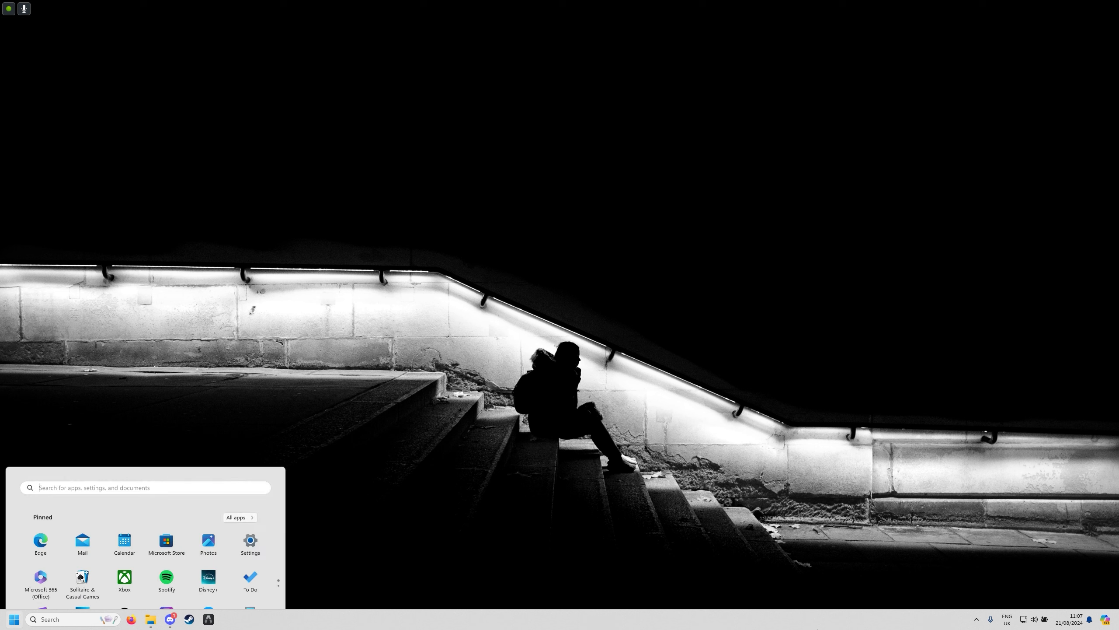
text(game mode settings)
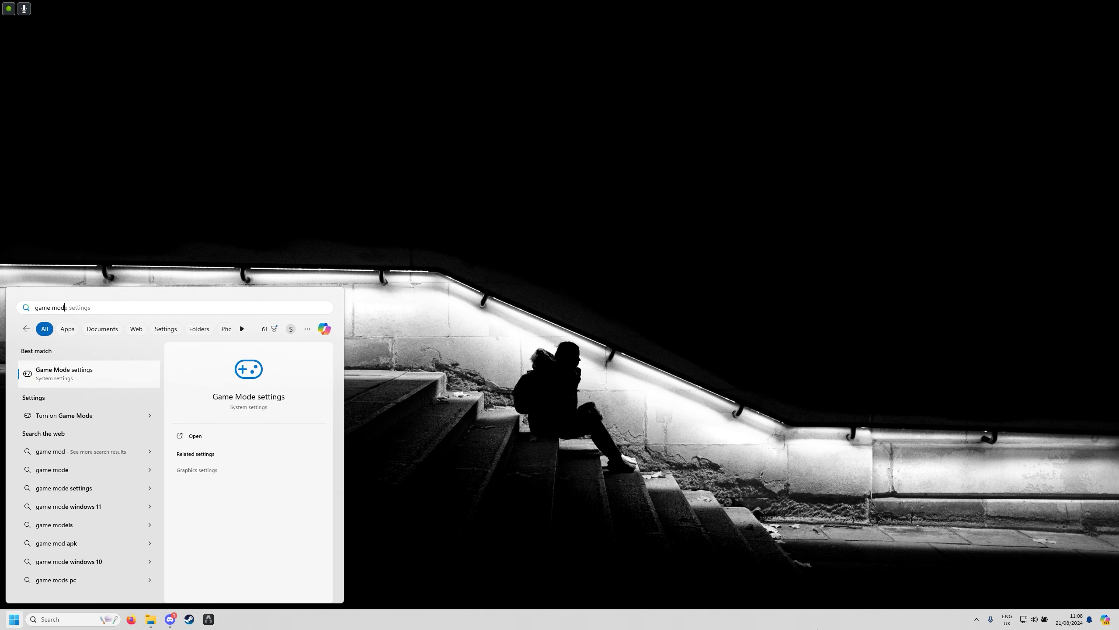
click(194, 436)
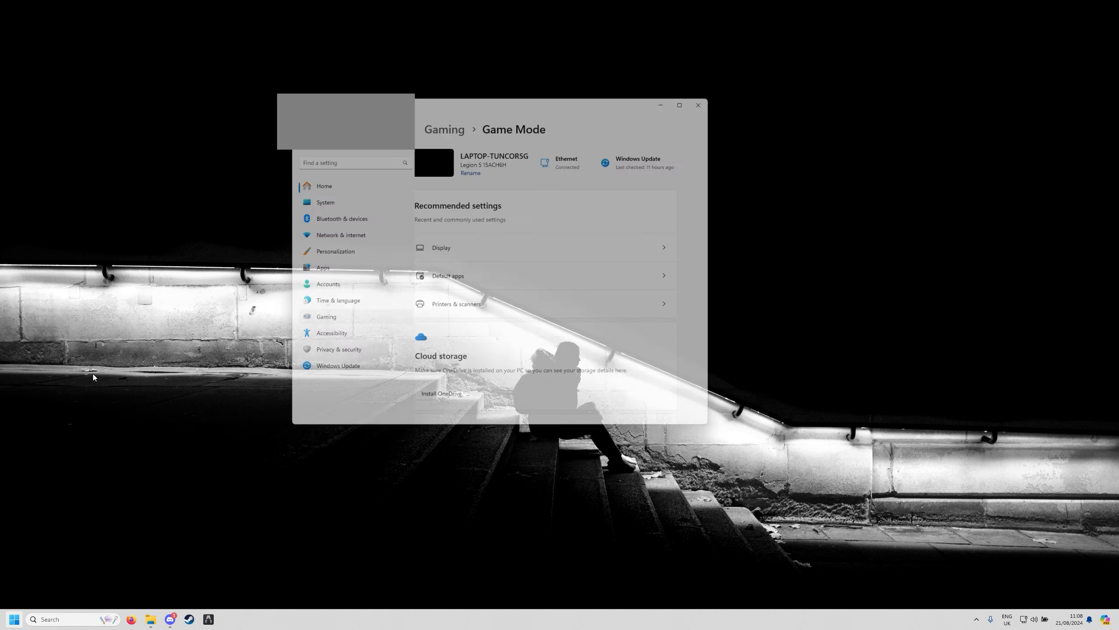
click(327, 317)
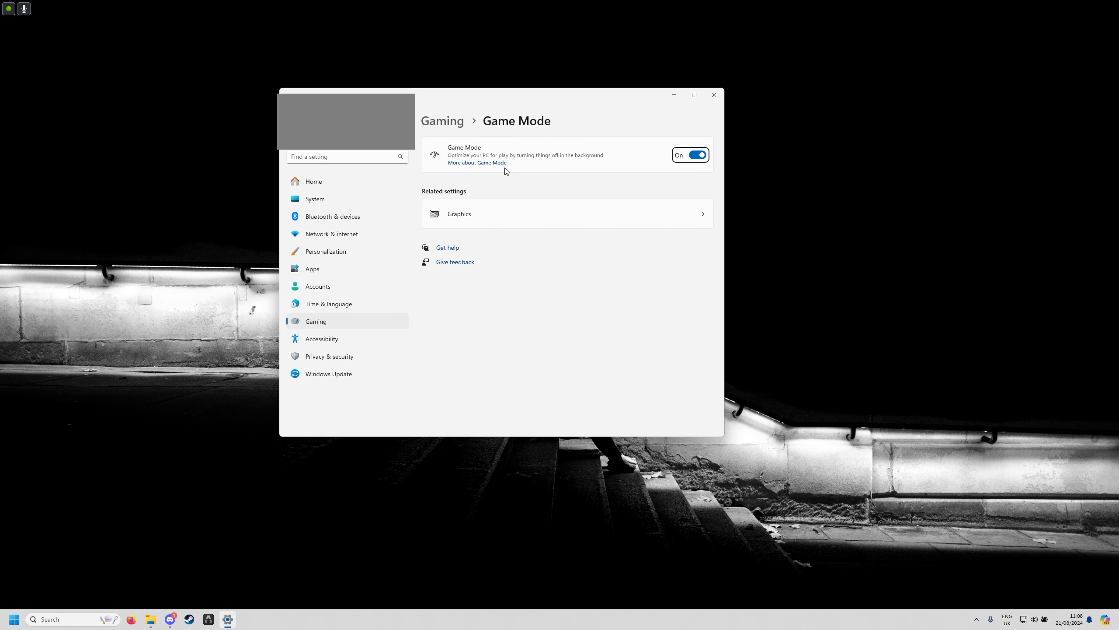
mouse_move(640, 168)
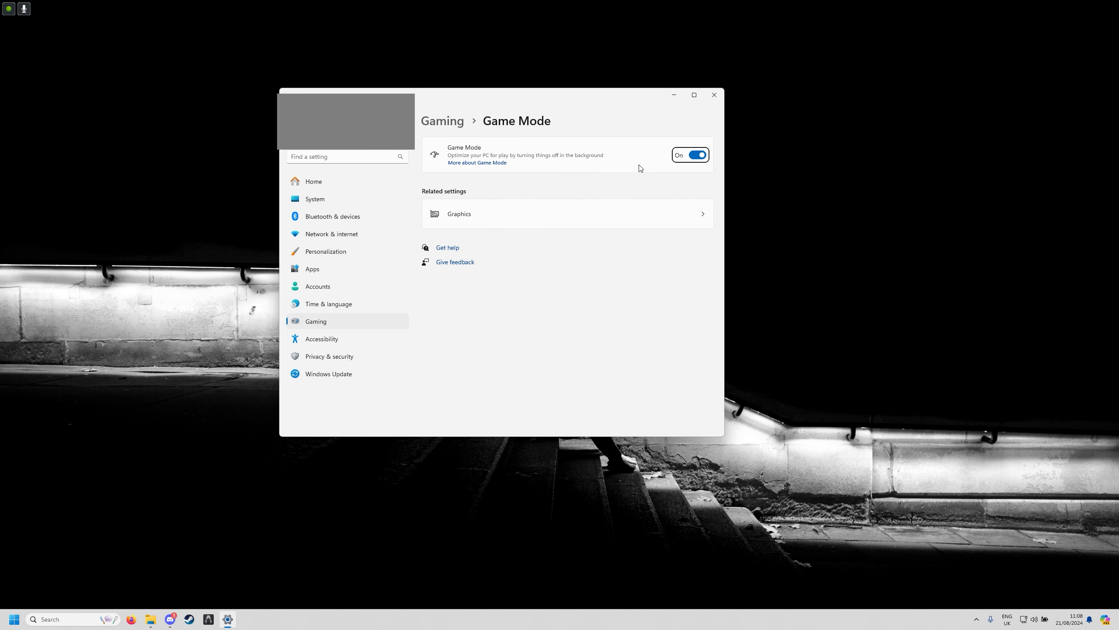
mouse_move(635, 161)
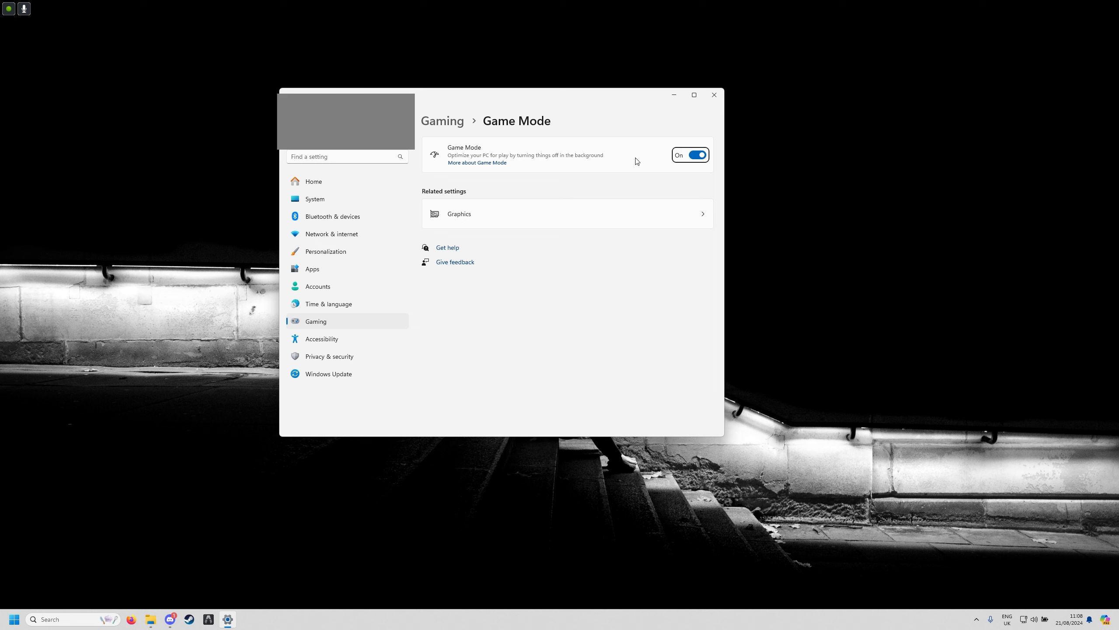
mouse_move(685, 173)
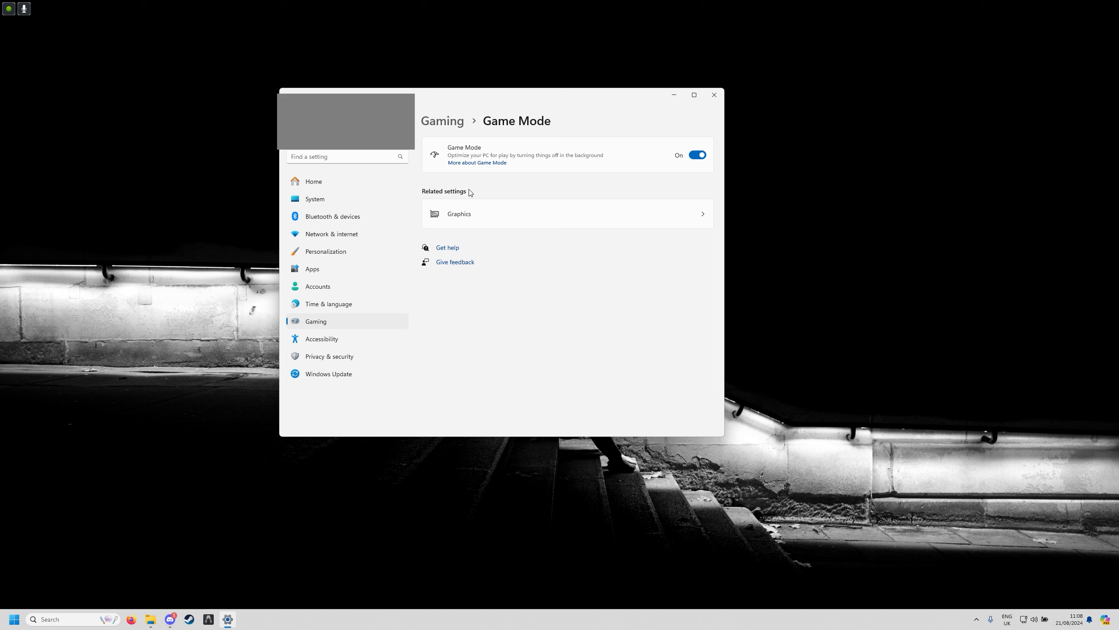
click(459, 213)
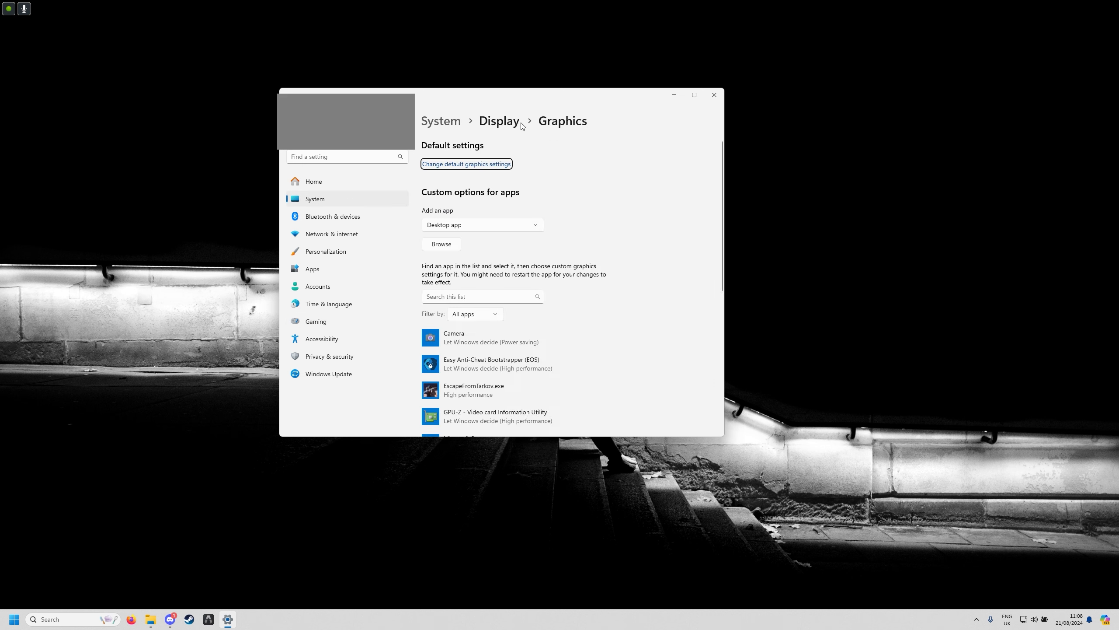
mouse_move(620, 266)
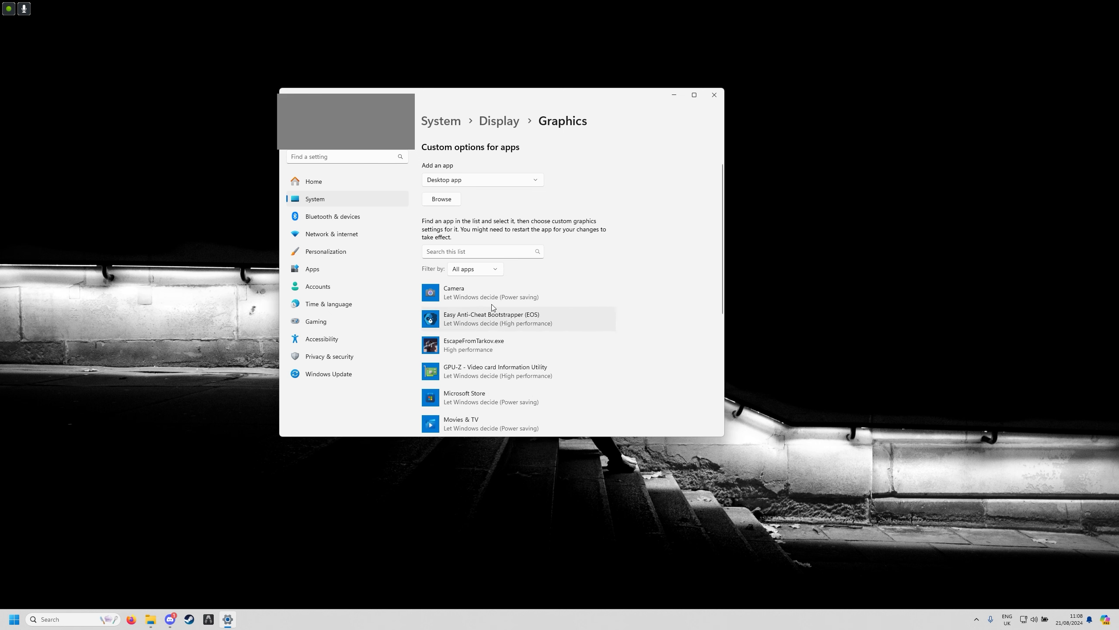
Save EscapeFromTarkov.exe as High performance on the RTX 3070 Laptop GPU
scroll(down, 3)
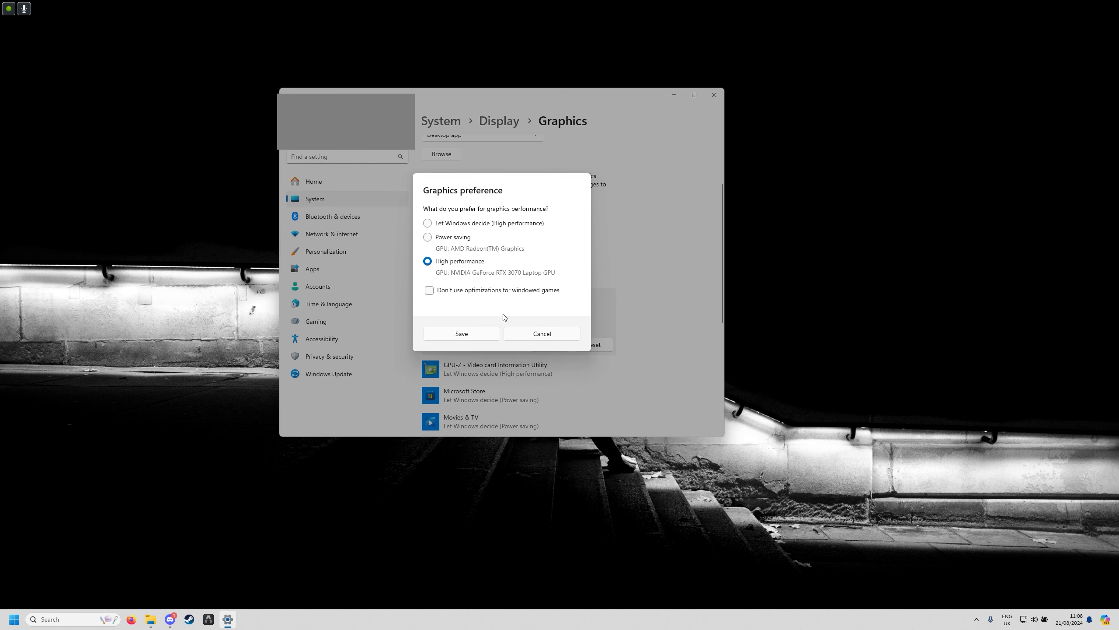
mouse_move(450, 281)
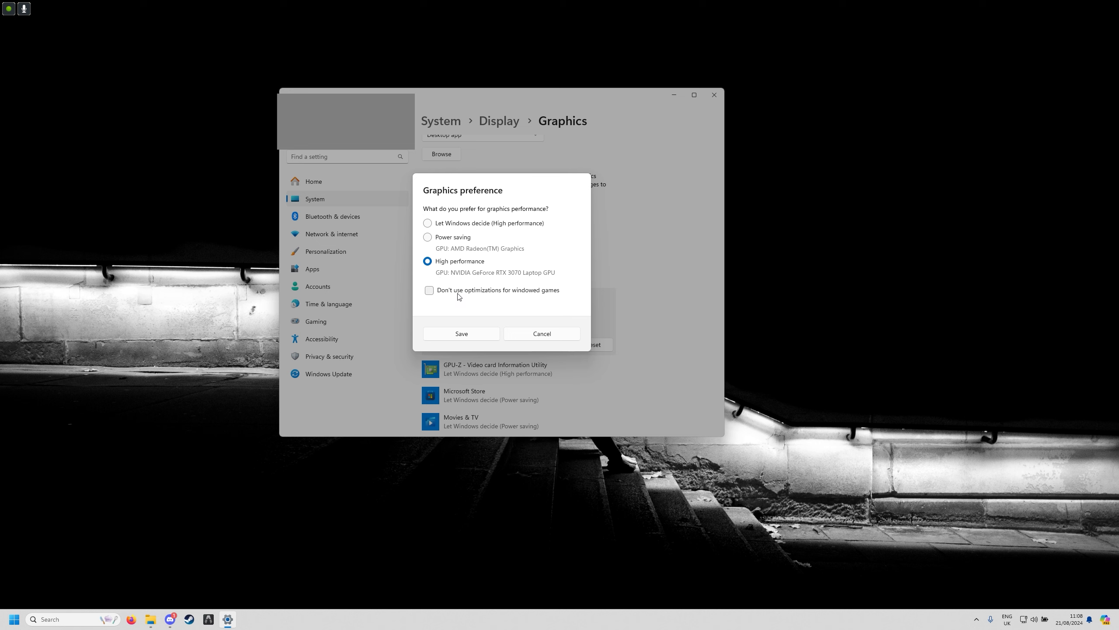
mouse_move(477, 339)
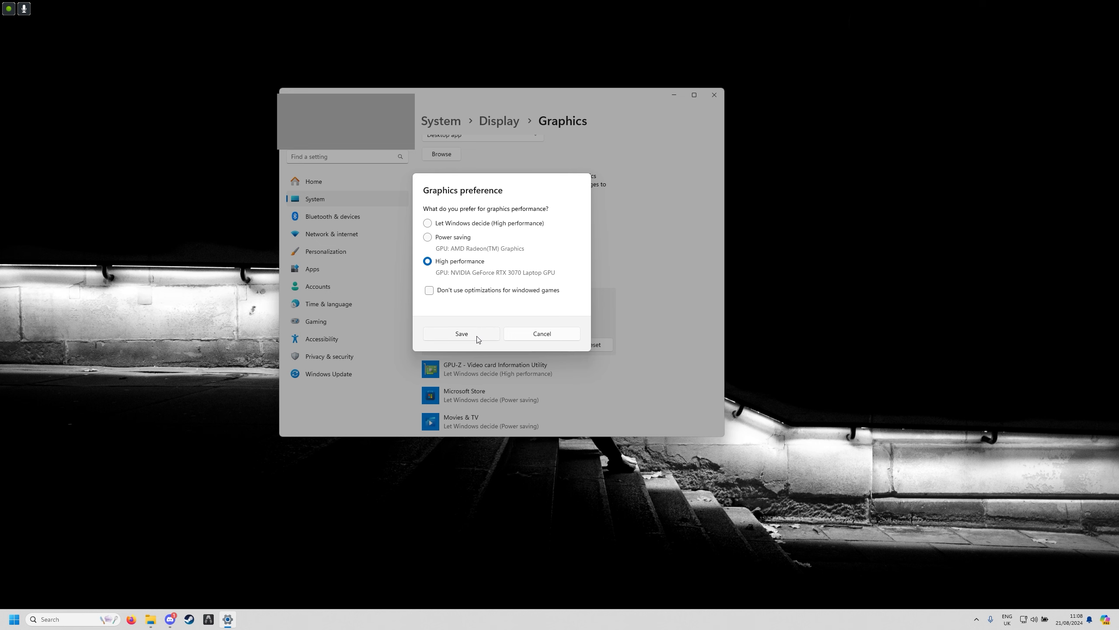
click(461, 334)
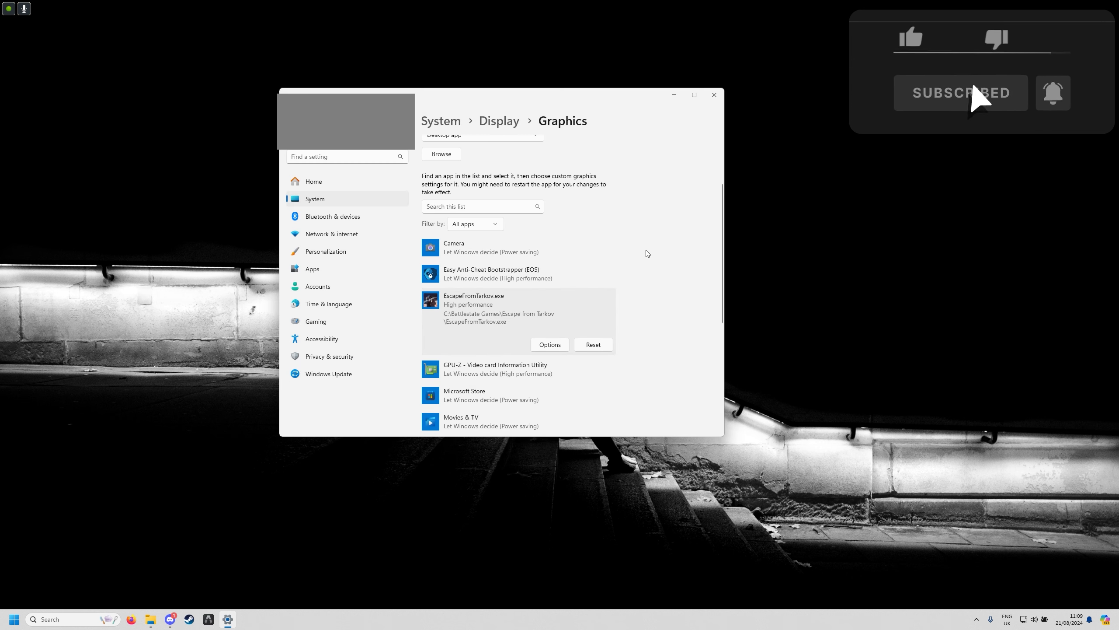
mouse_move(612, 191)
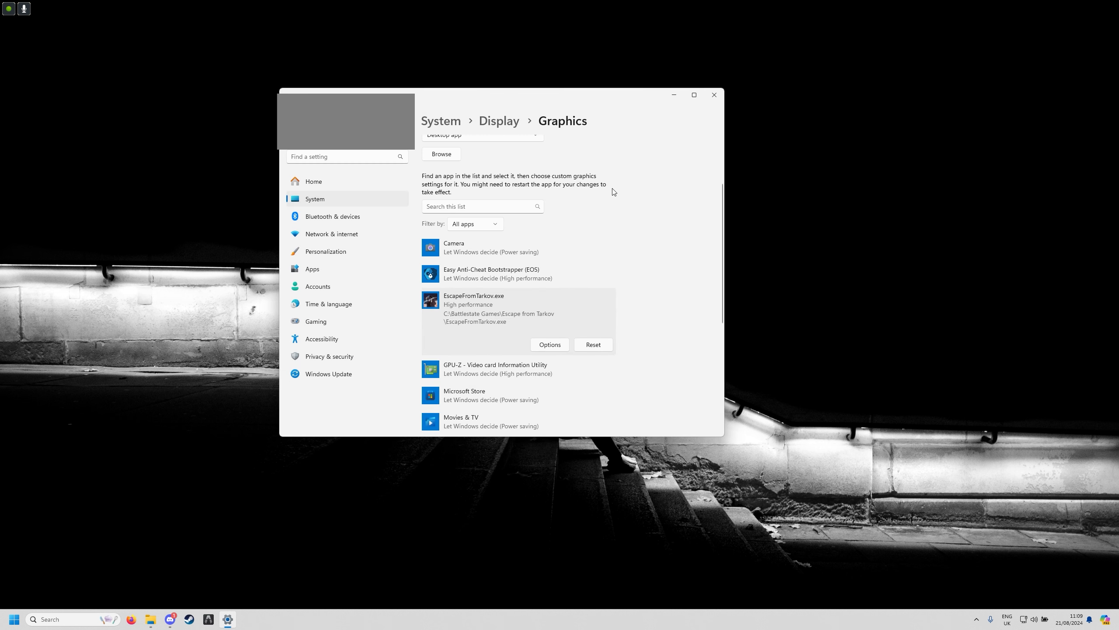
Close Windows Settings, start the Battlestate Games Launcher and go to Launcher Settings
click(713, 94)
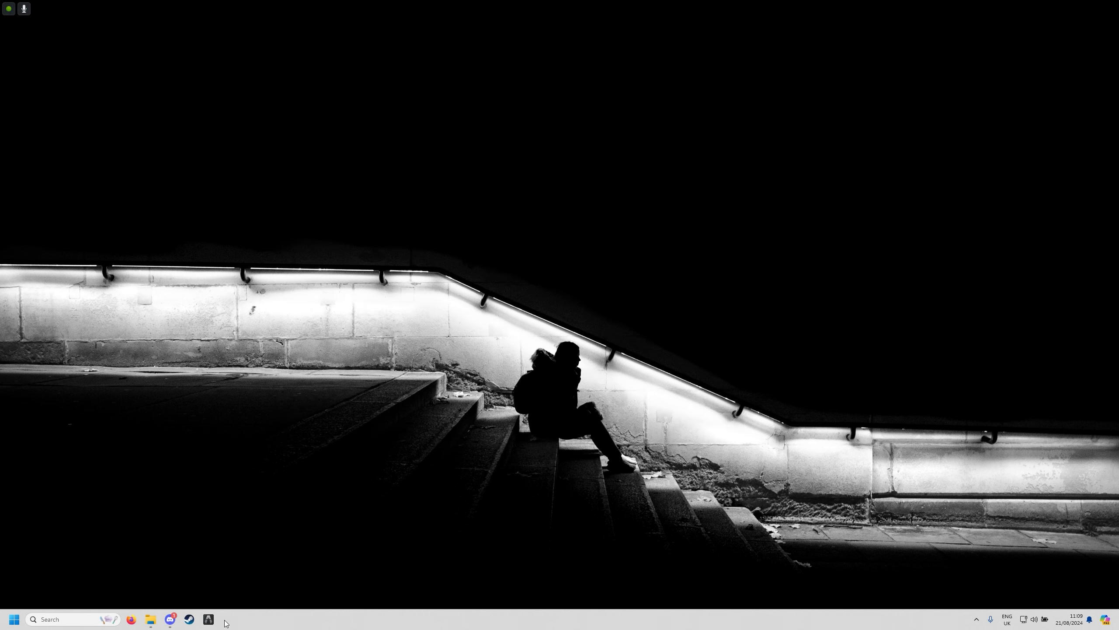
mouse_move(404, 453)
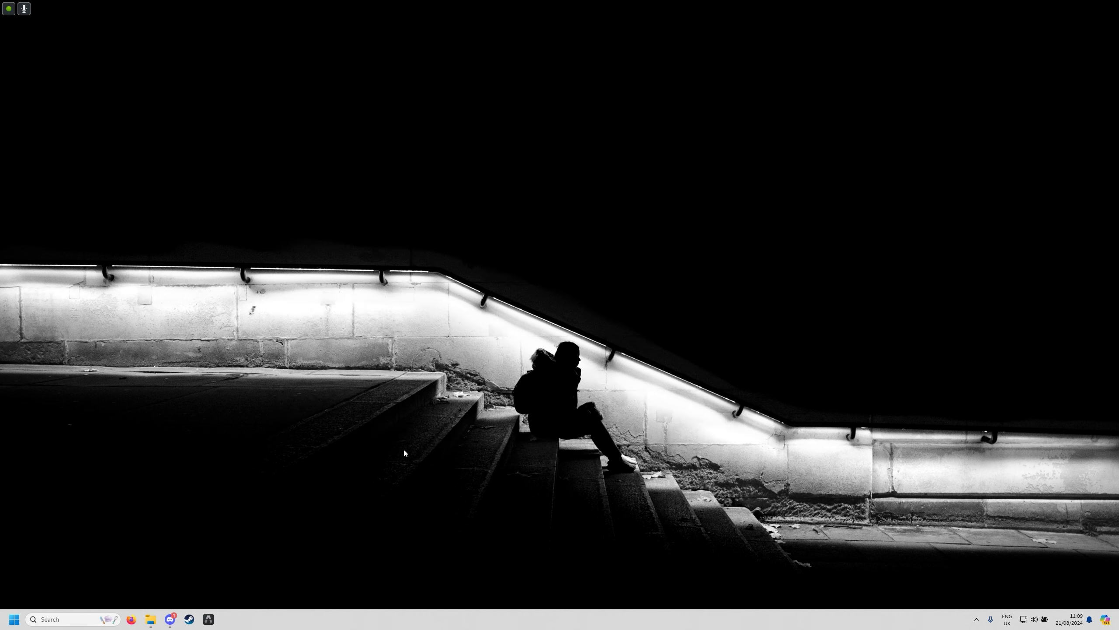
click(208, 619)
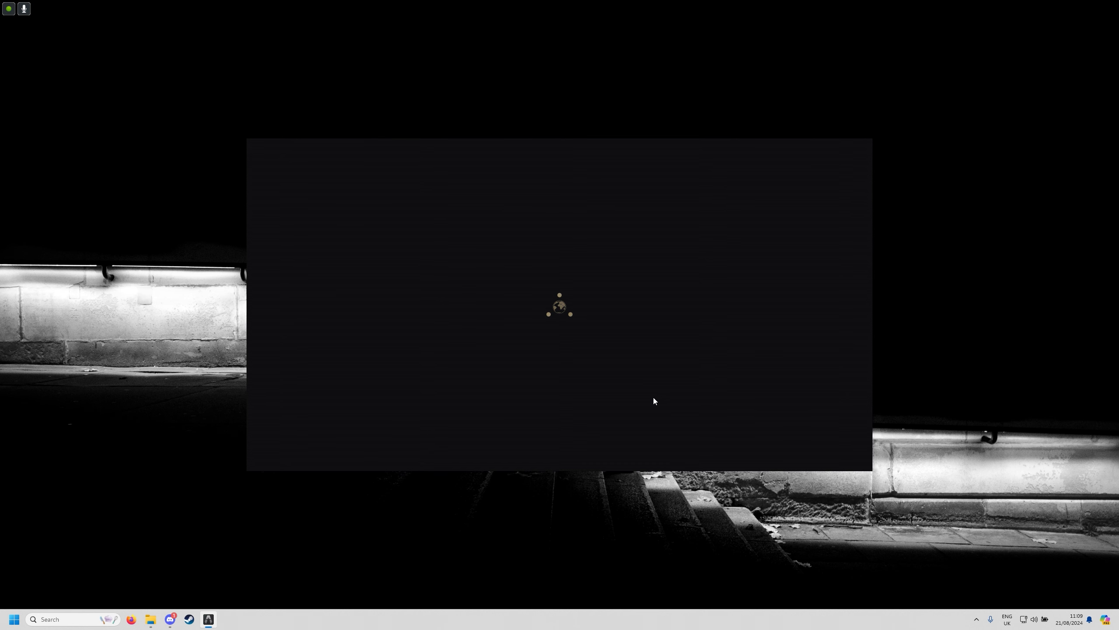
mouse_move(651, 396)
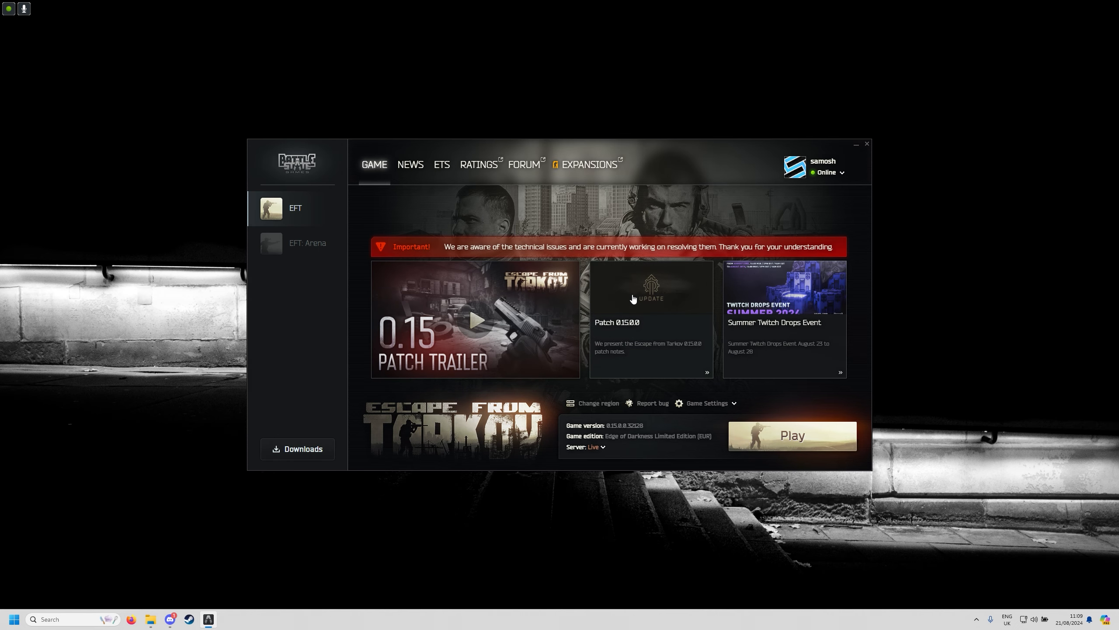
mouse_move(823, 194)
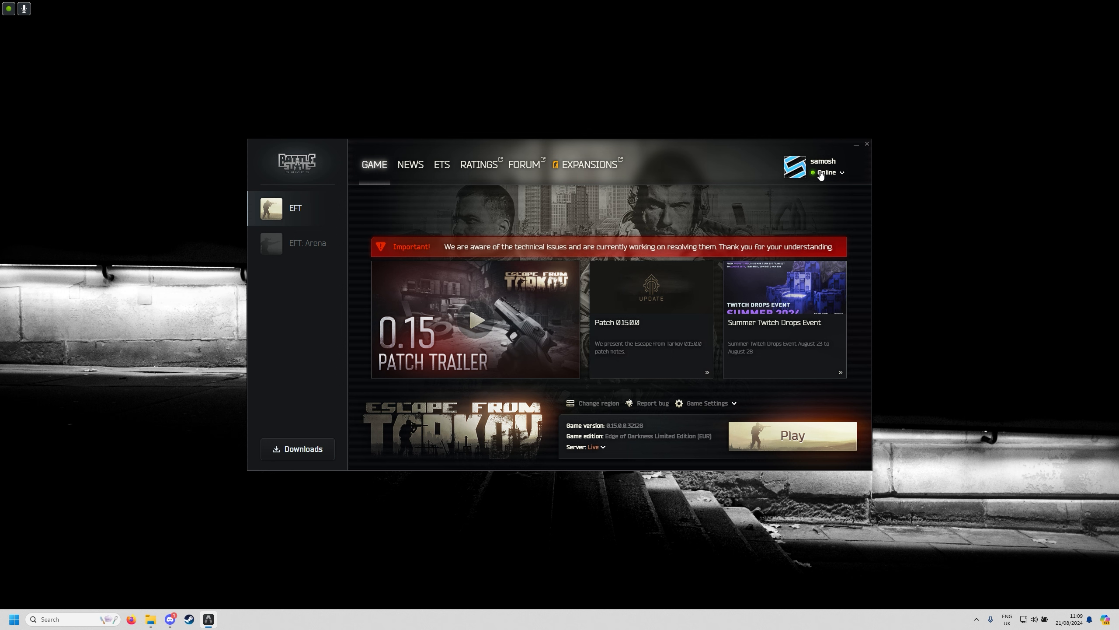
click(840, 173)
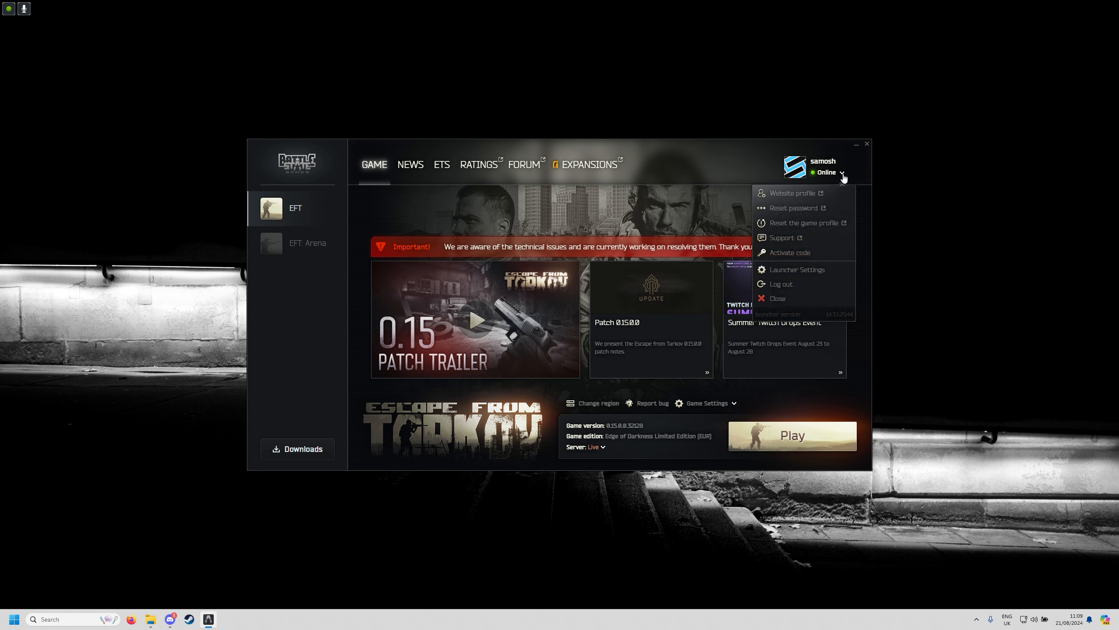
click(797, 269)
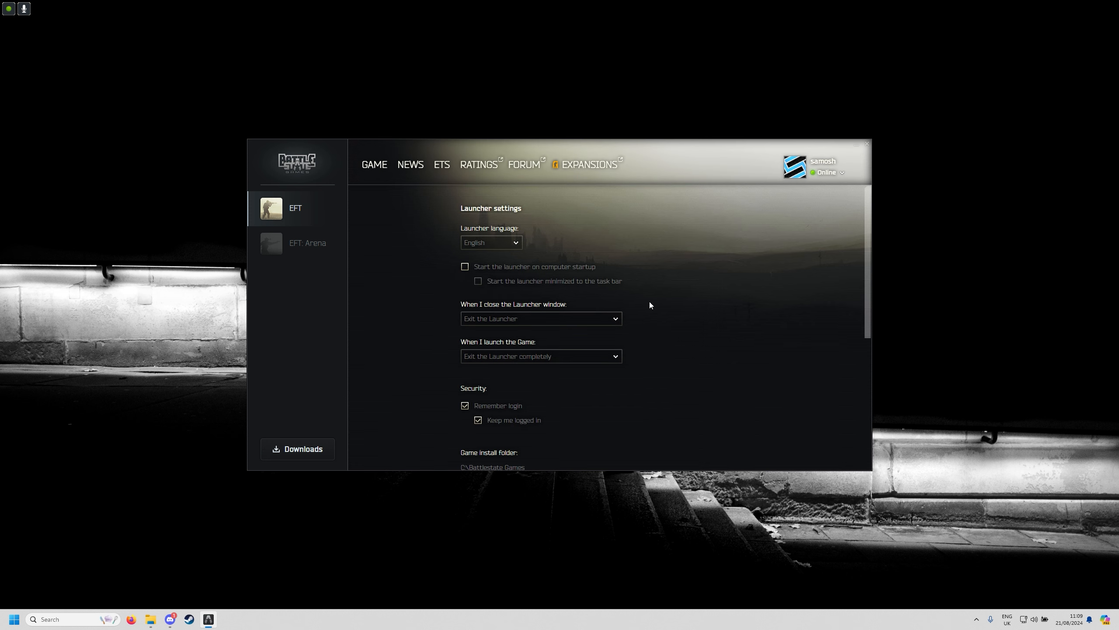
Scroll through the launcher settings page reviewing its options
scroll(down, 3)
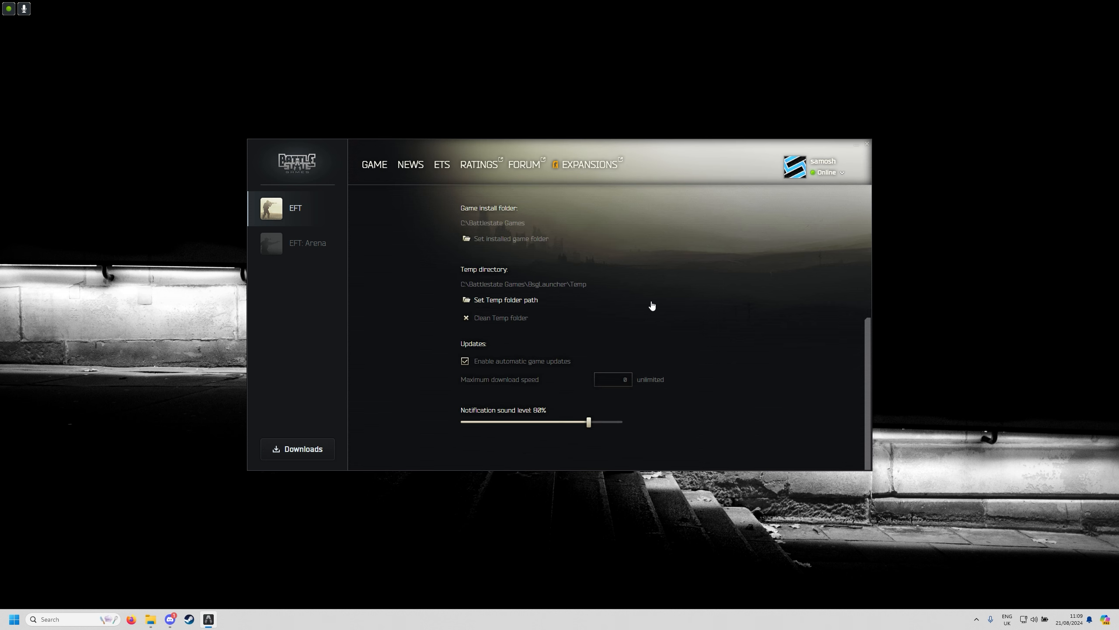
scroll(up, 3)
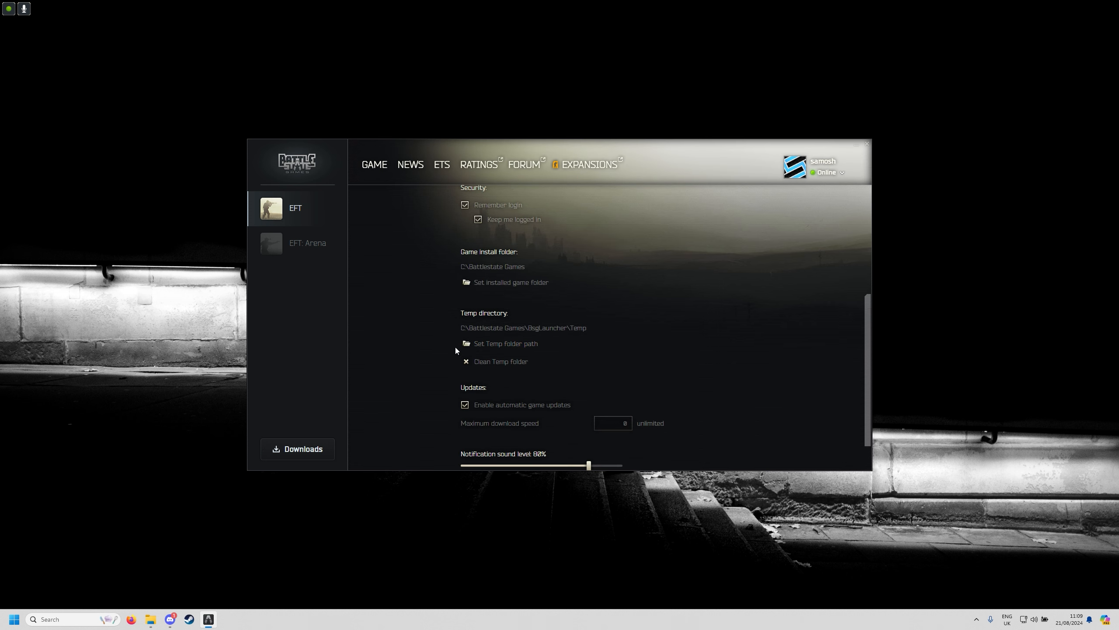
mouse_move(505, 321)
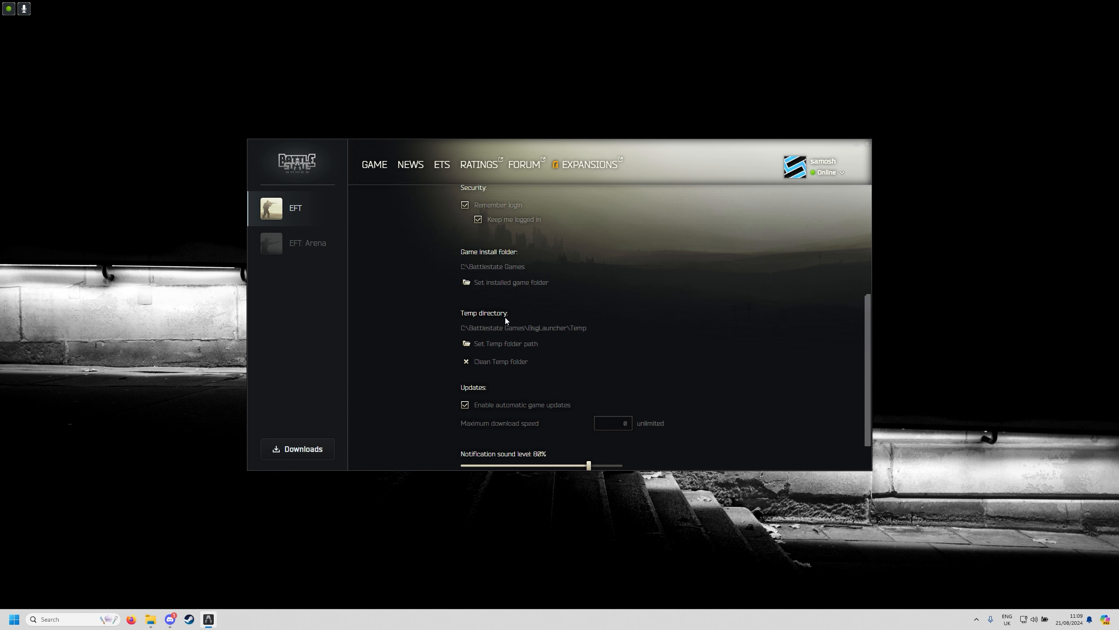
mouse_move(481, 369)
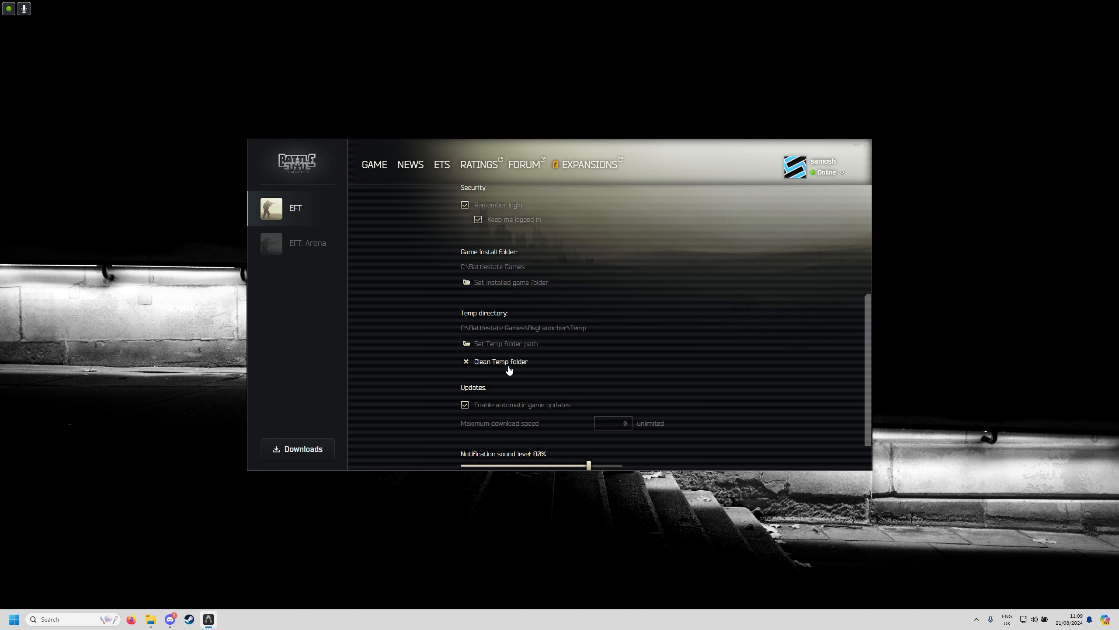
scroll(up, 3)
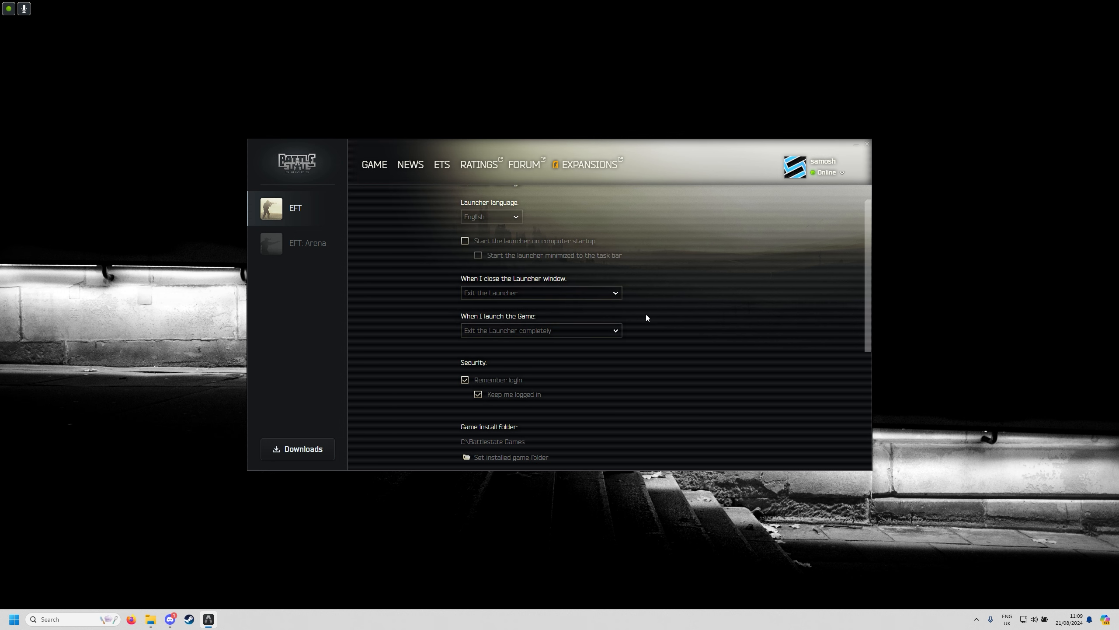
mouse_move(449, 295)
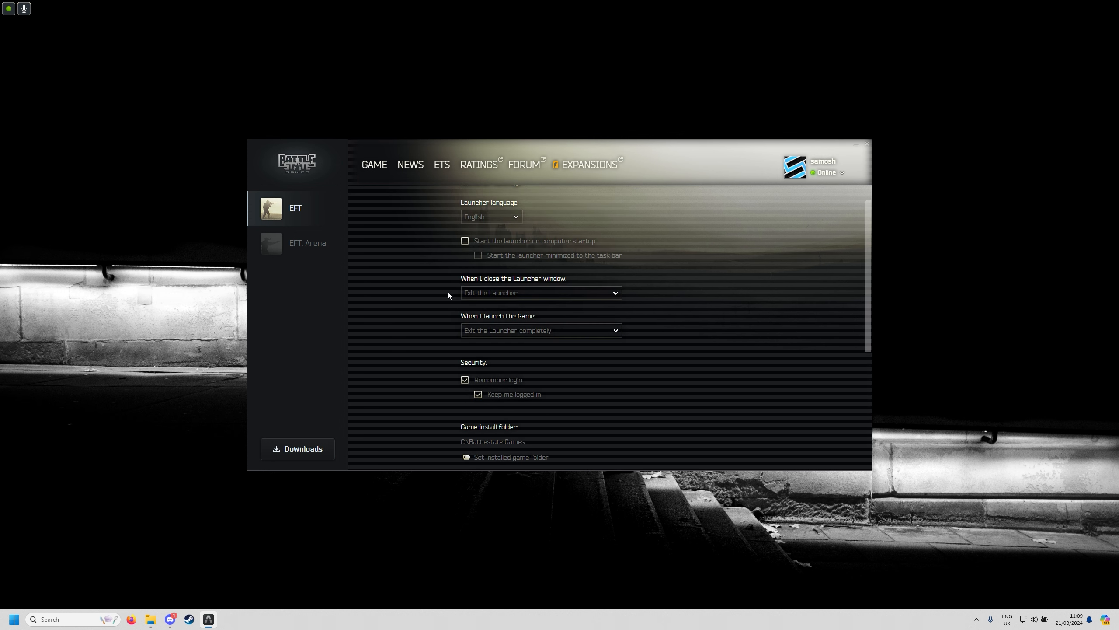
mouse_move(464, 306)
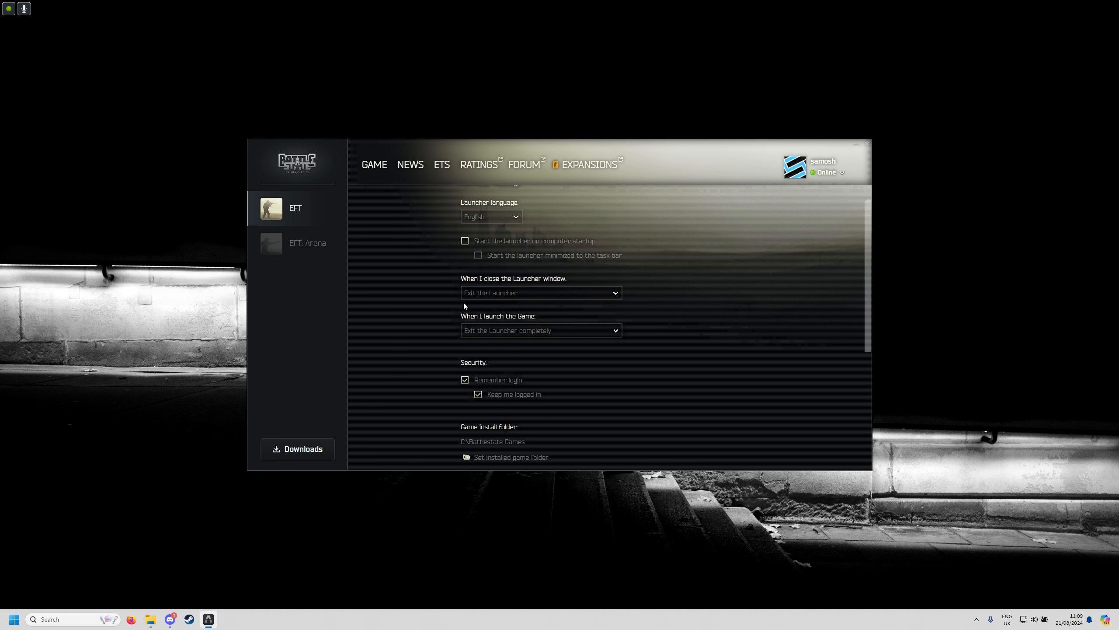
mouse_move(462, 284)
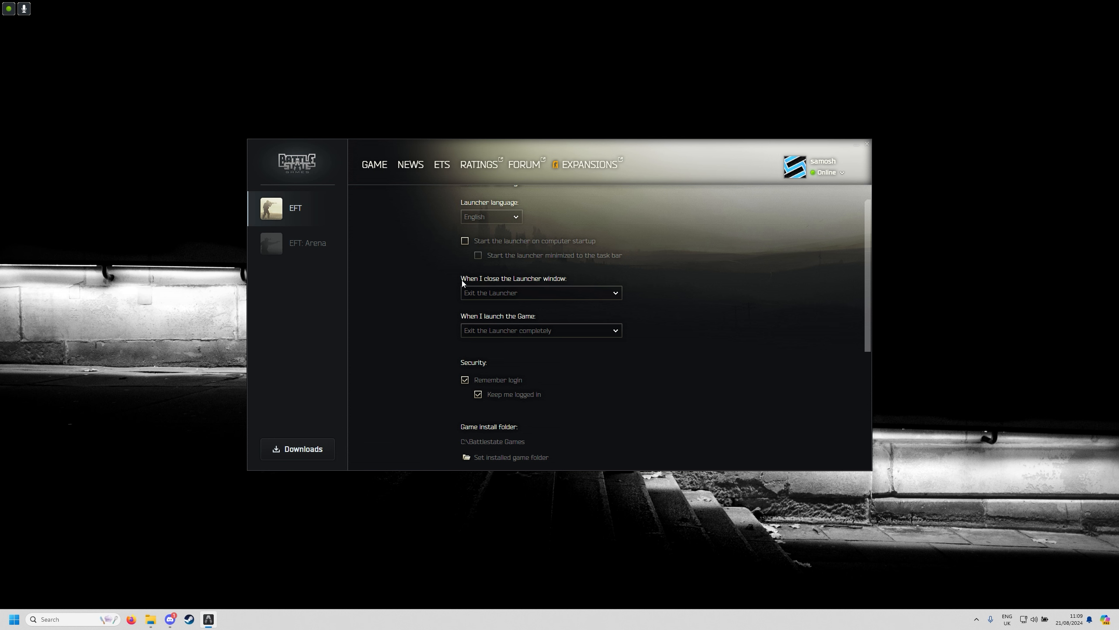
Set window close to Exit the Launcher and game launch to Exit the Launcher completely
click(540, 293)
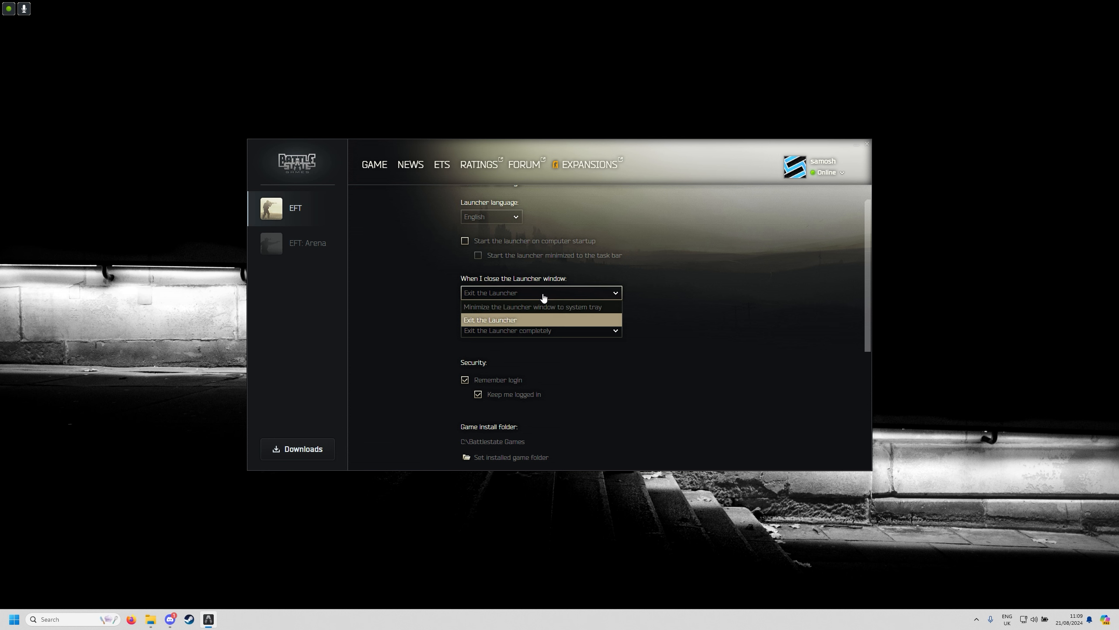
mouse_move(508, 324)
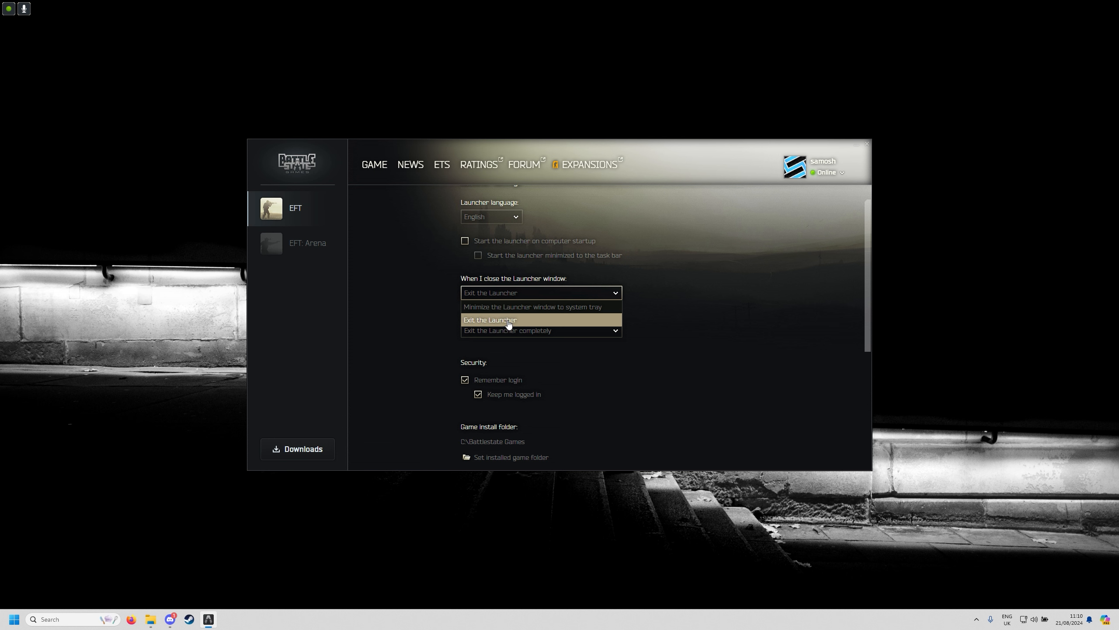
click(490, 319)
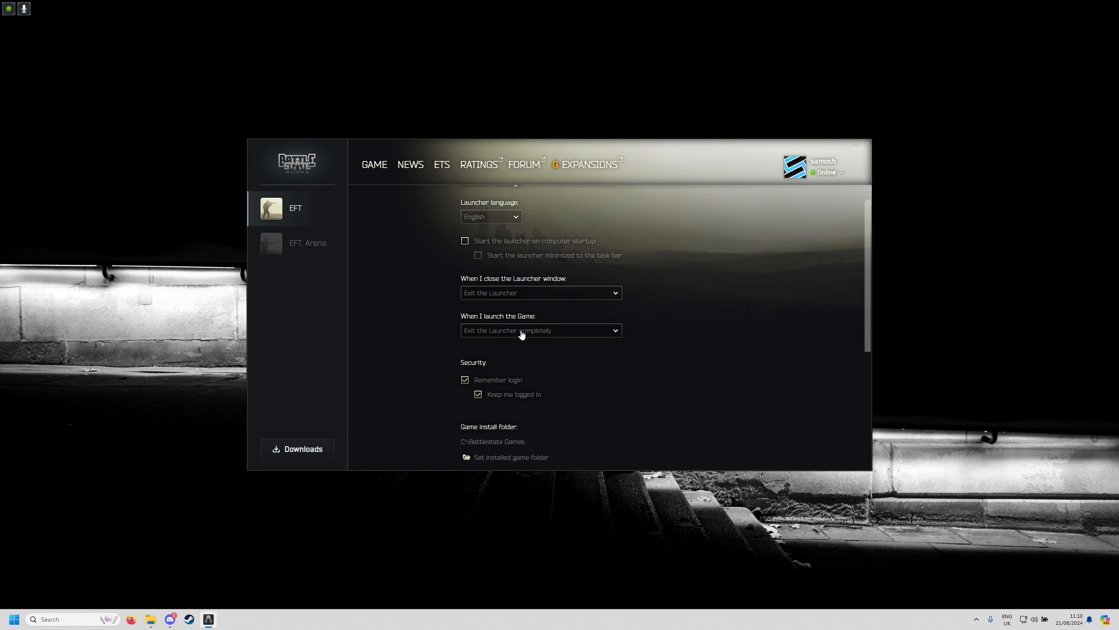
click(540, 330)
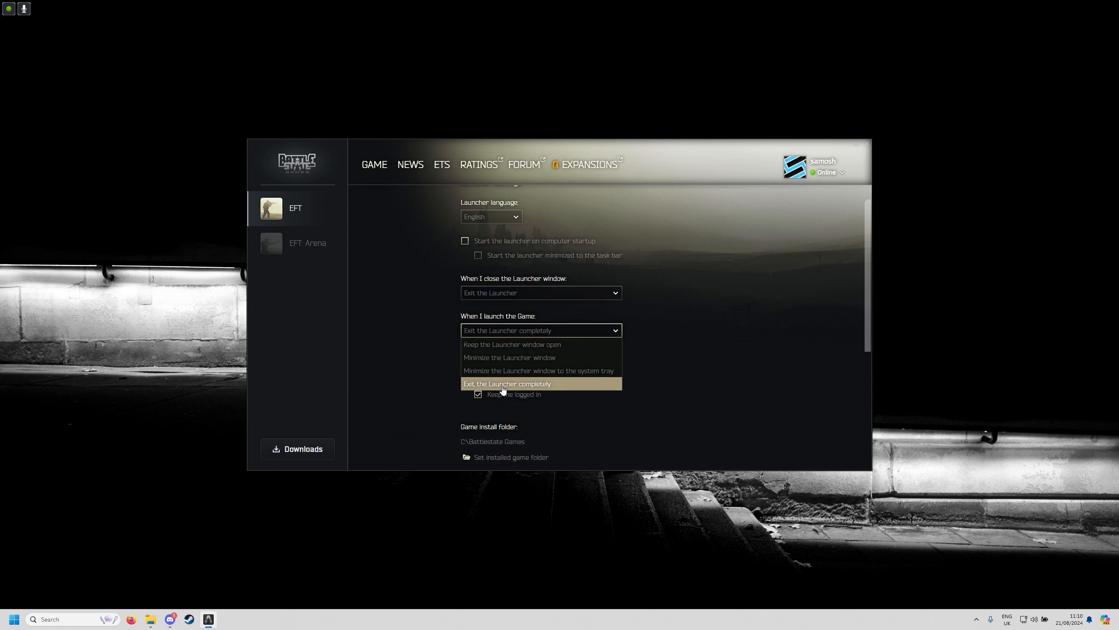
click(507, 383)
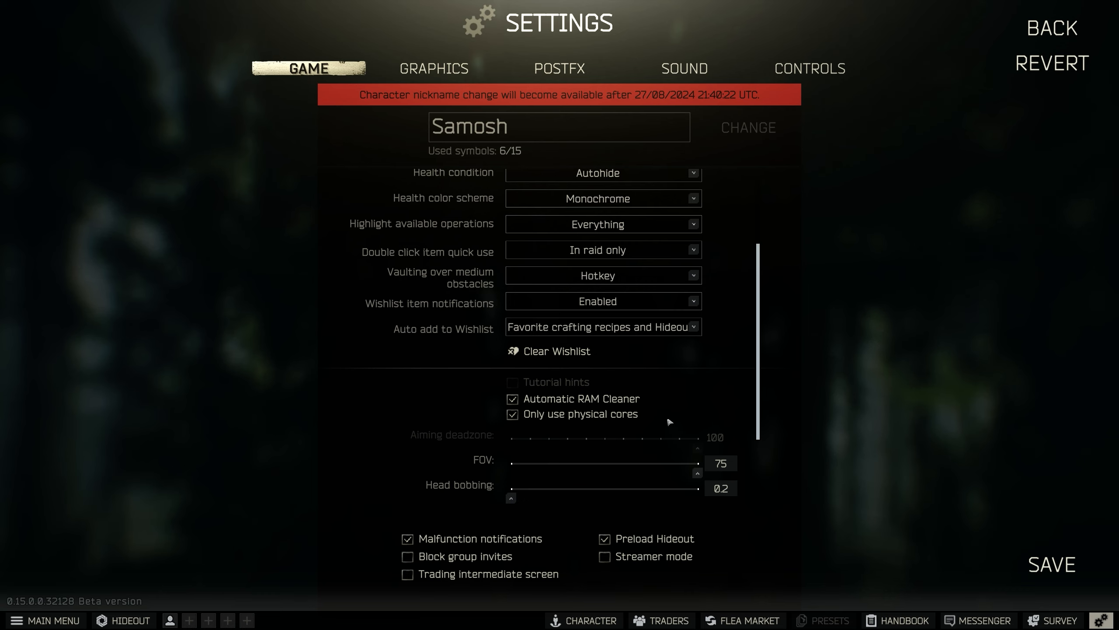
mouse_move(488, 440)
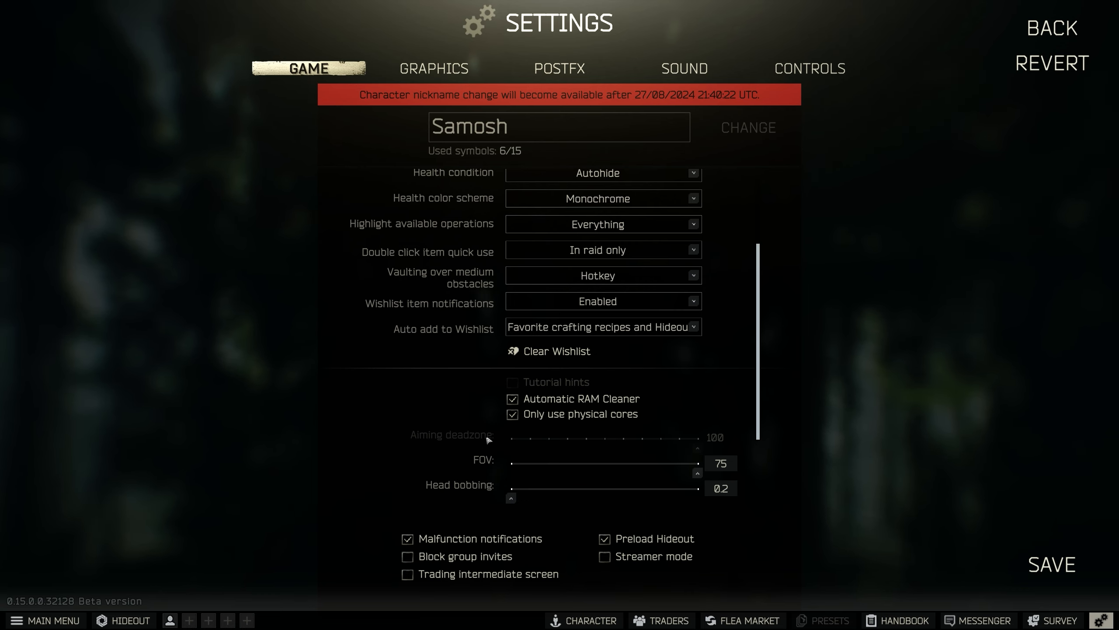
mouse_move(601, 423)
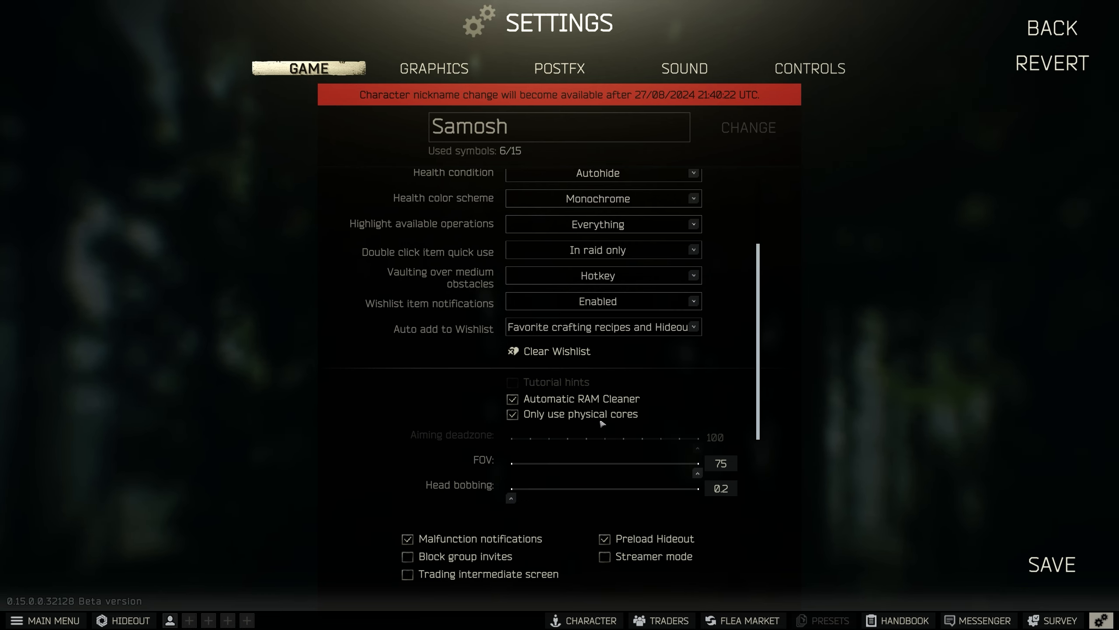
click(434, 68)
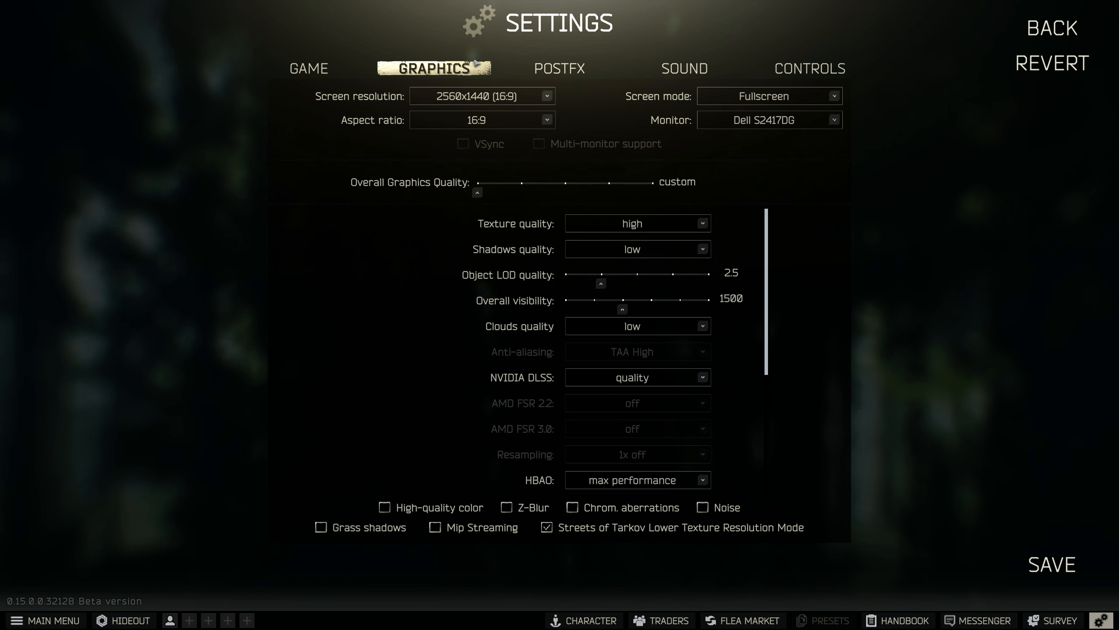
mouse_move(454, 133)
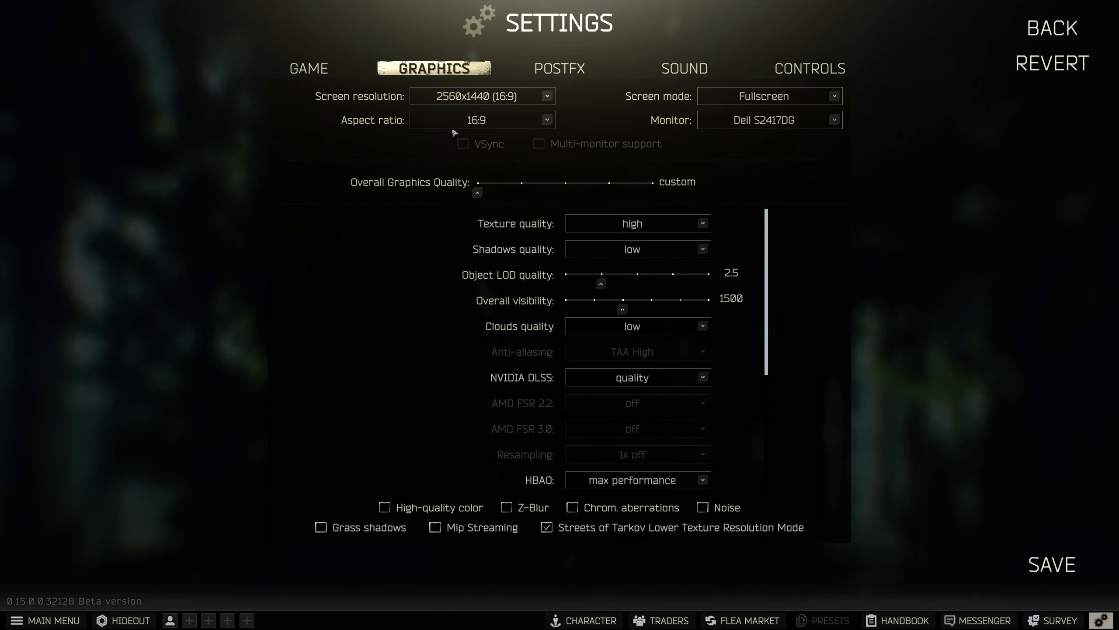
mouse_move(479, 153)
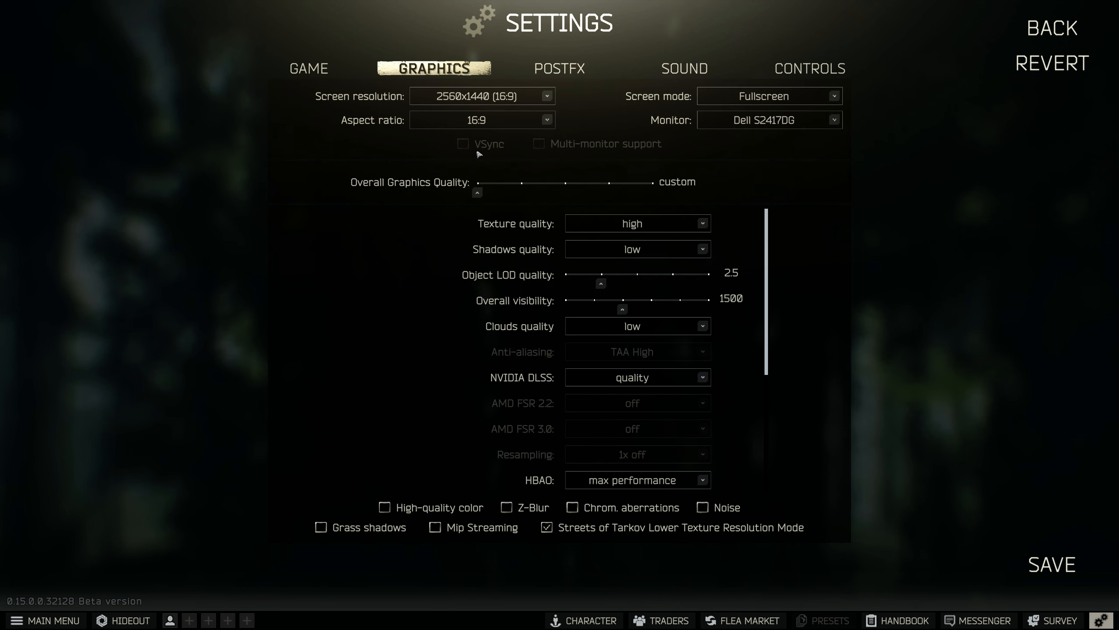
mouse_move(504, 102)
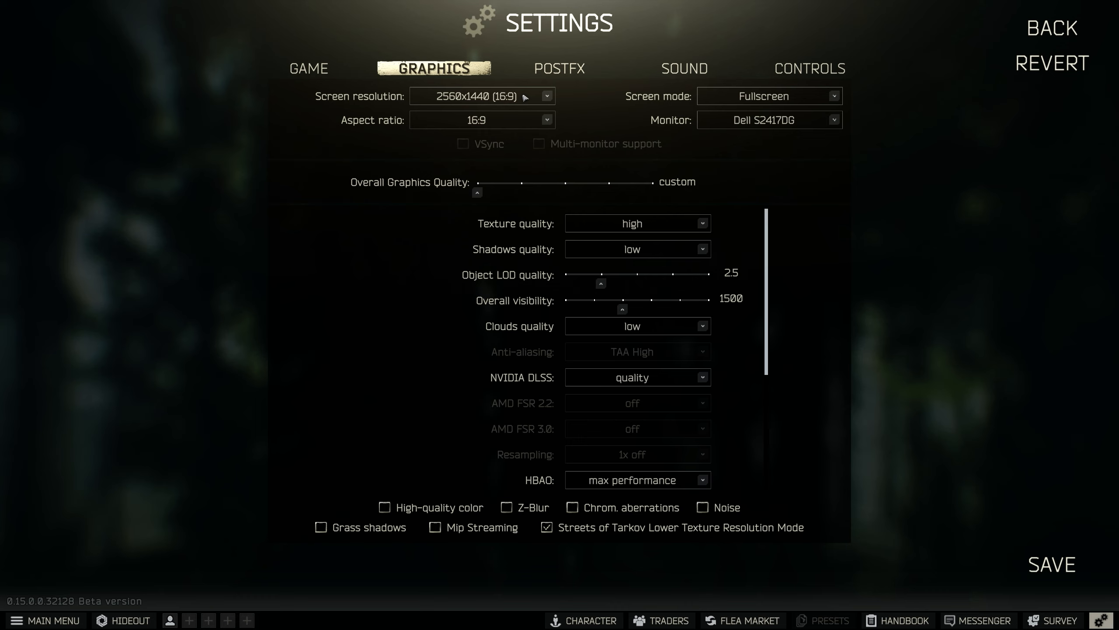
mouse_move(525, 99)
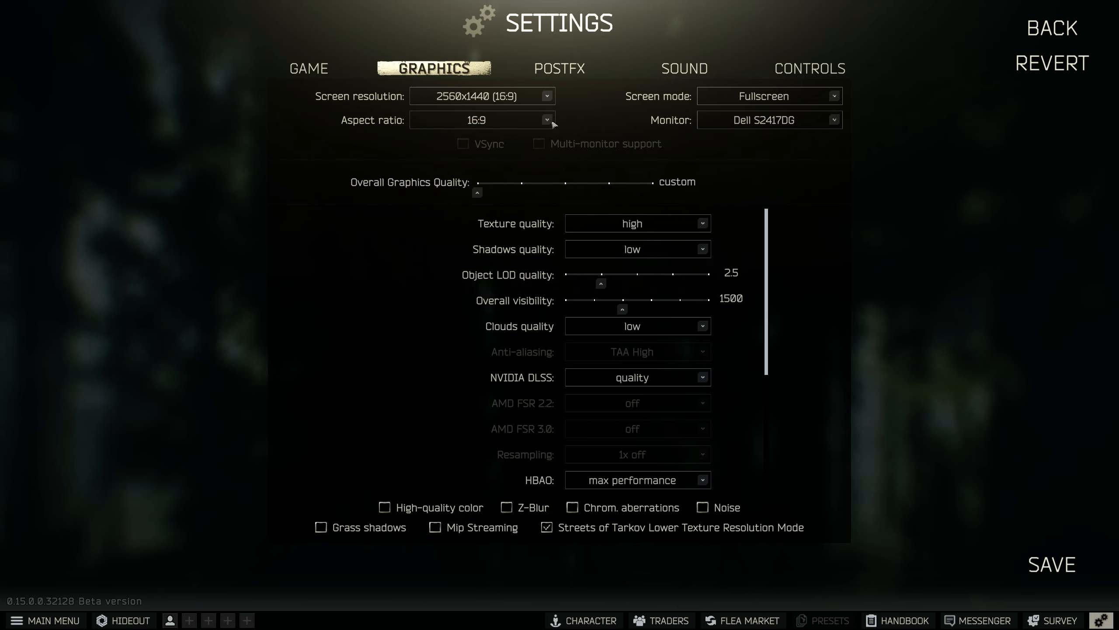
mouse_move(422, 96)
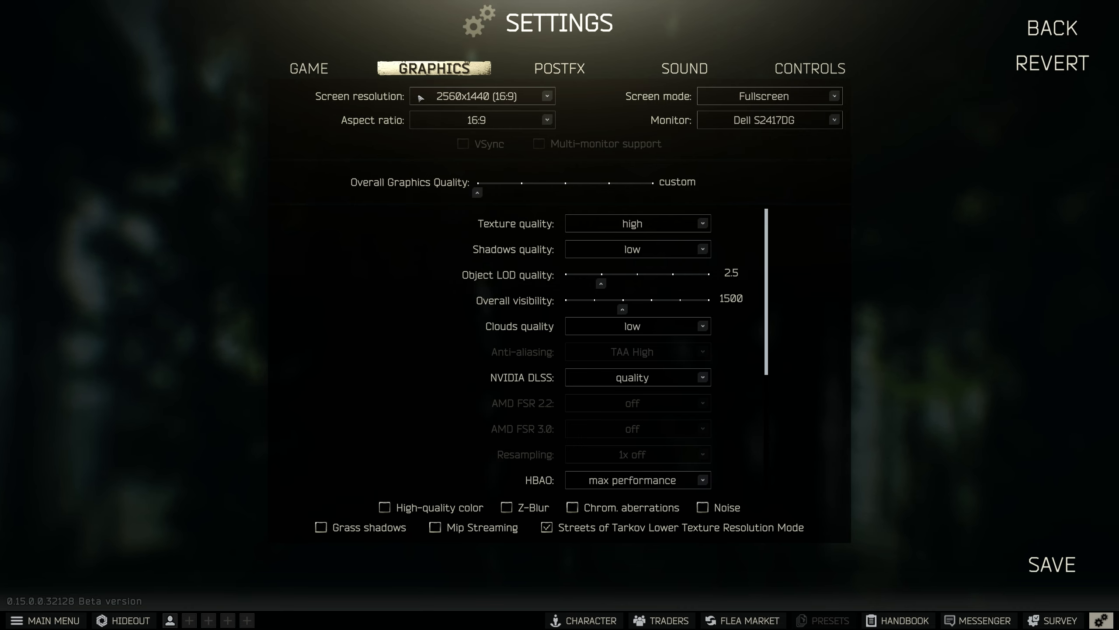
mouse_move(390, 124)
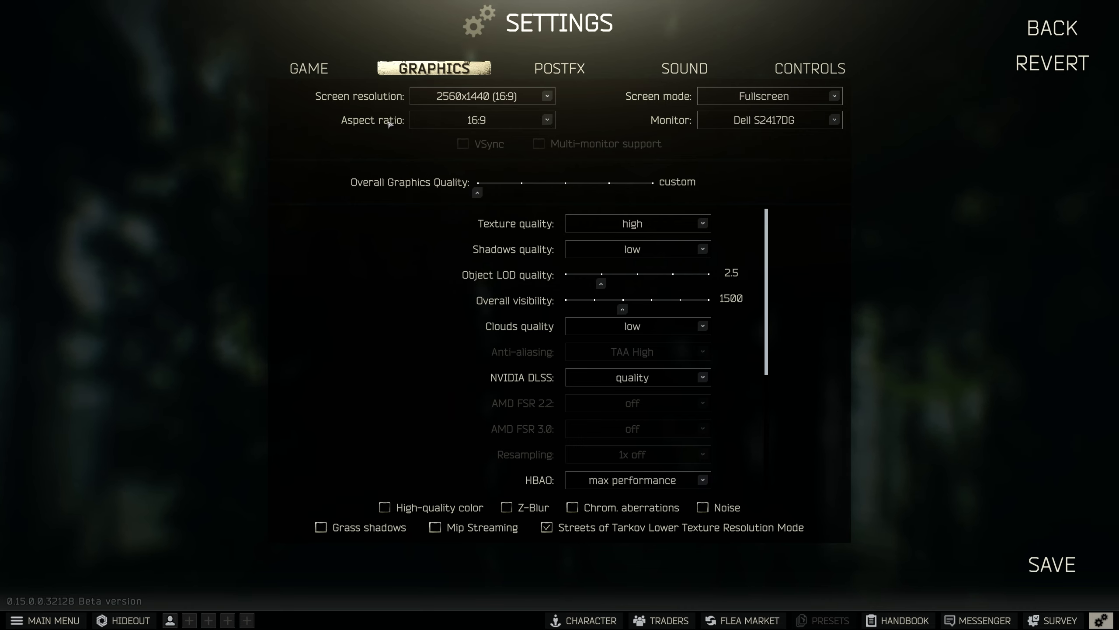
mouse_move(510, 130)
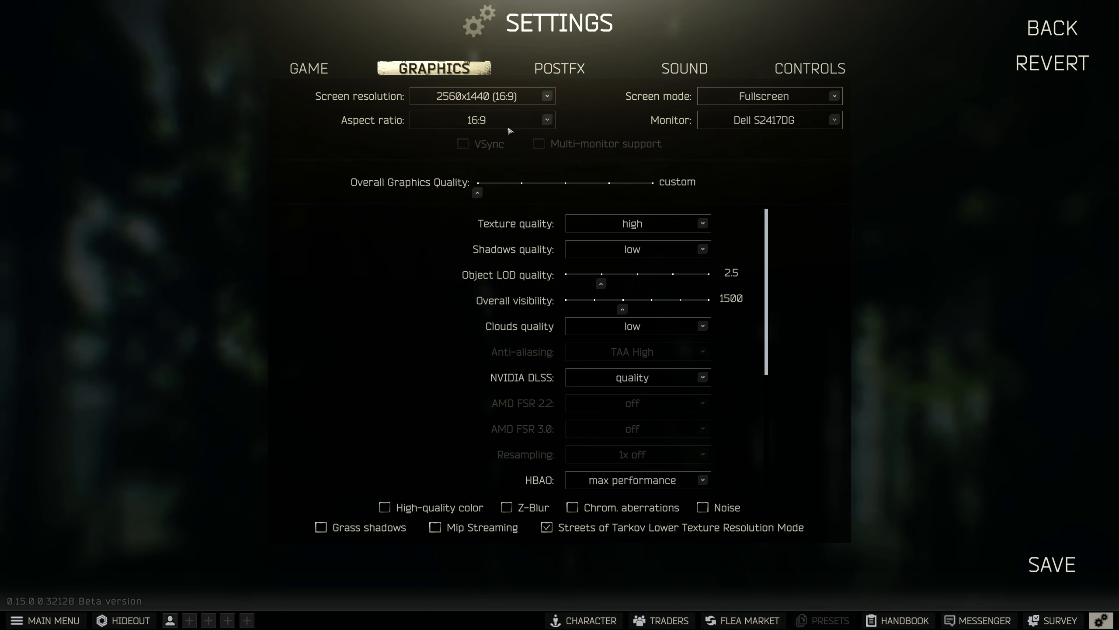
mouse_move(792, 106)
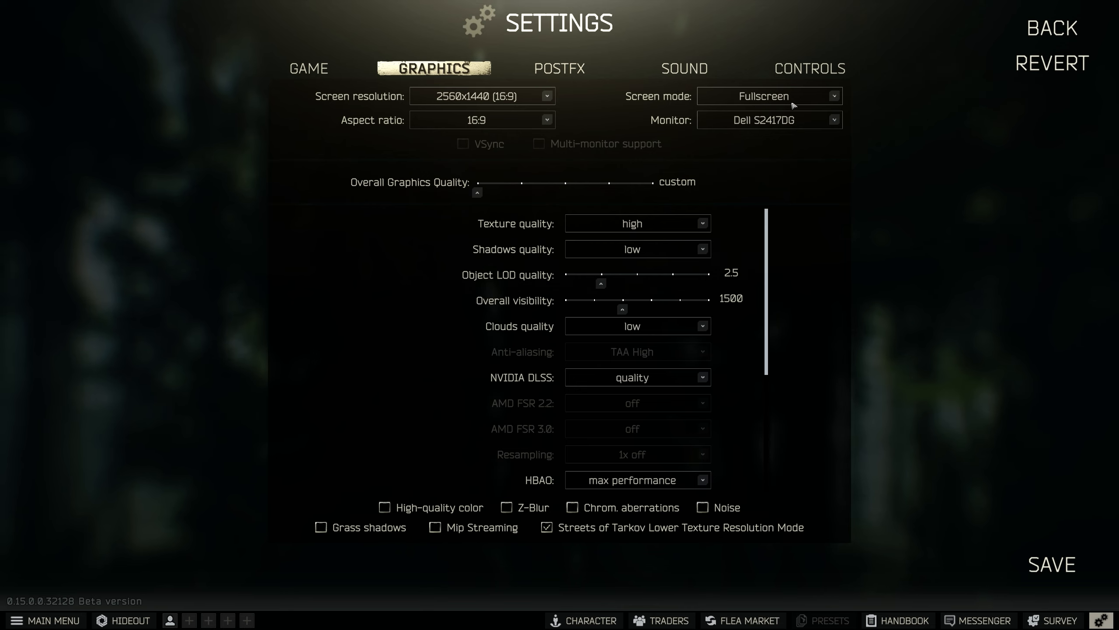
mouse_move(814, 107)
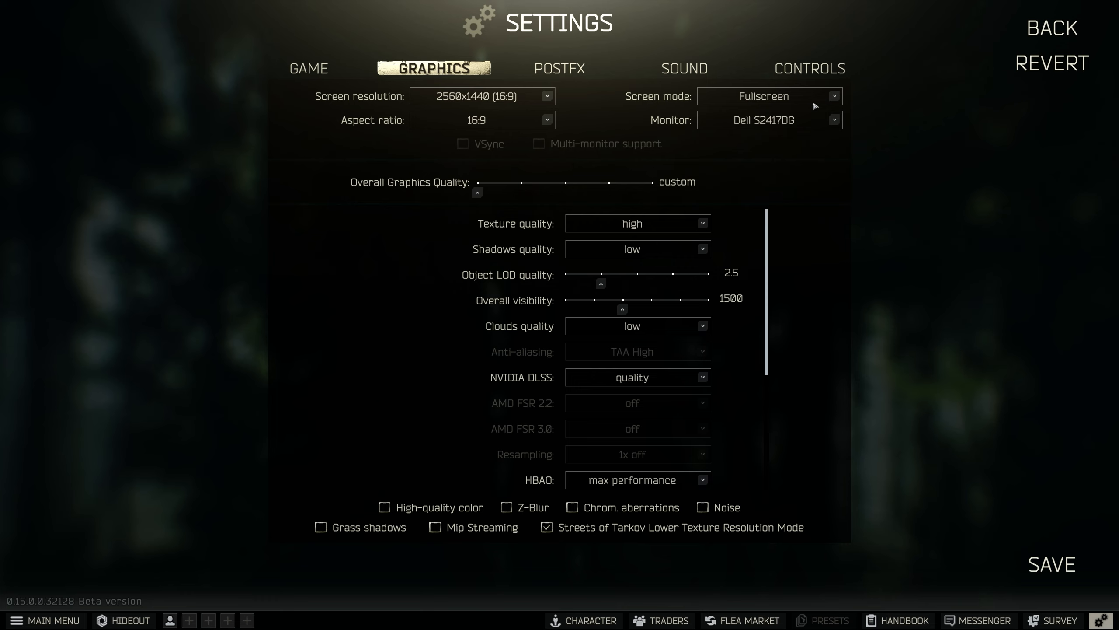
mouse_move(837, 101)
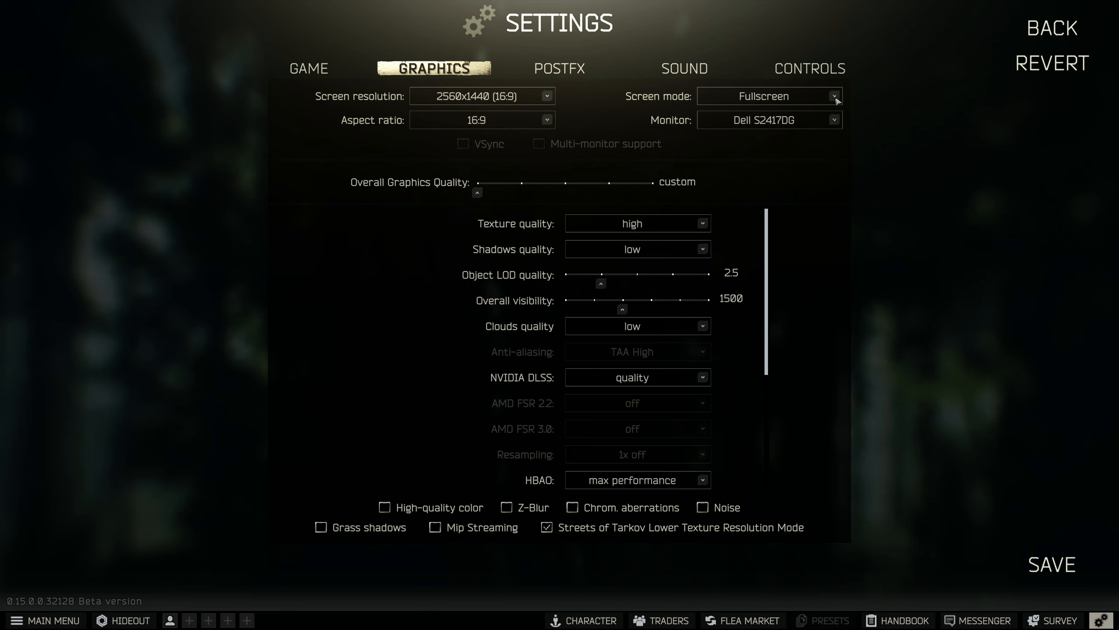
mouse_move(703, 103)
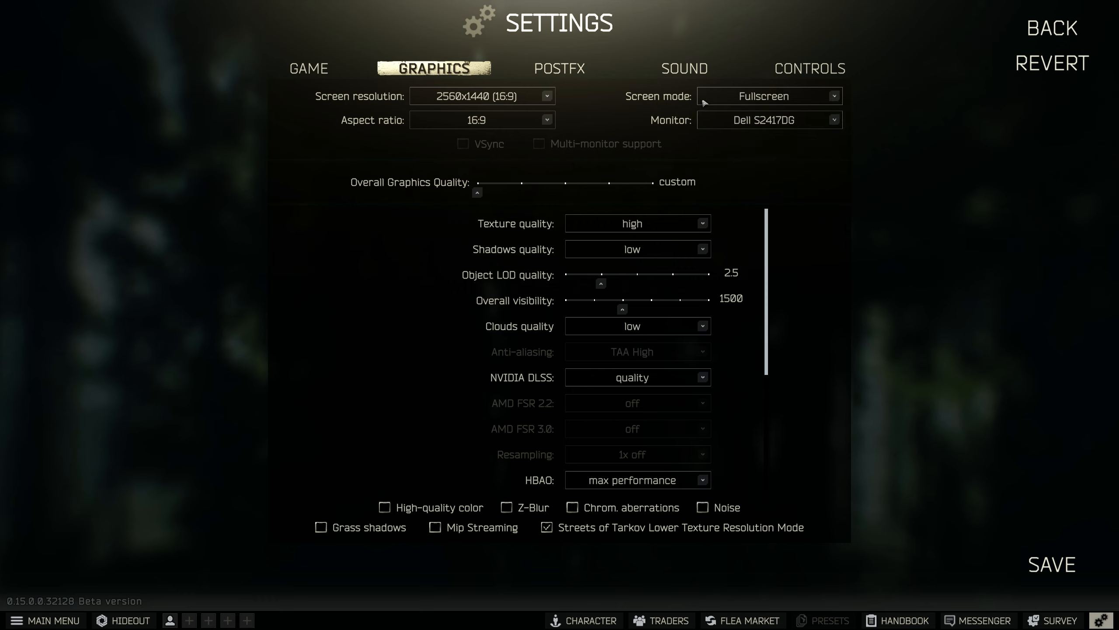
mouse_move(615, 132)
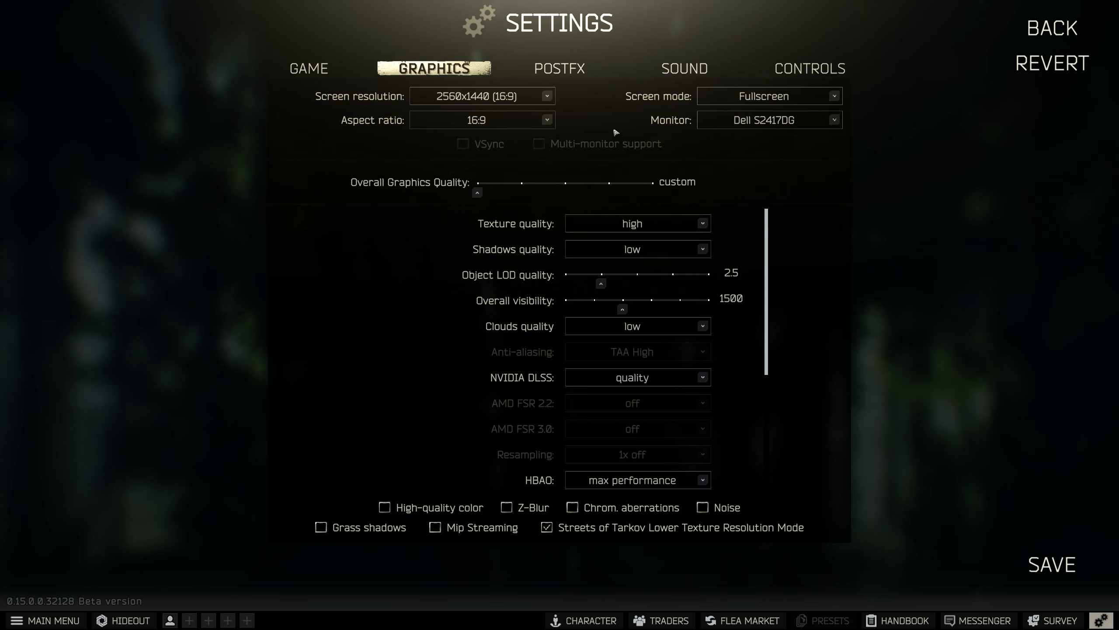
mouse_move(848, 124)
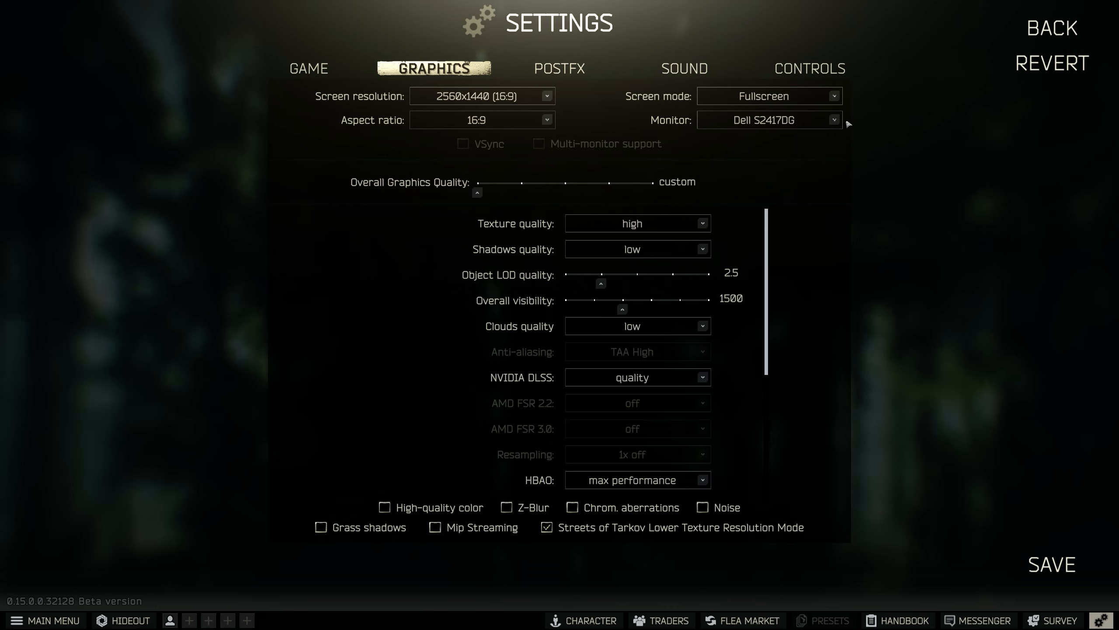
mouse_move(582, 194)
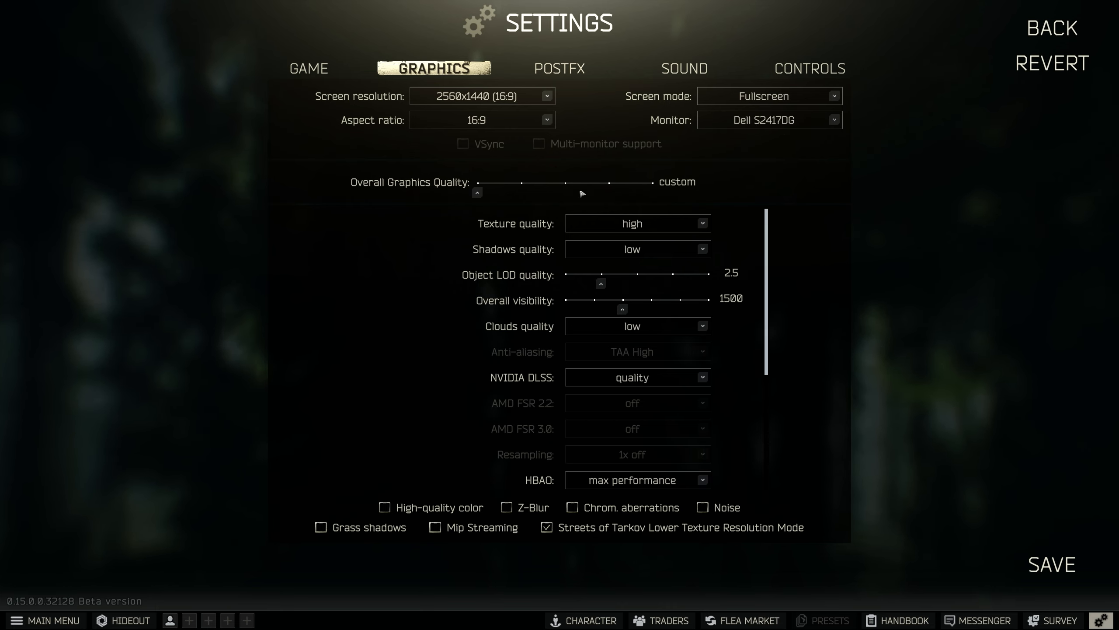
mouse_move(463, 150)
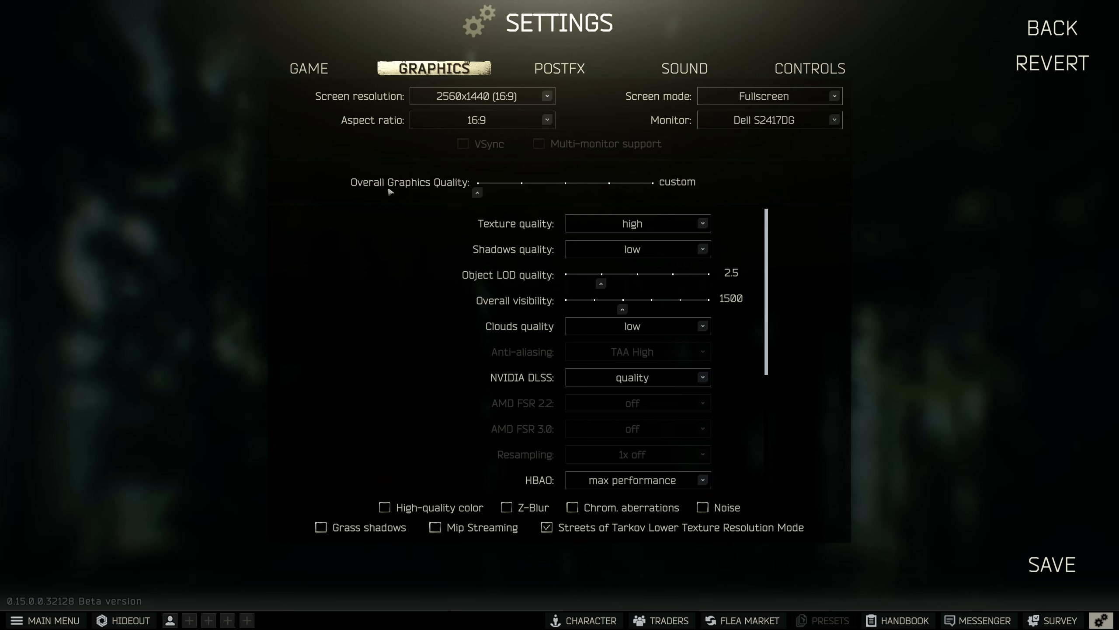
mouse_move(947, 459)
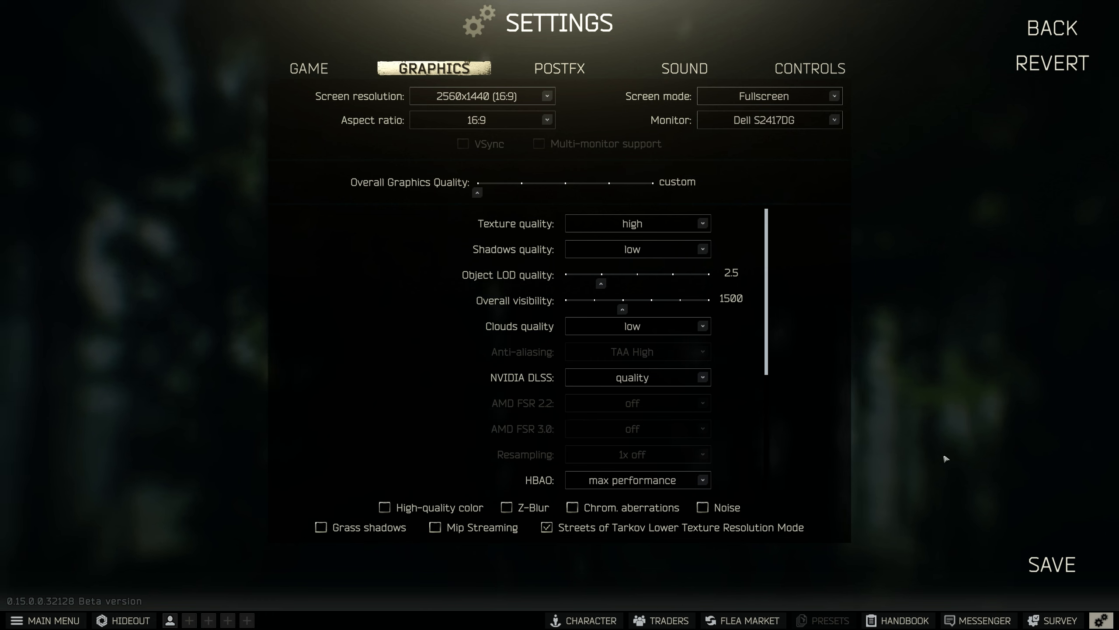
mouse_move(377, 189)
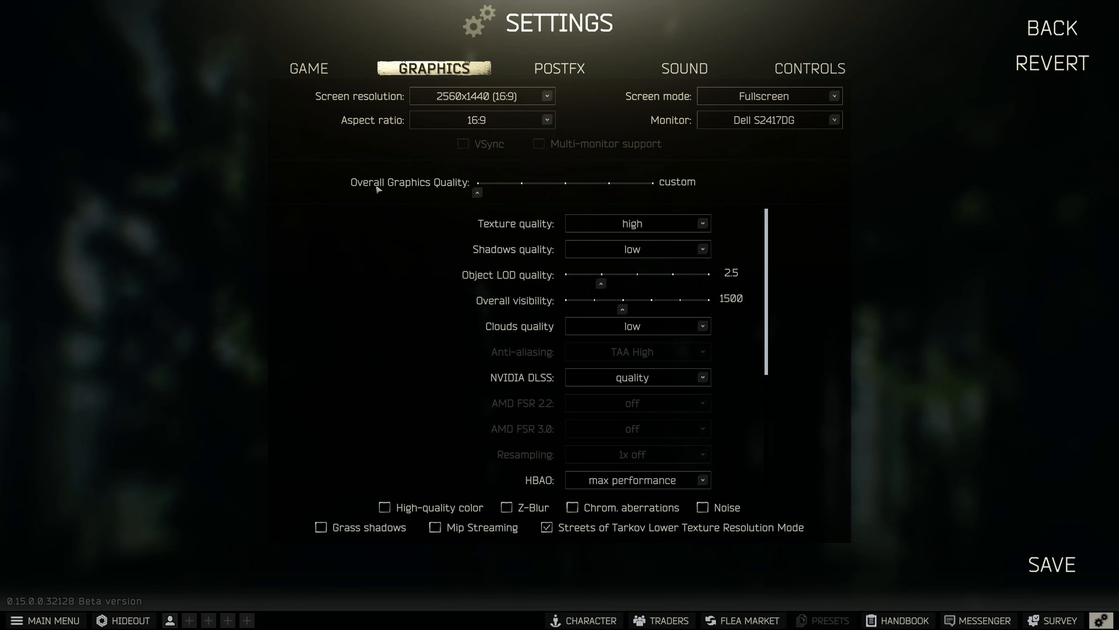
mouse_move(577, 194)
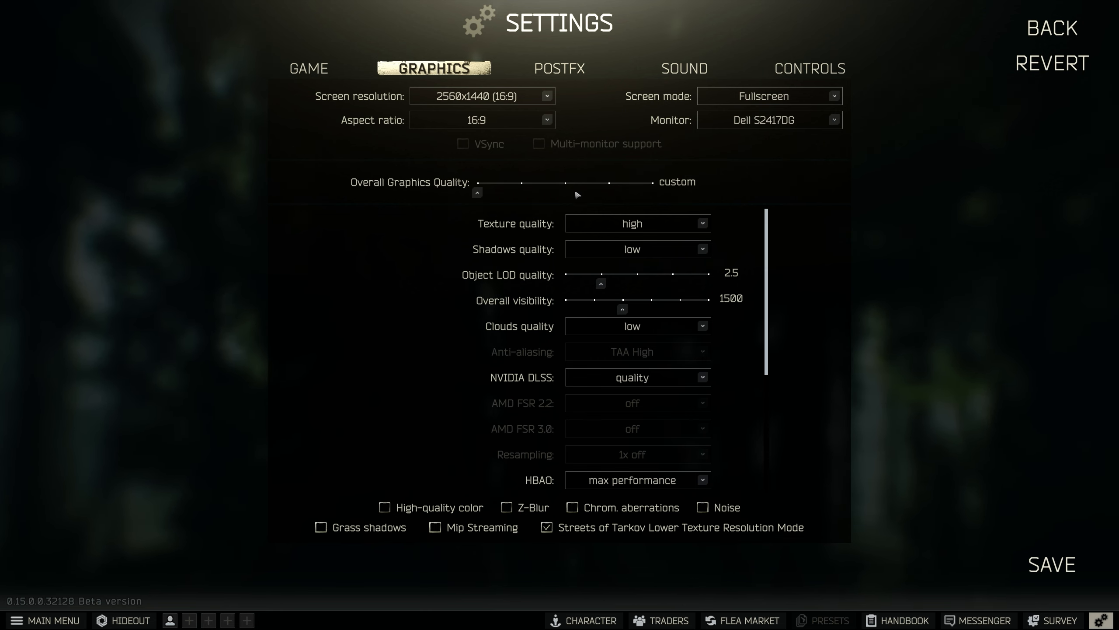
mouse_move(403, 193)
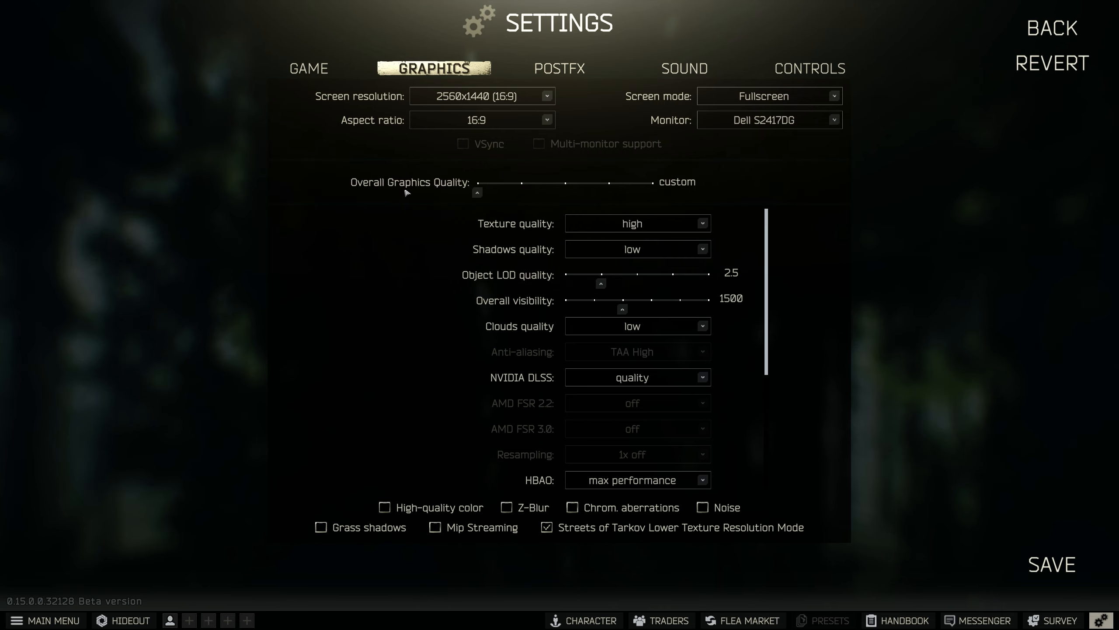
mouse_move(772, 302)
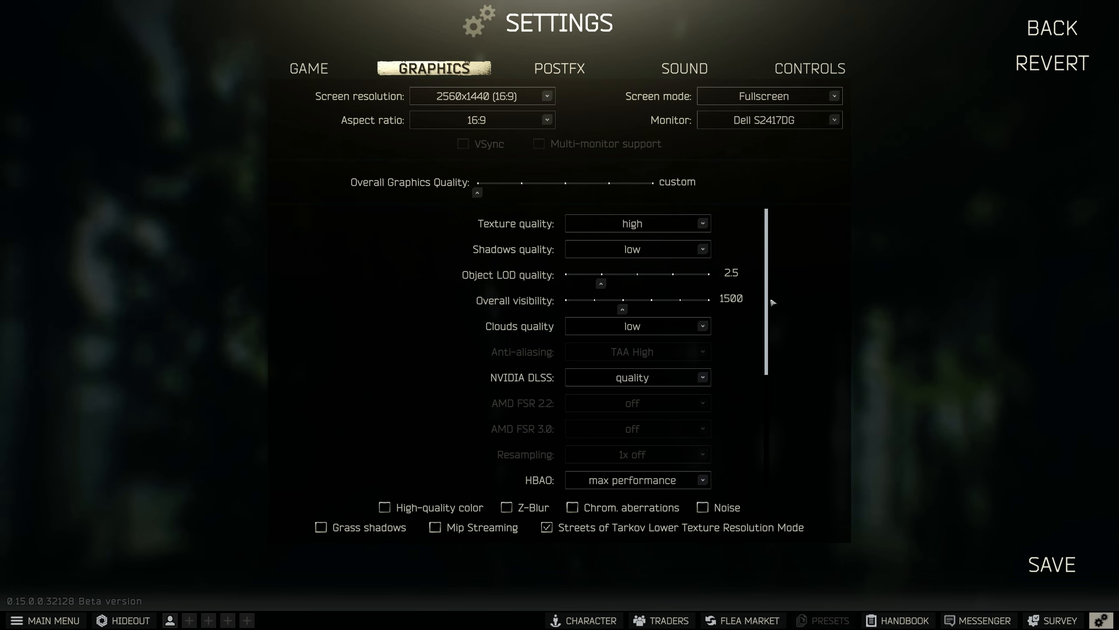
mouse_move(583, 209)
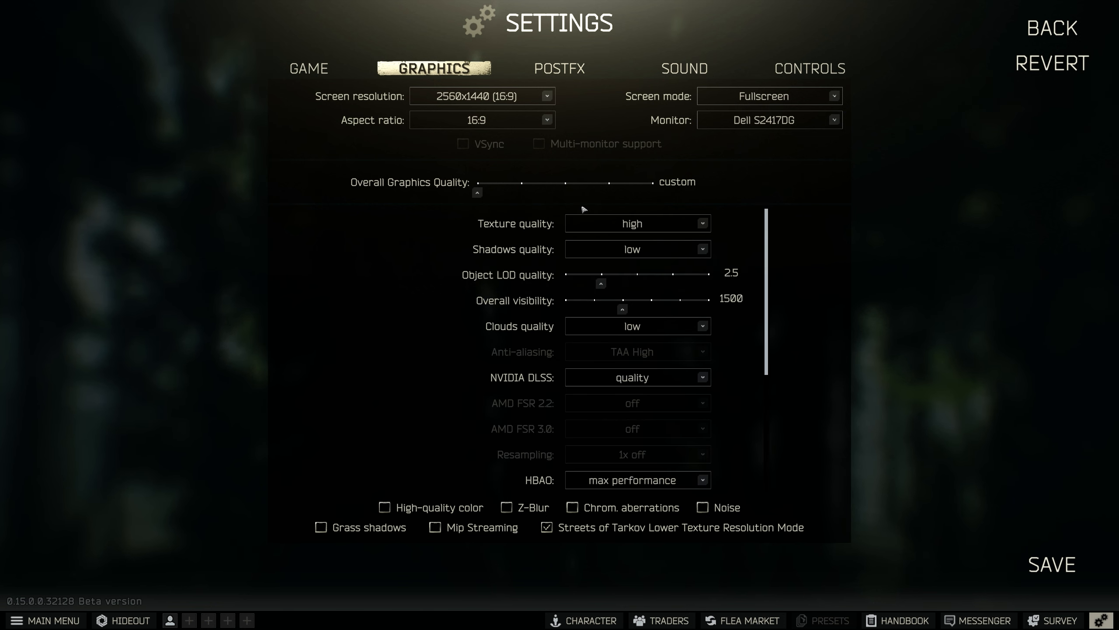
mouse_move(667, 186)
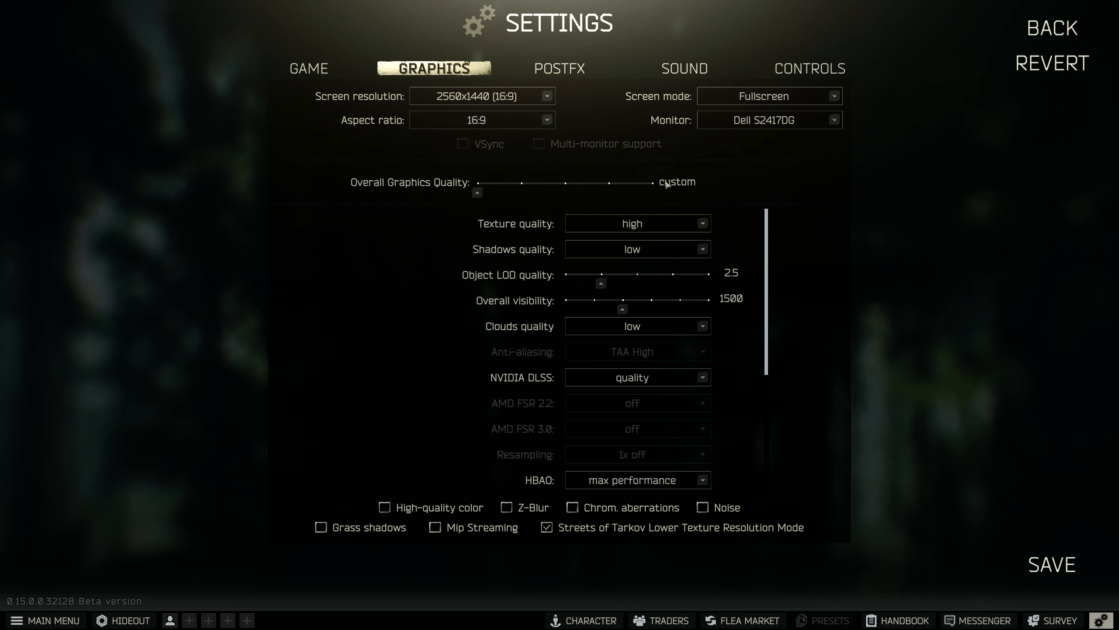
mouse_move(661, 233)
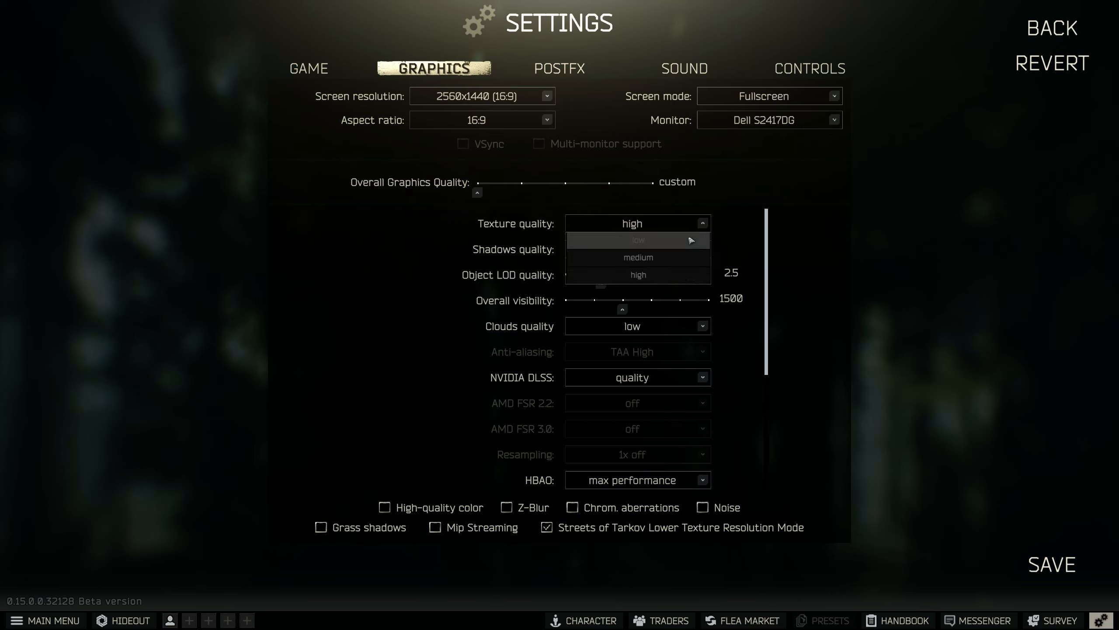
Dismiss the Texture quality list, keeping it on high
click(636, 240)
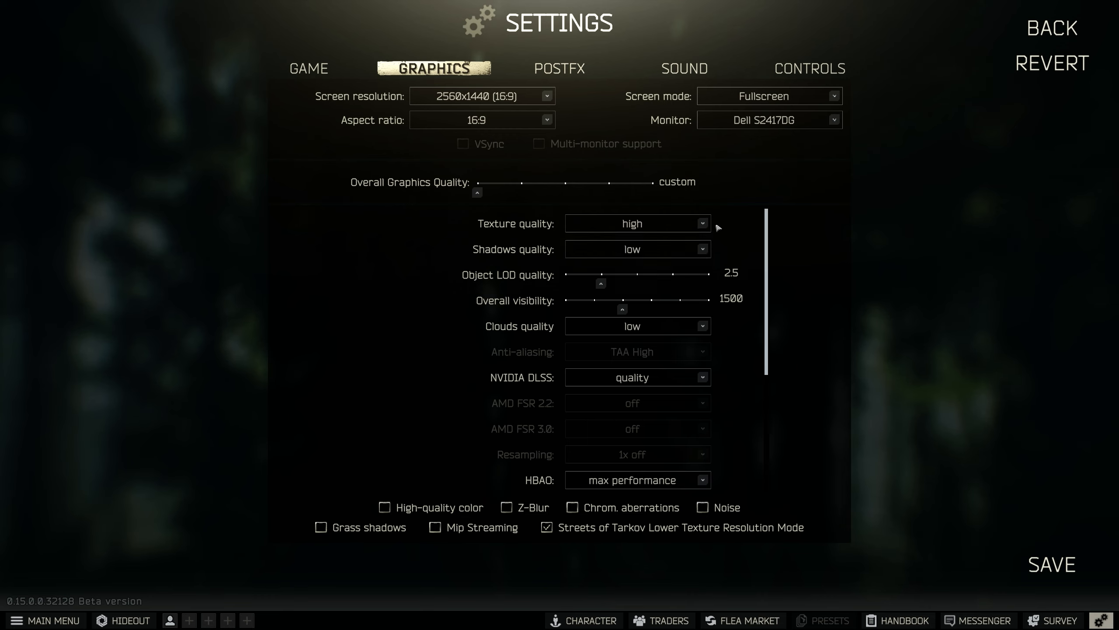
mouse_move(705, 229)
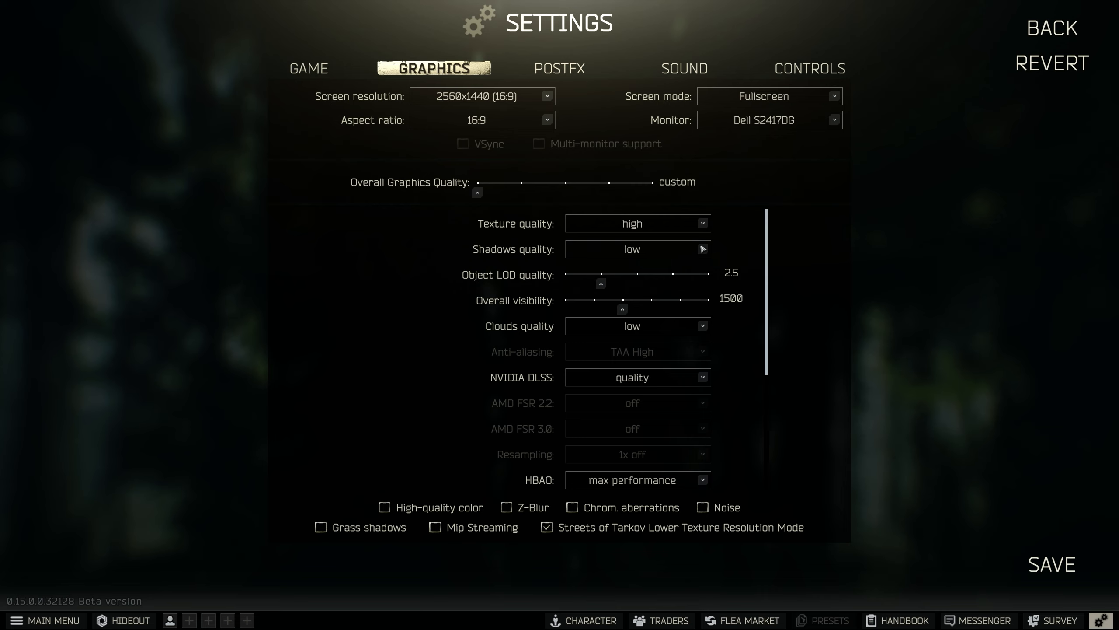
mouse_move(696, 250)
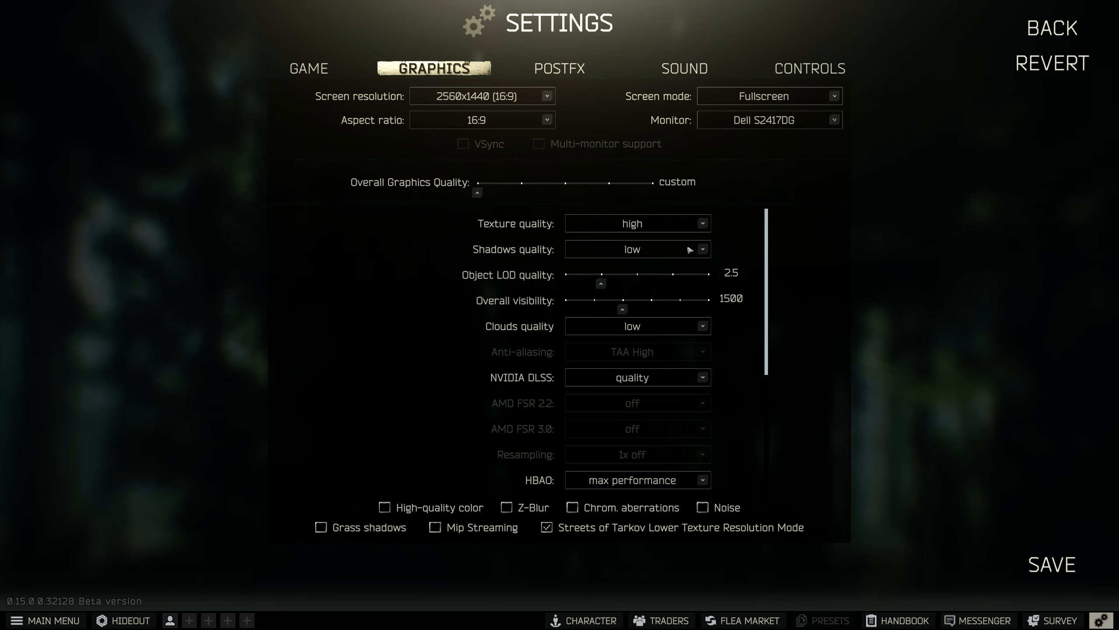
mouse_move(497, 280)
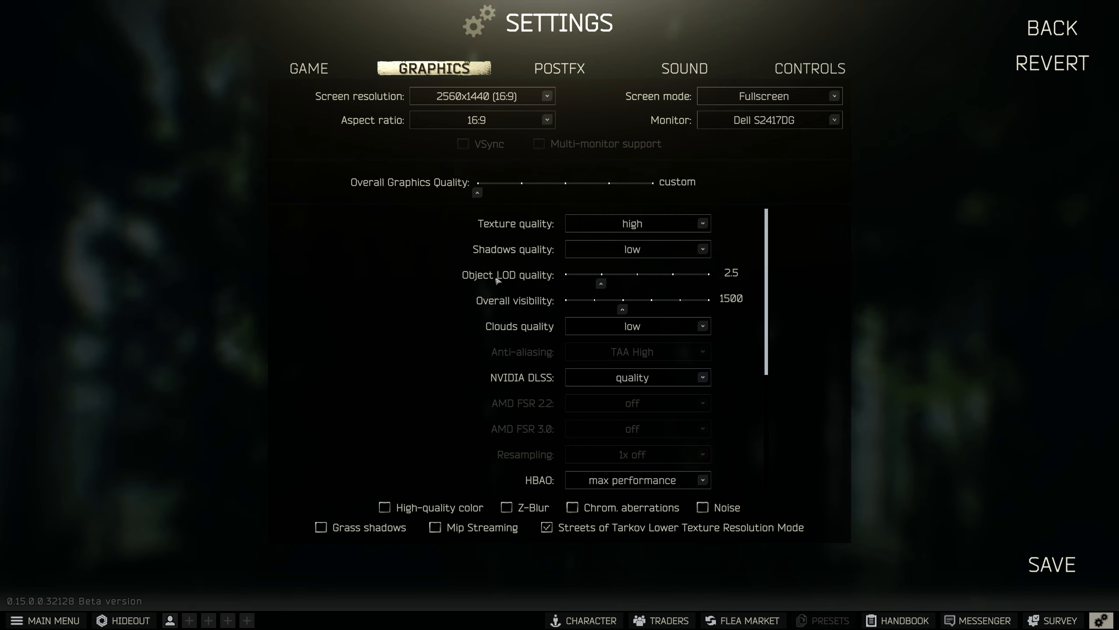
mouse_move(593, 294)
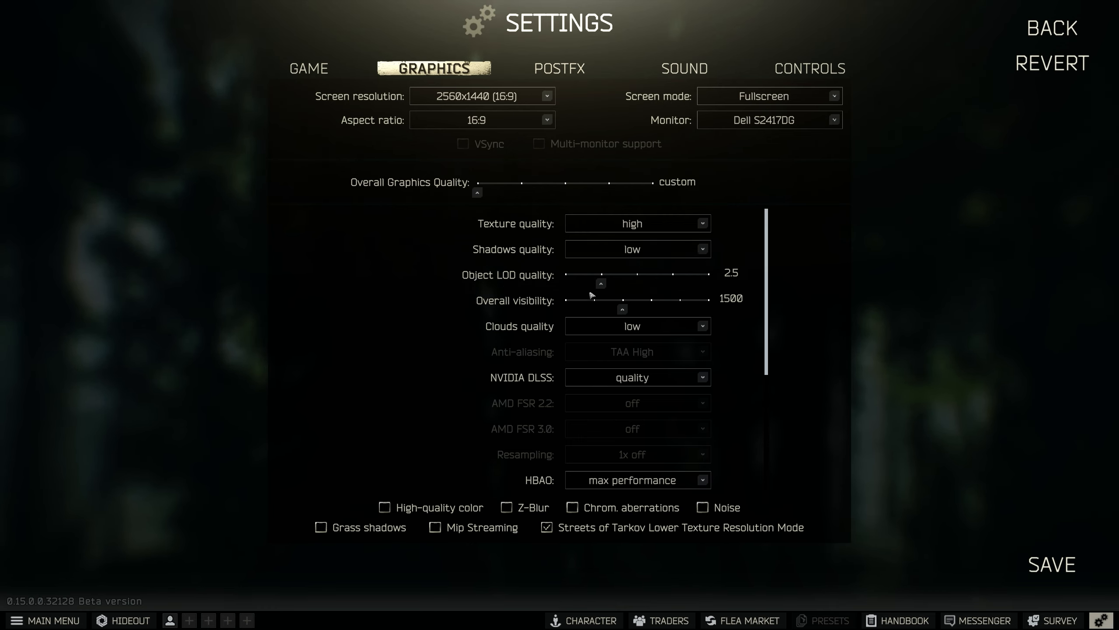
mouse_move(619, 296)
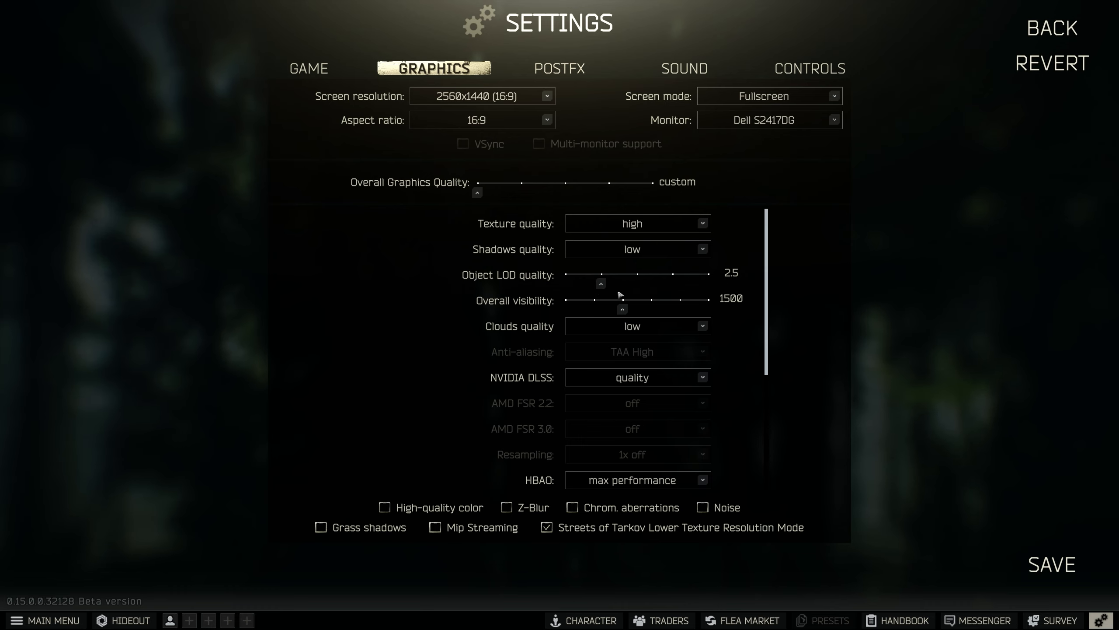
mouse_move(565, 290)
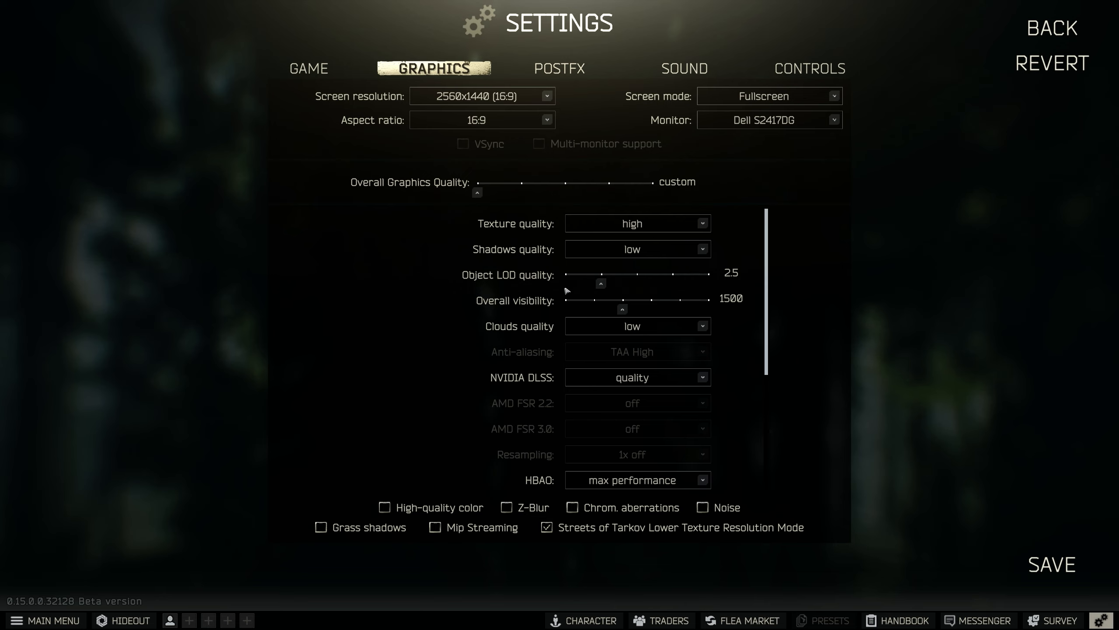
mouse_move(655, 325)
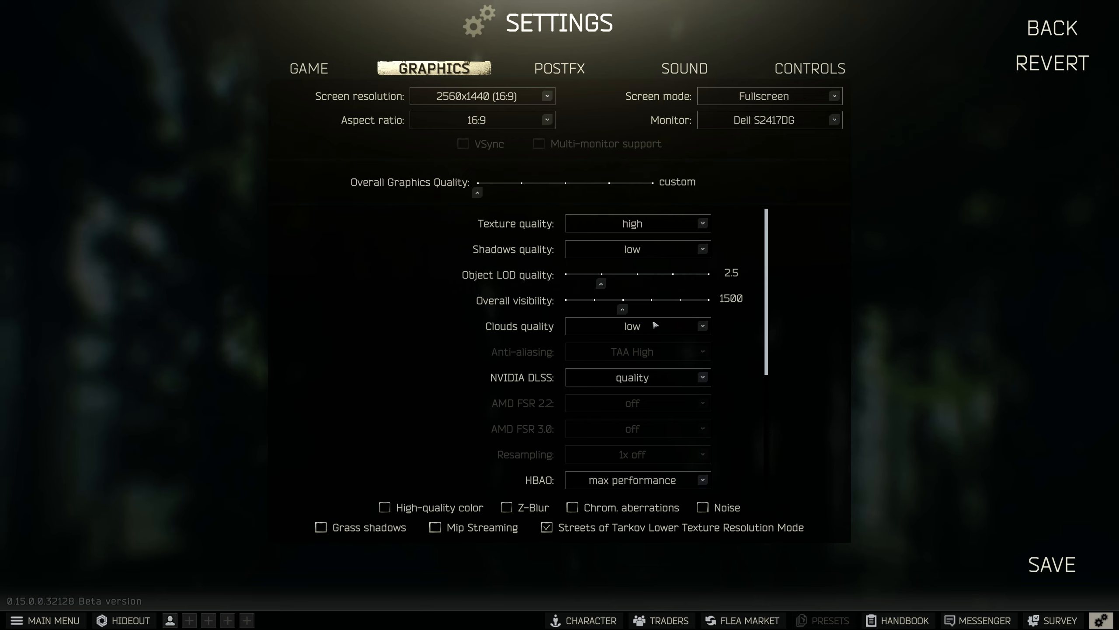
mouse_move(680, 327)
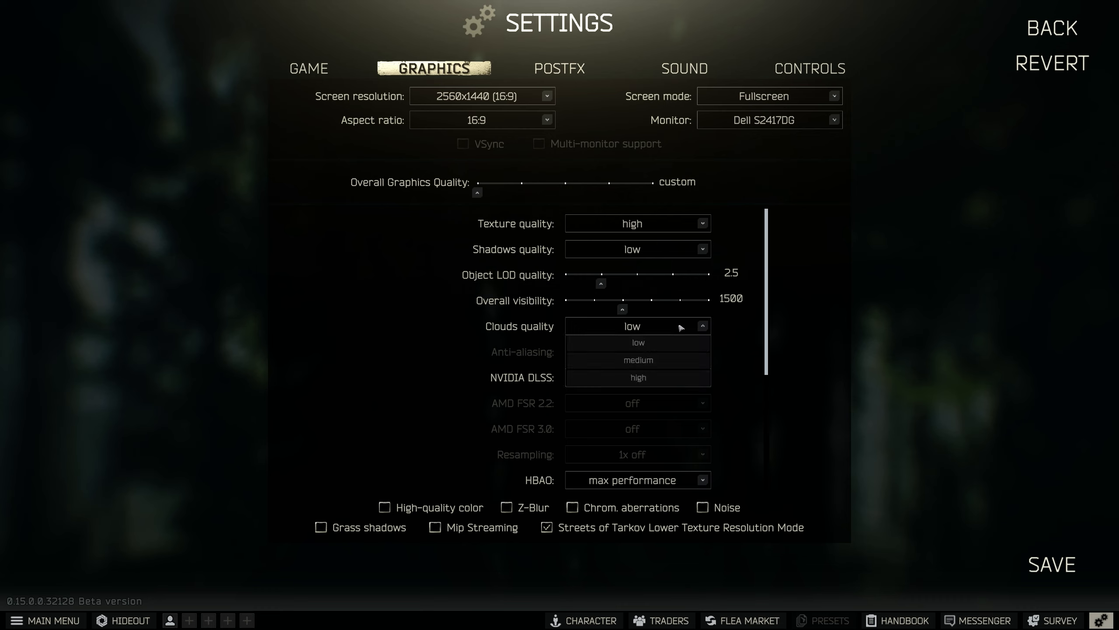
Keep Clouds quality low and review SSR low, anisotropic filtering off and Reflex on + boost
click(636, 342)
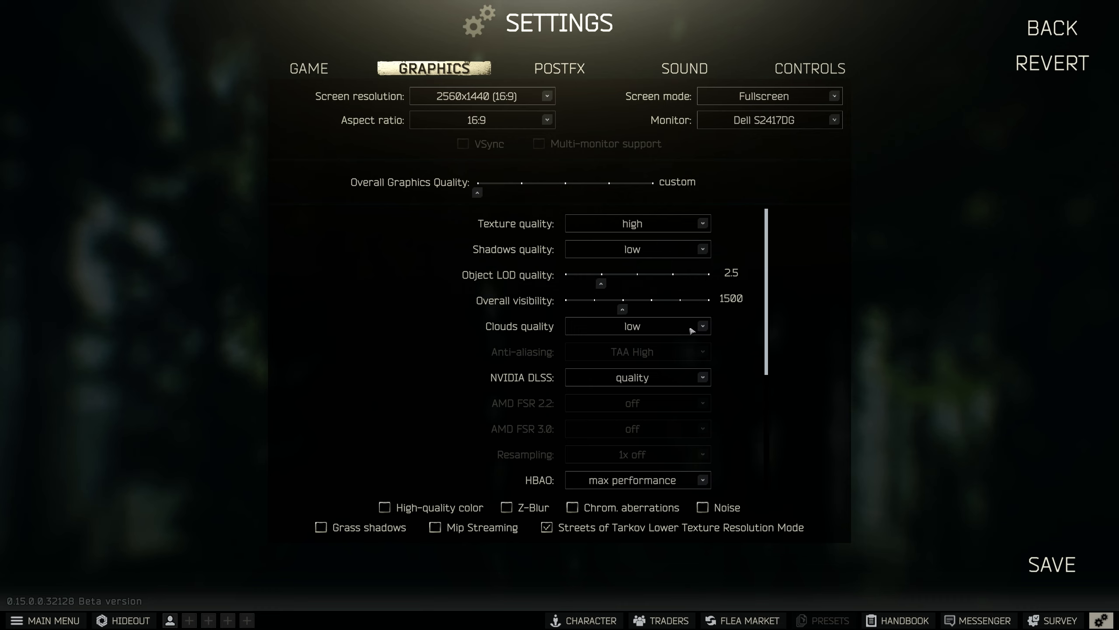
scroll(down, 3)
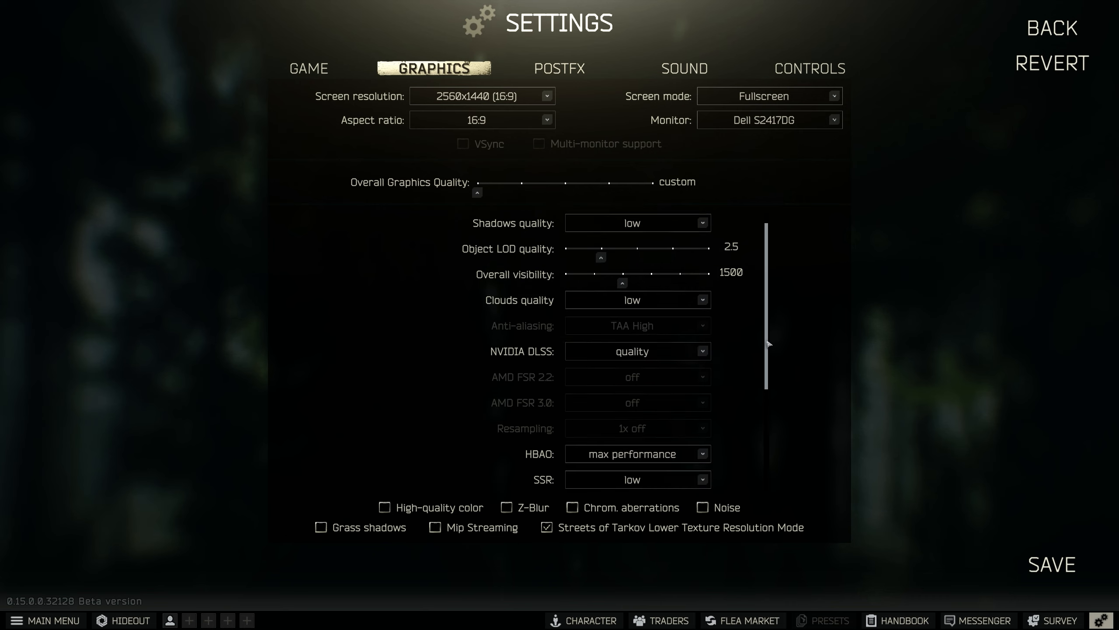
scroll(down, 3)
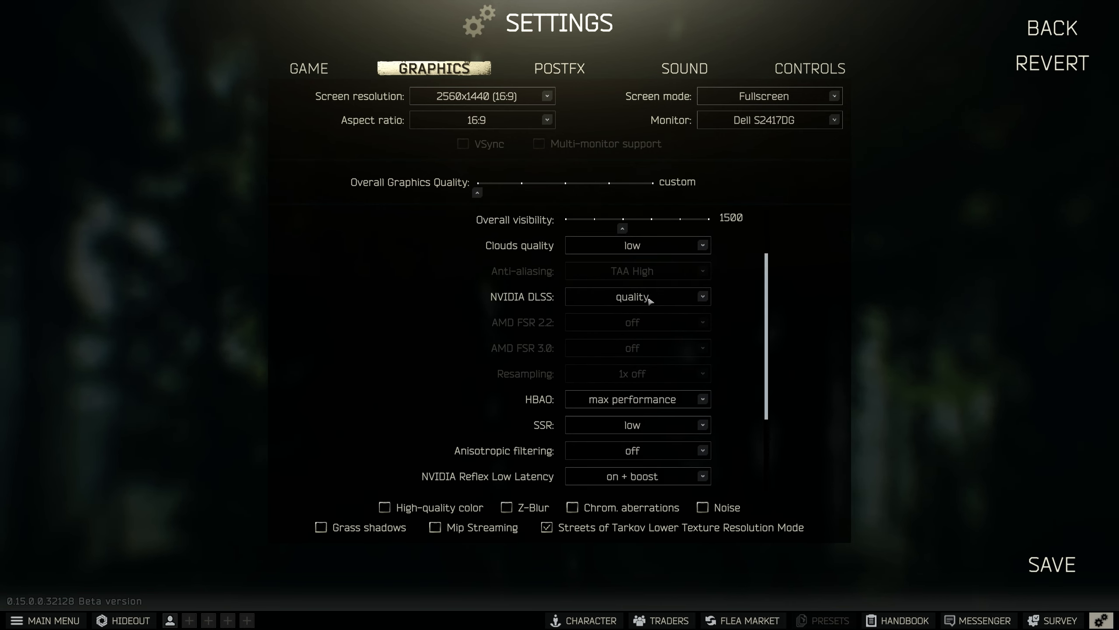
mouse_move(690, 302)
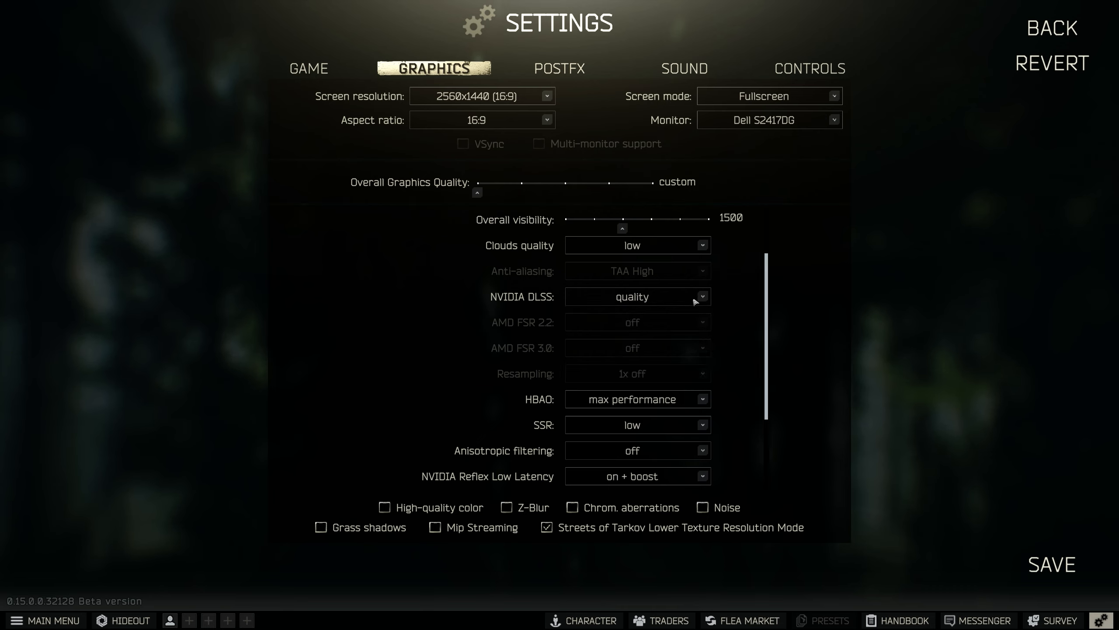
click(702, 296)
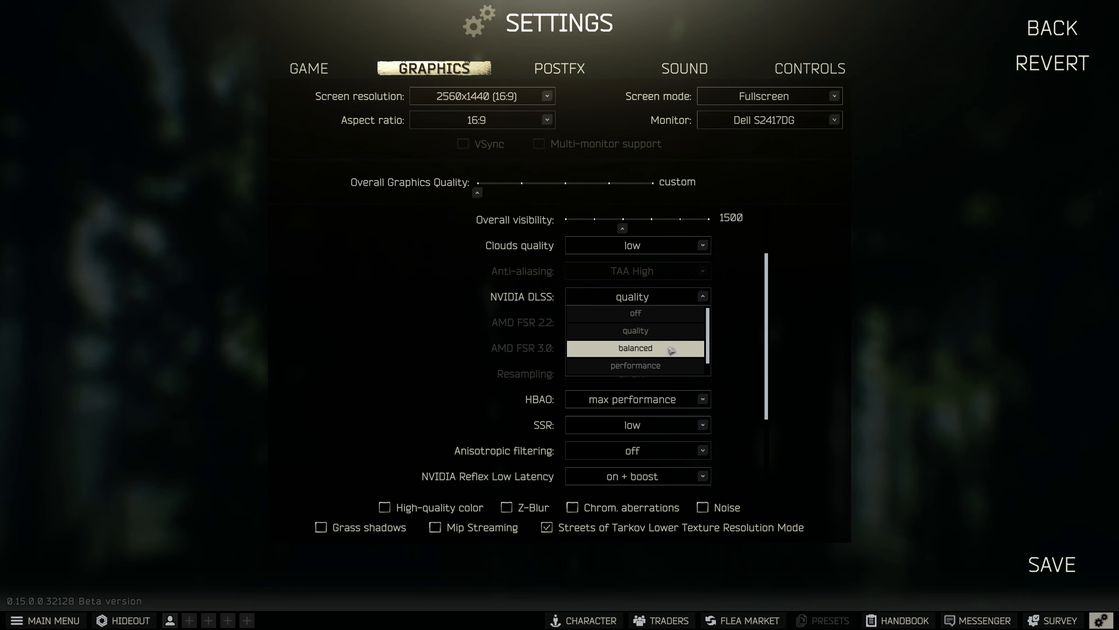
mouse_move(636, 330)
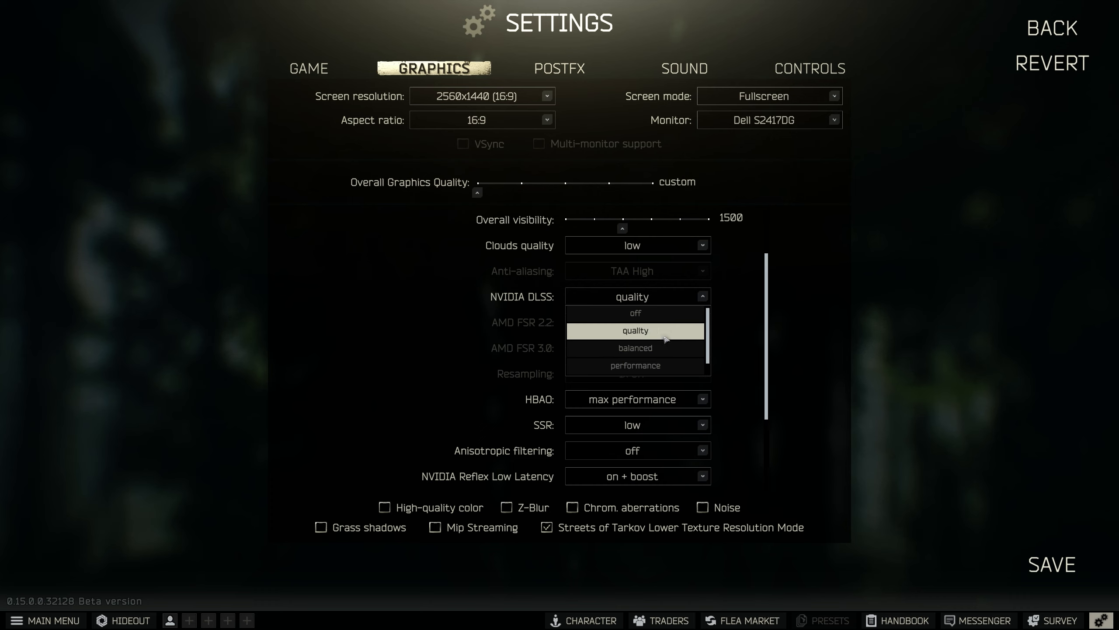
click(634, 331)
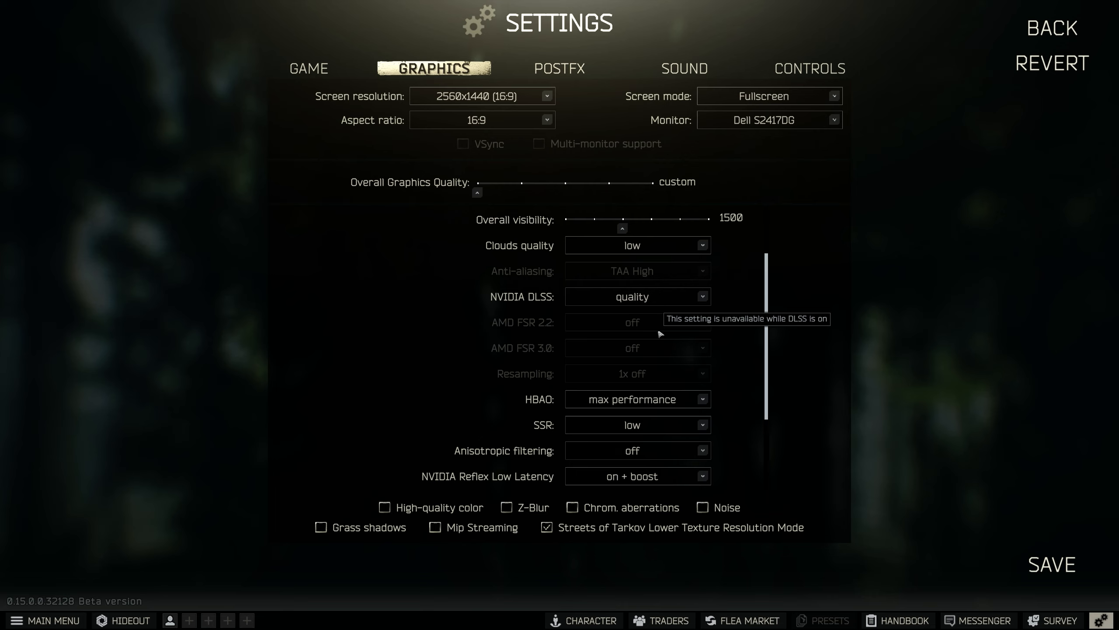
mouse_move(673, 303)
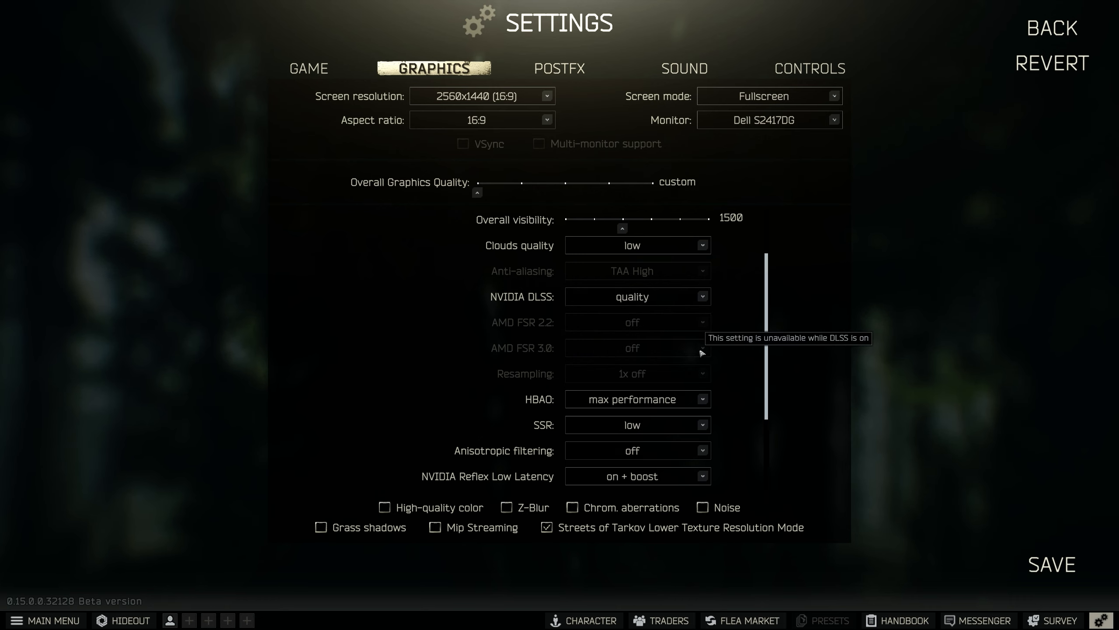
mouse_move(536, 313)
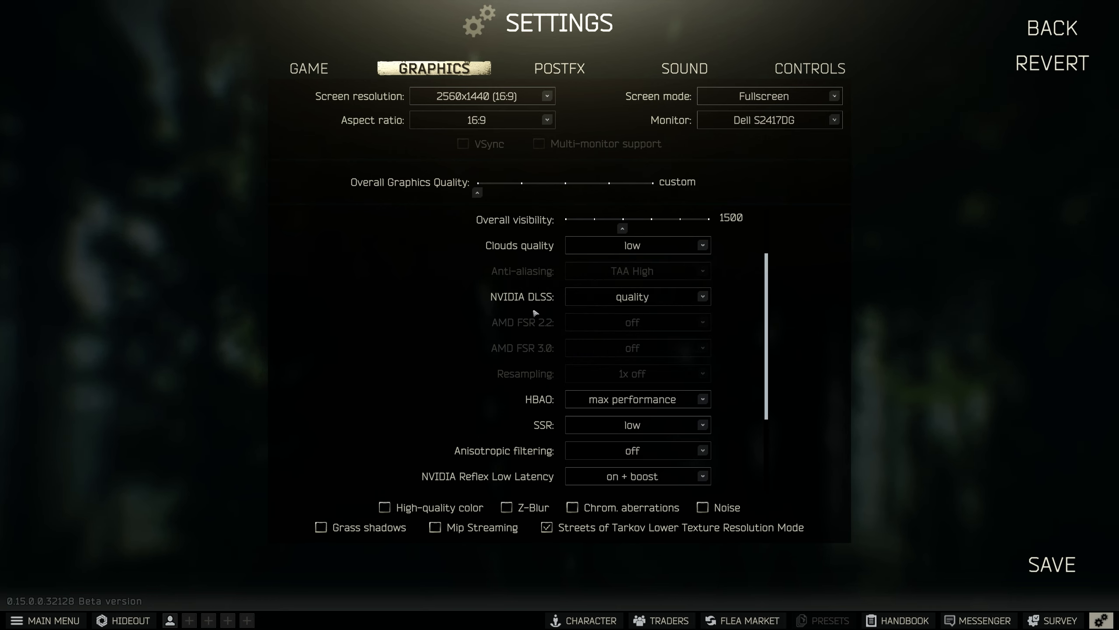
mouse_move(719, 362)
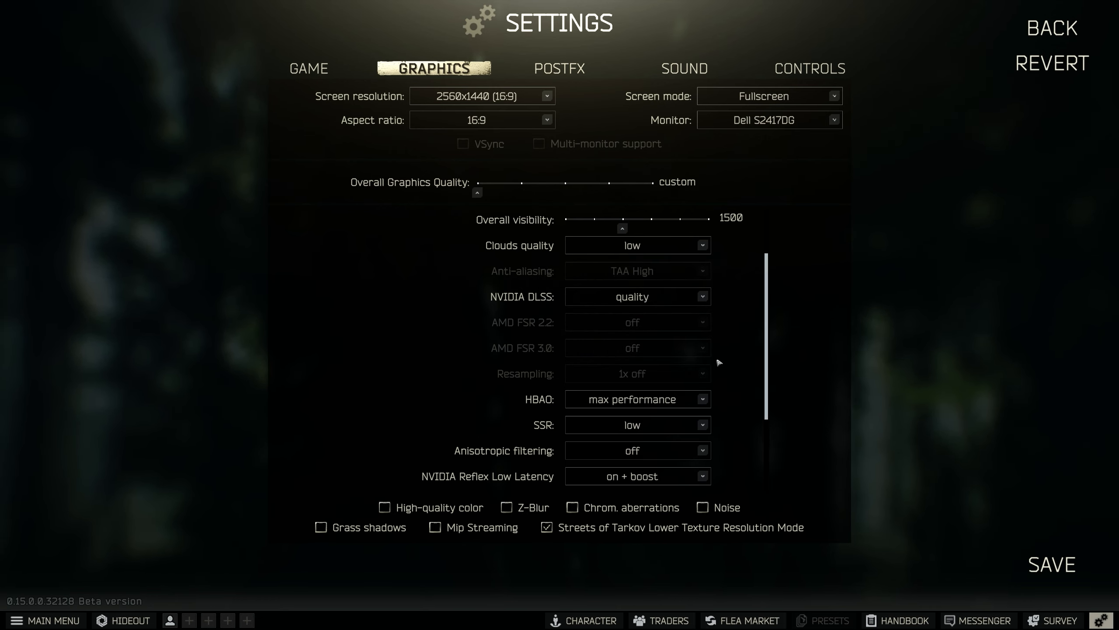
mouse_move(649, 349)
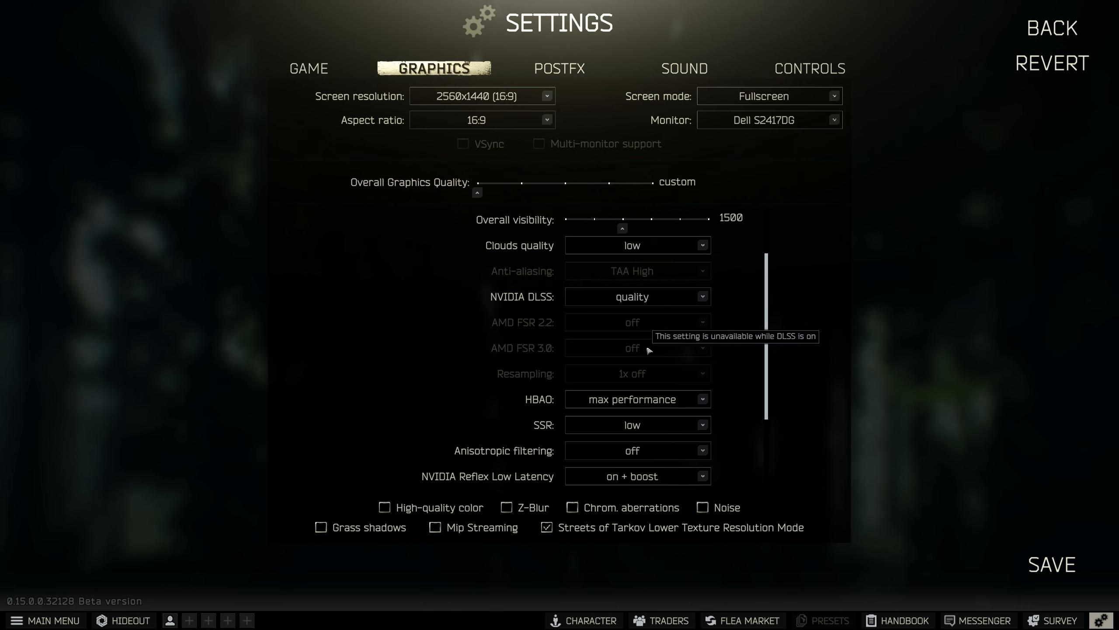
mouse_move(639, 298)
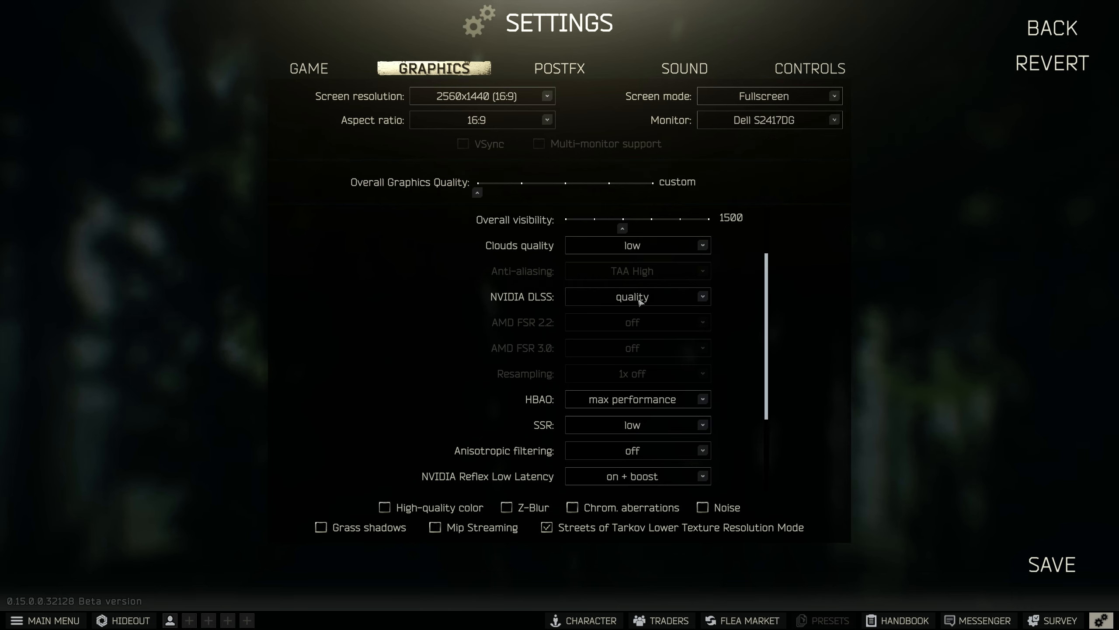
mouse_move(650, 296)
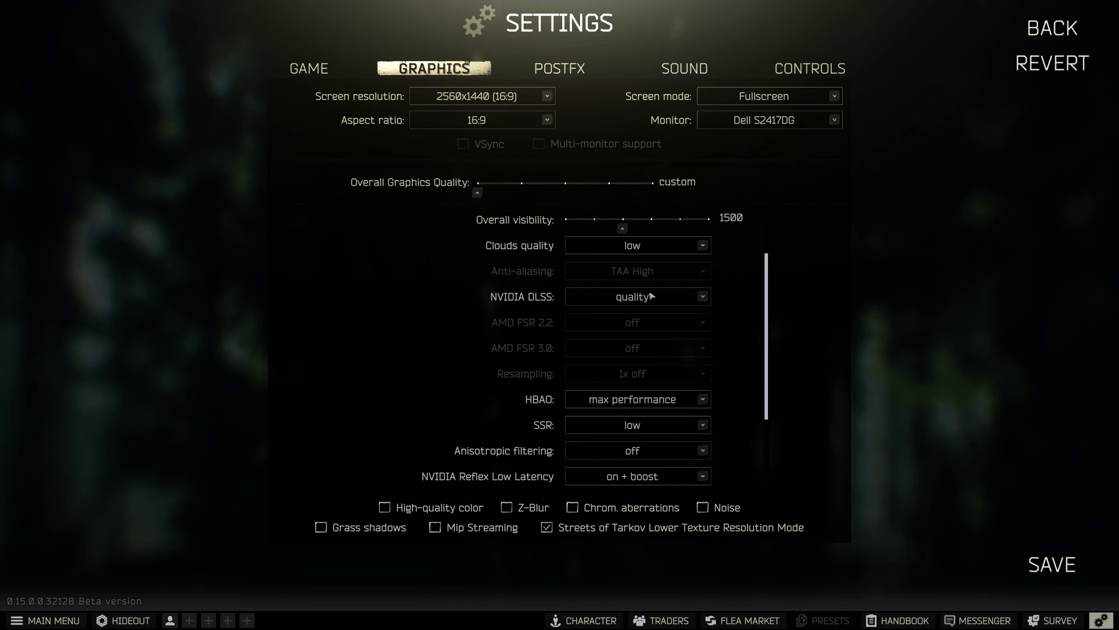
scroll(down, 3)
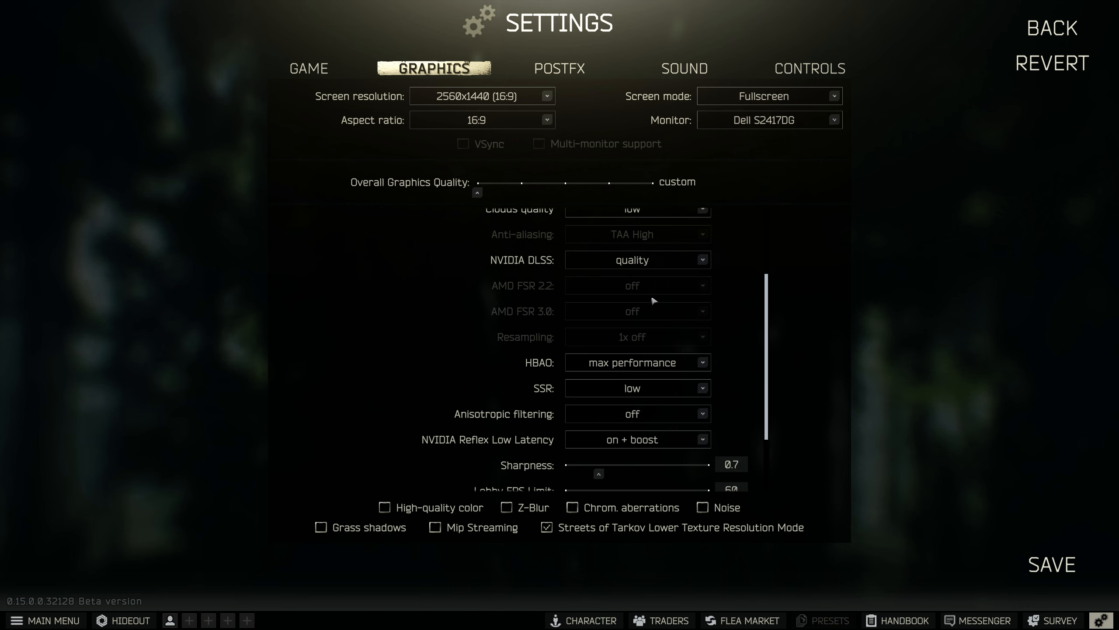
mouse_move(678, 368)
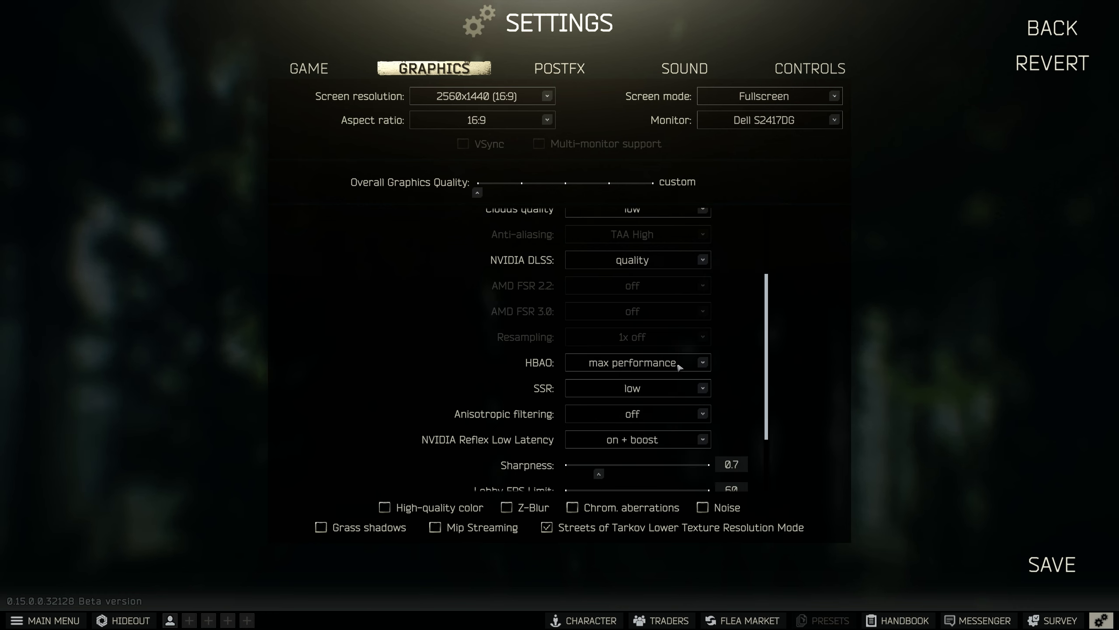
click(636, 362)
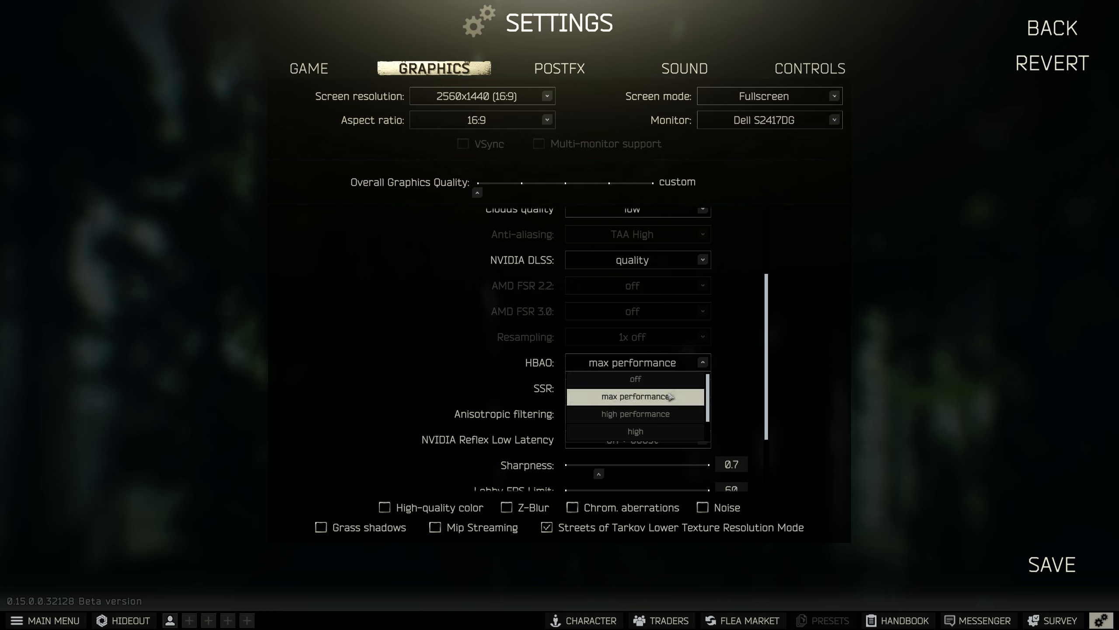
click(634, 388)
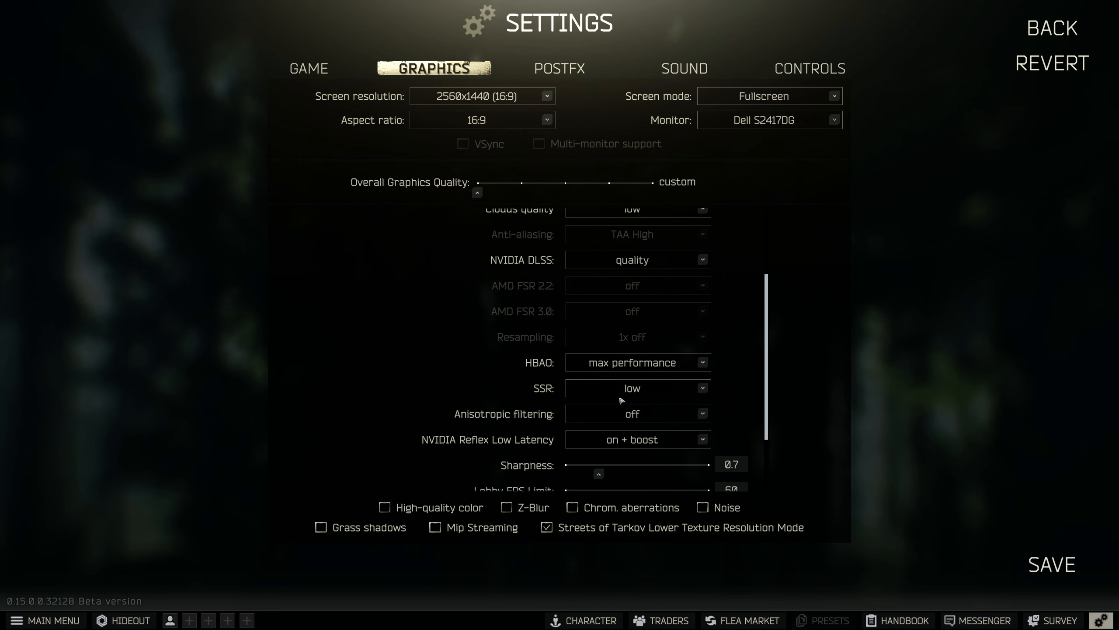
mouse_move(561, 394)
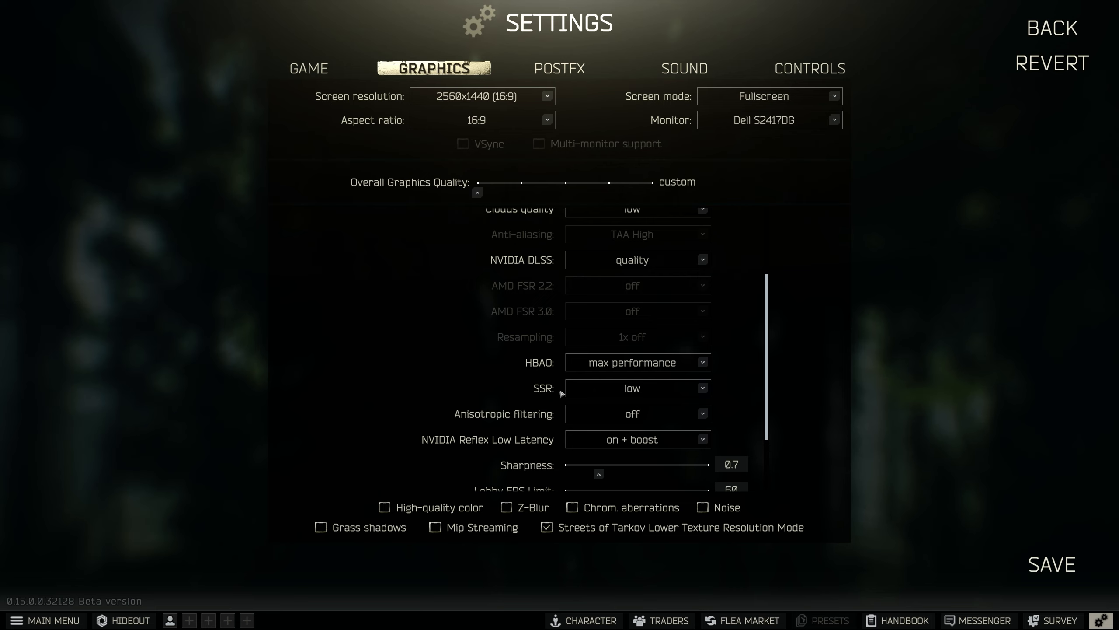
mouse_move(716, 418)
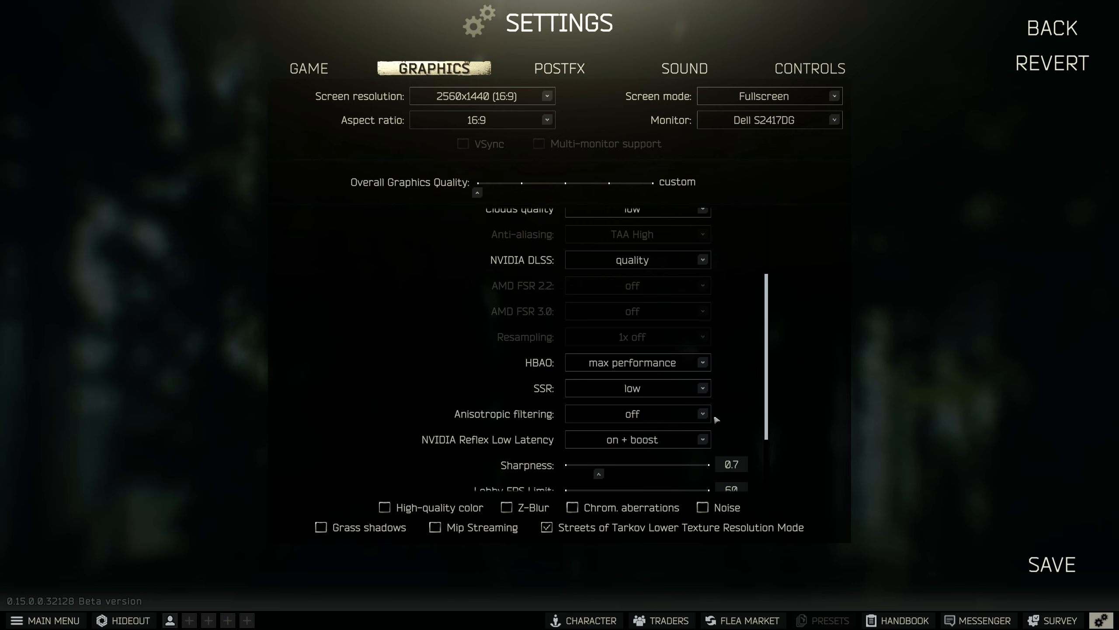
scroll(down, 3)
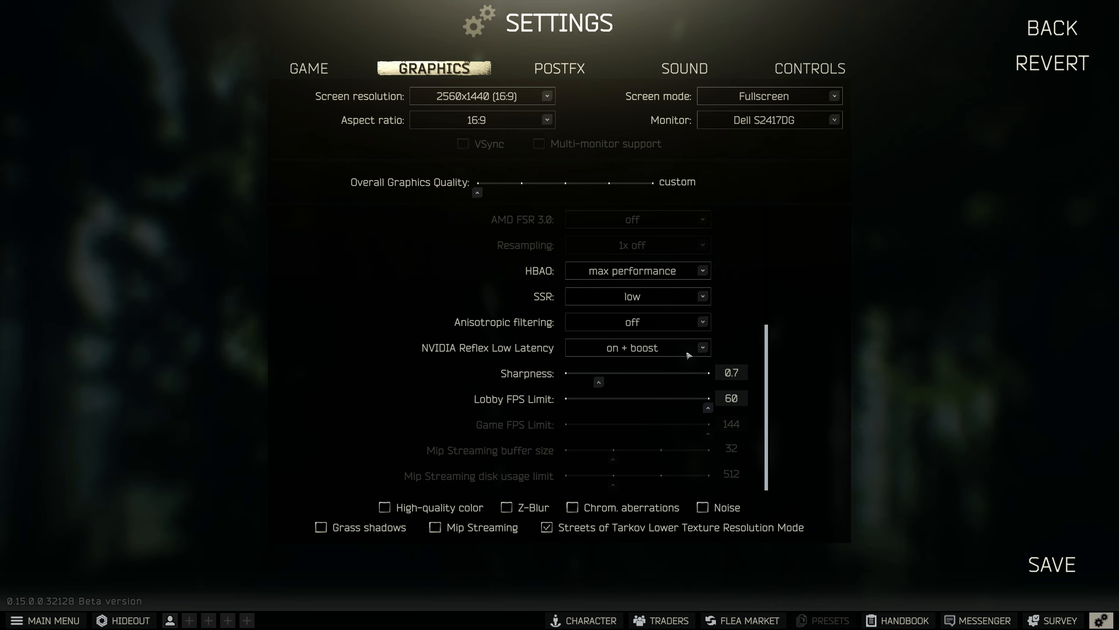
mouse_move(731, 372)
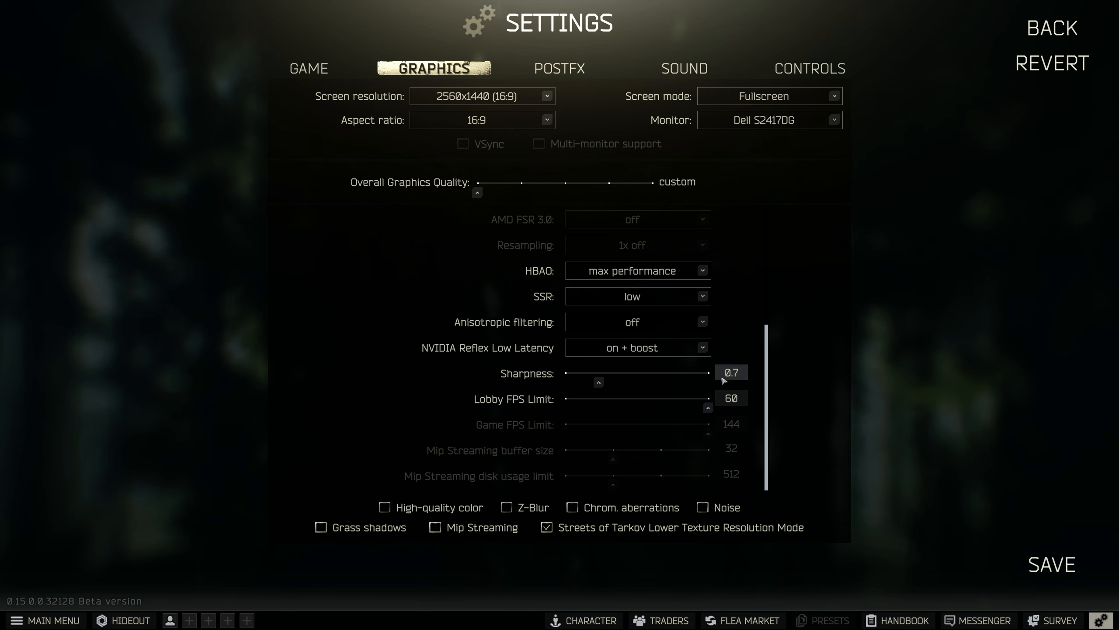
mouse_move(891, 457)
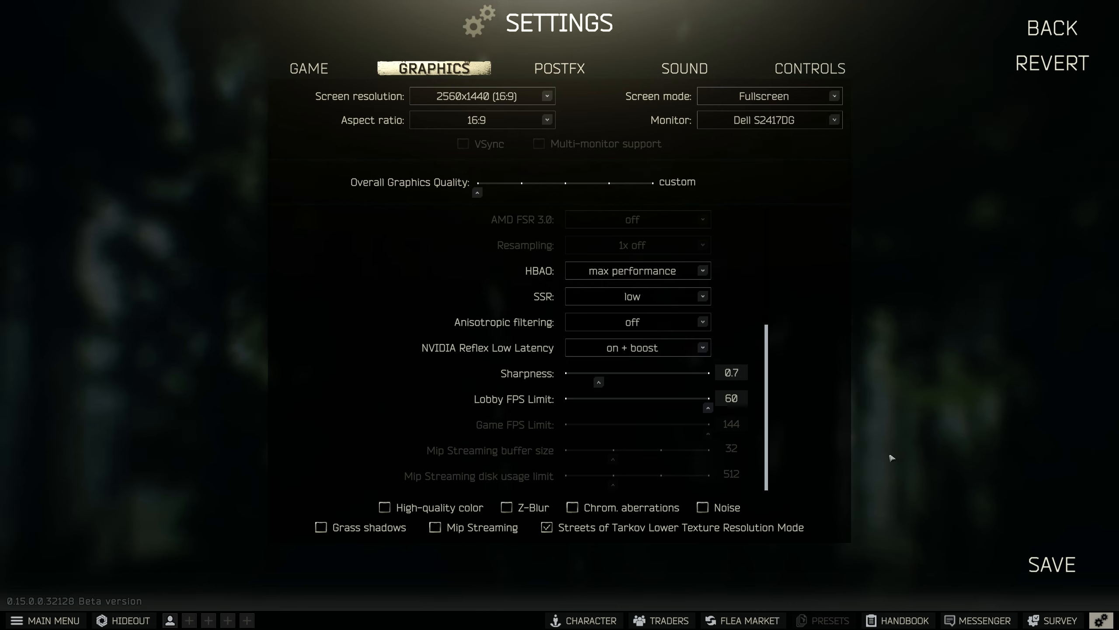
mouse_move(749, 459)
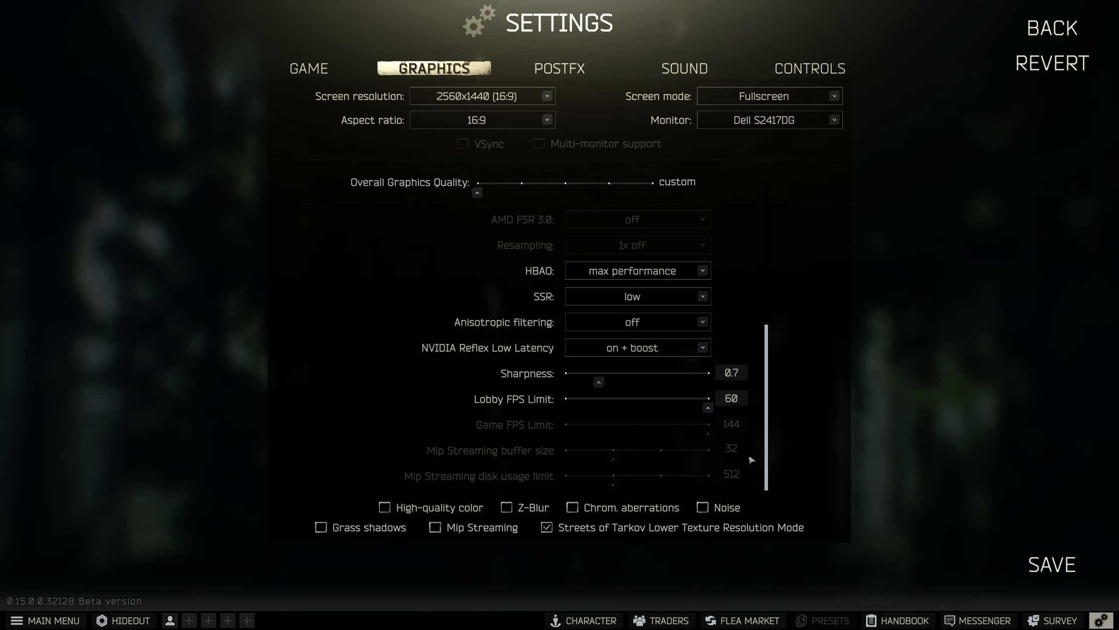
mouse_move(655, 476)
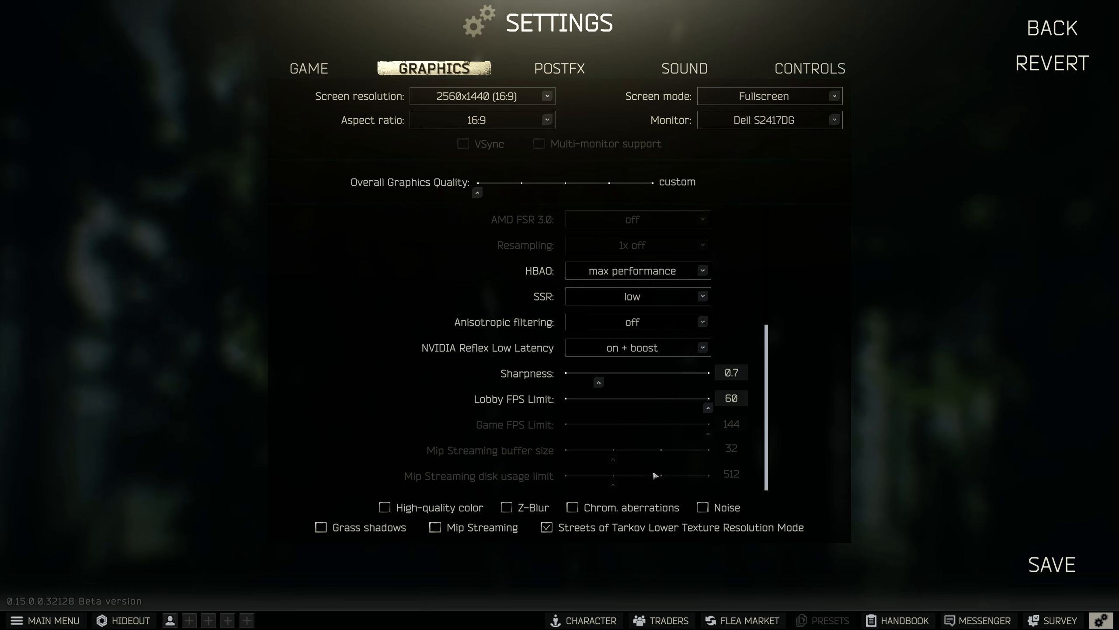
mouse_move(450, 461)
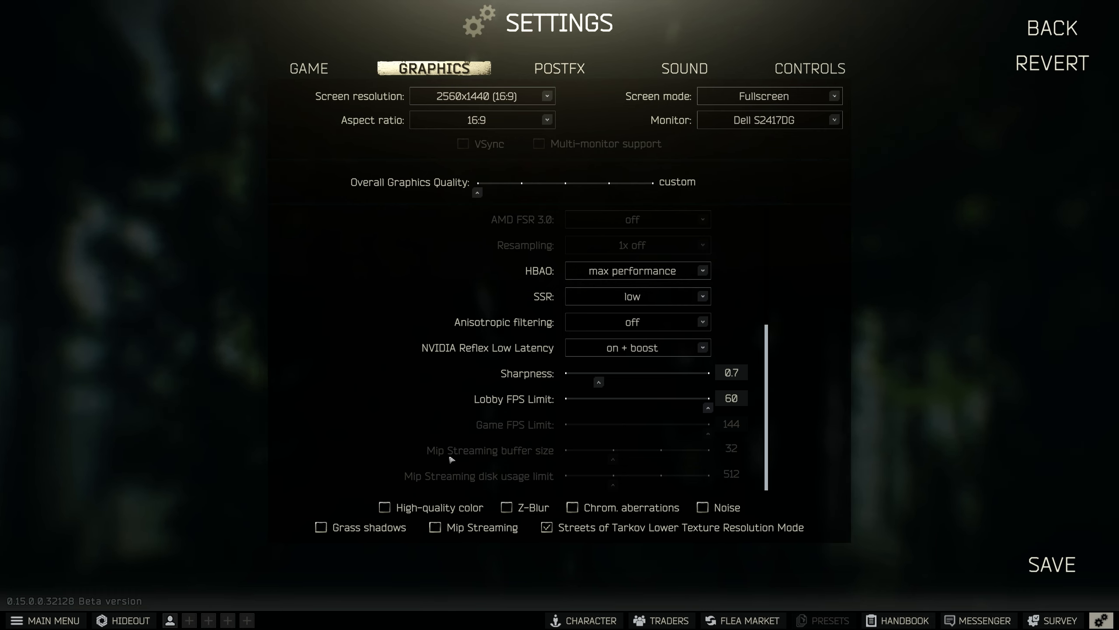
mouse_move(541, 488)
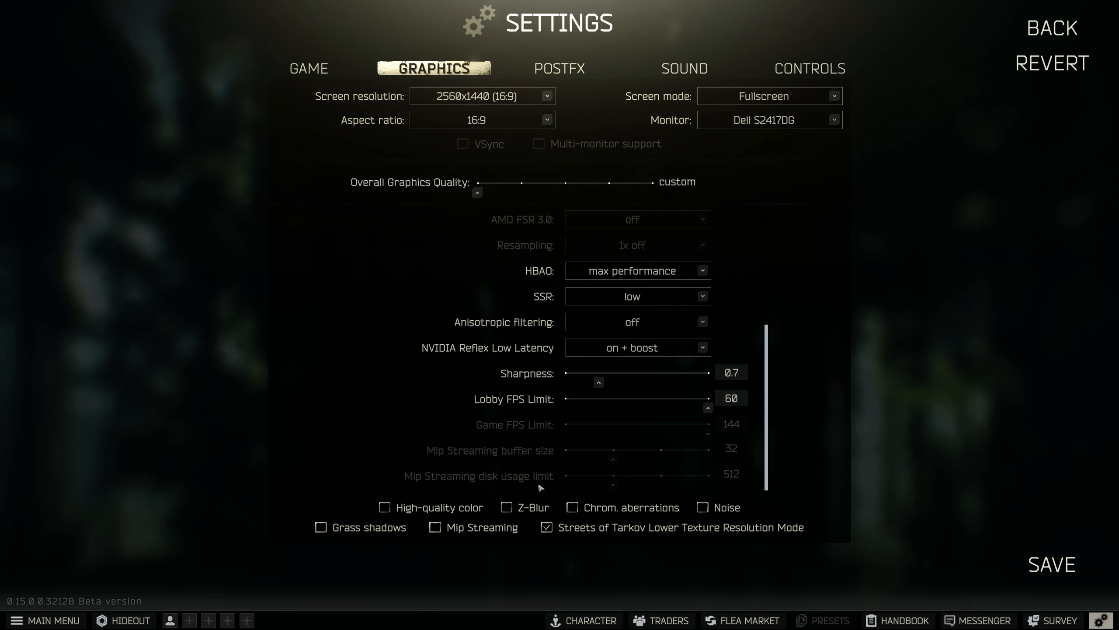
mouse_move(616, 518)
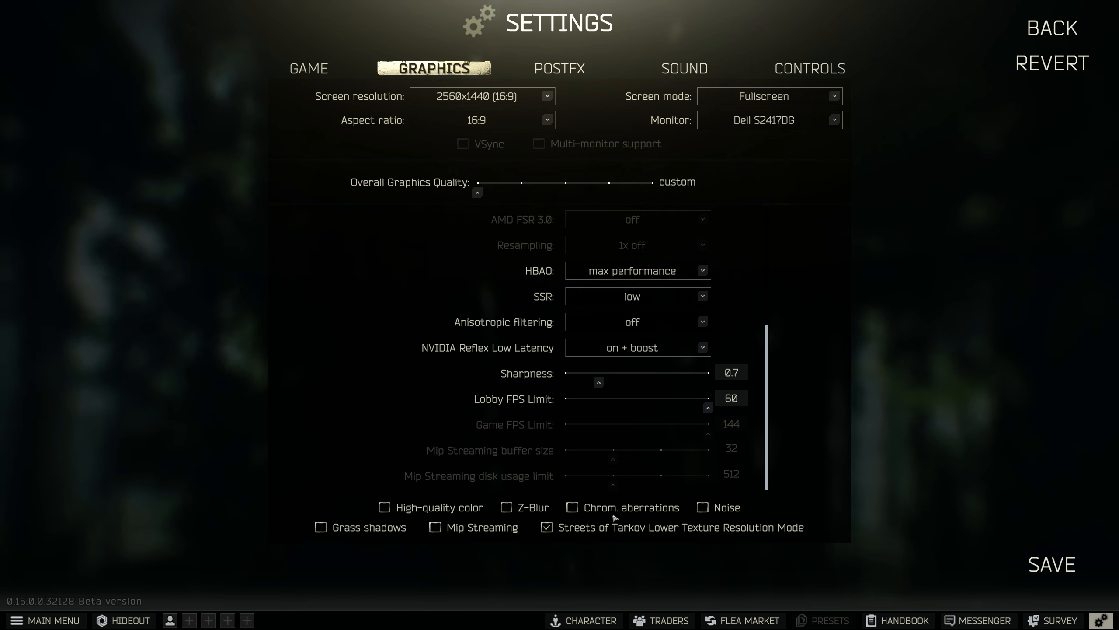
mouse_move(756, 508)
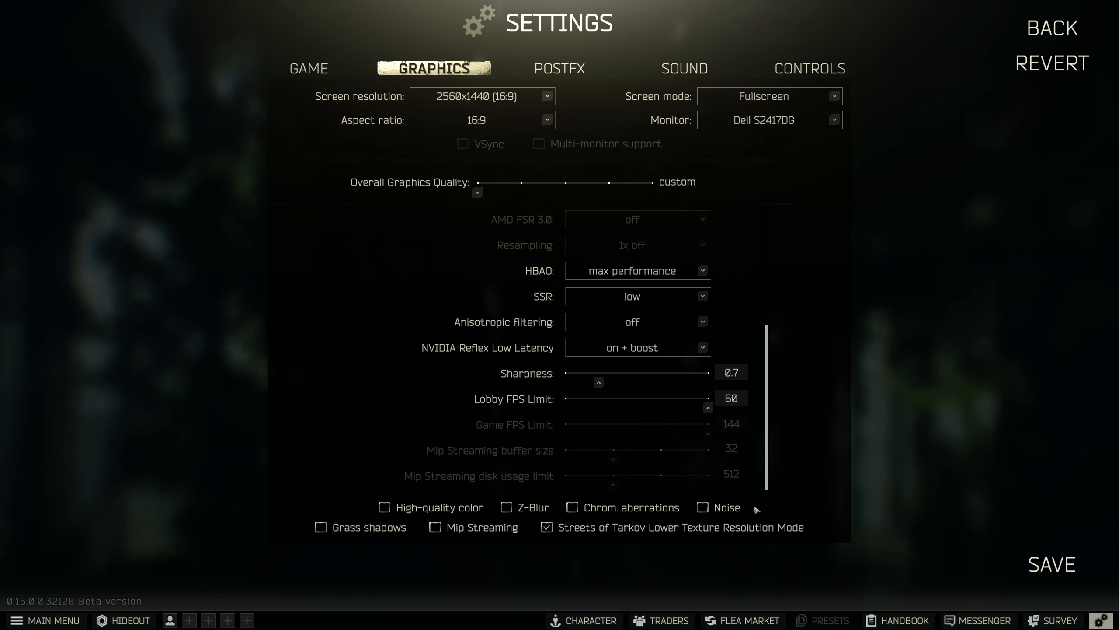
mouse_move(855, 488)
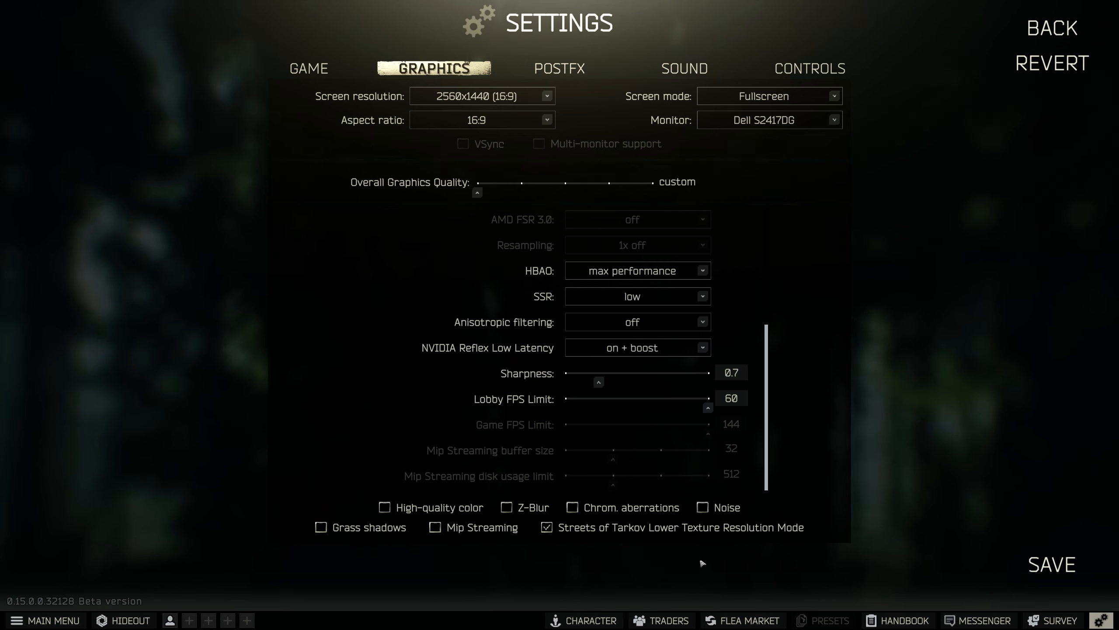
mouse_move(793, 540)
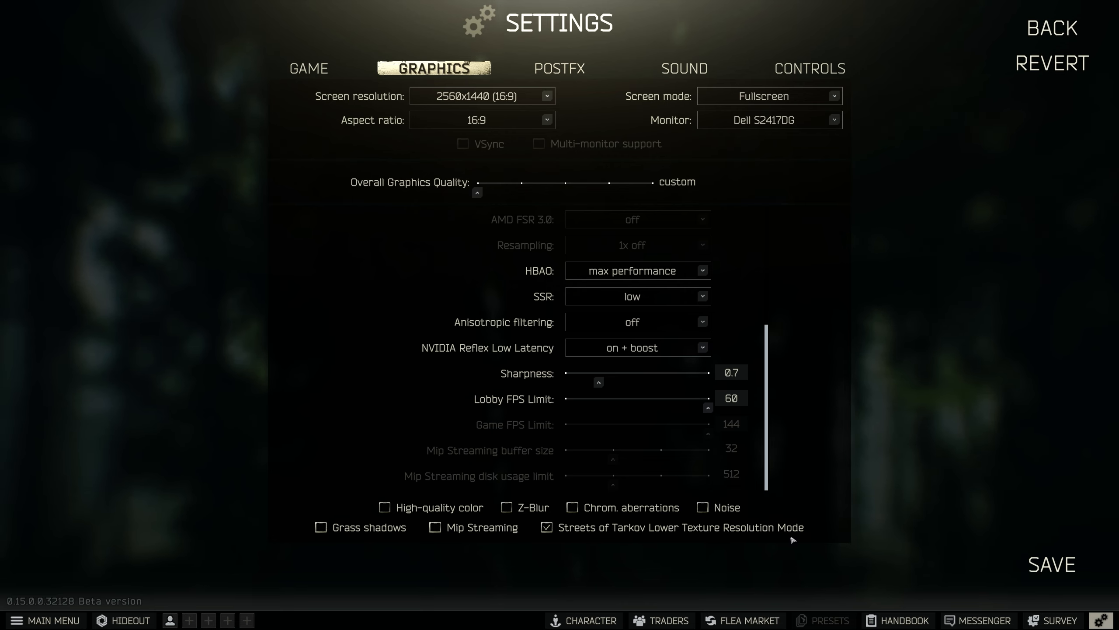
mouse_move(692, 515)
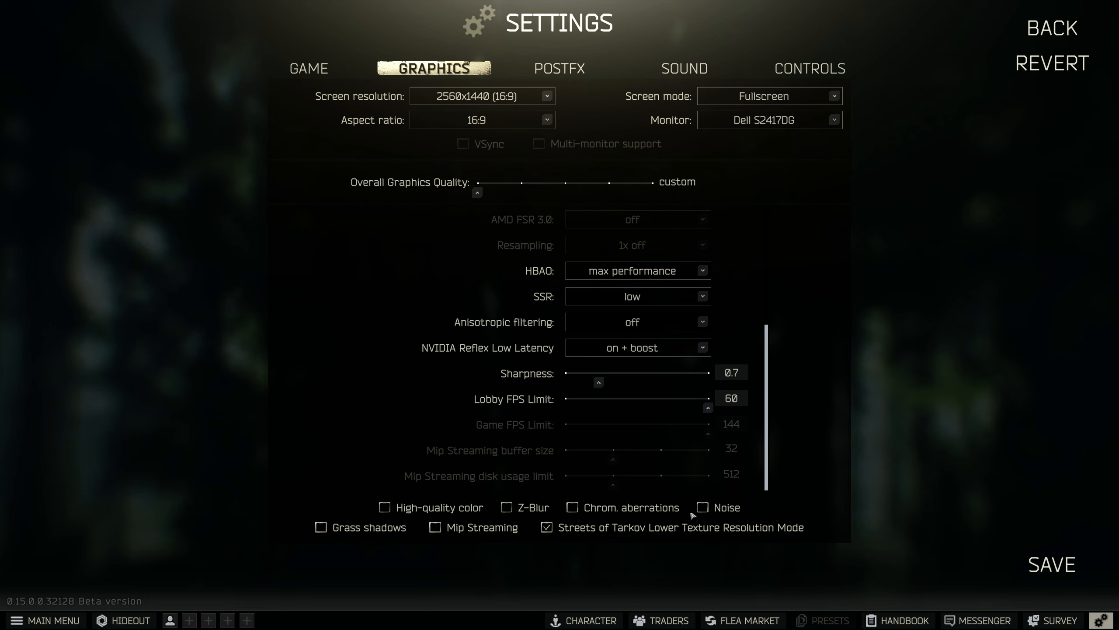
mouse_move(735, 453)
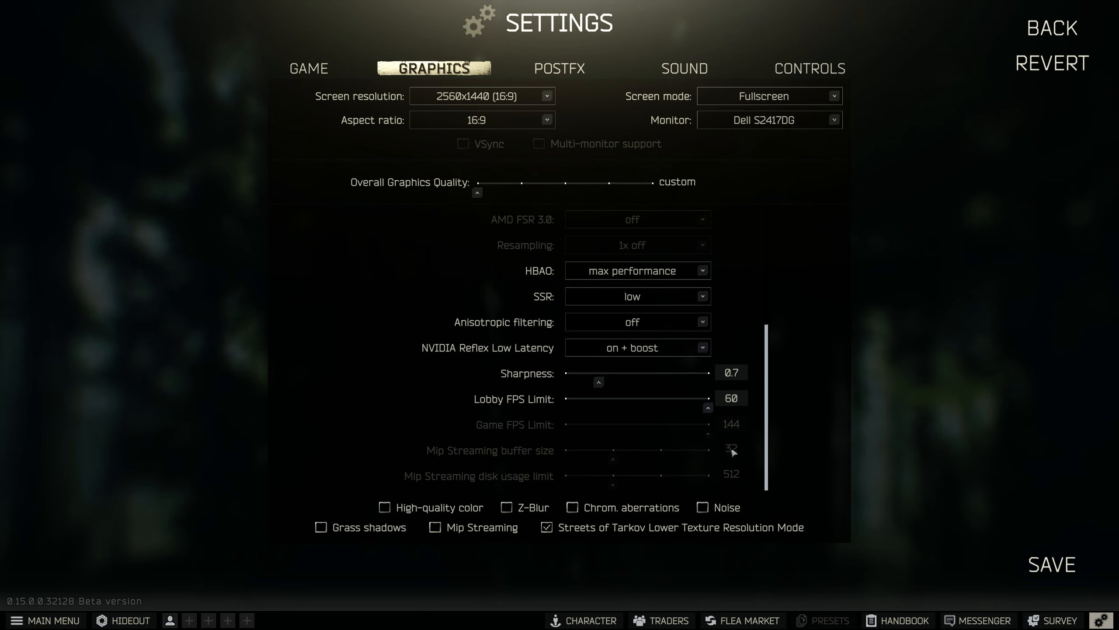
mouse_move(739, 534)
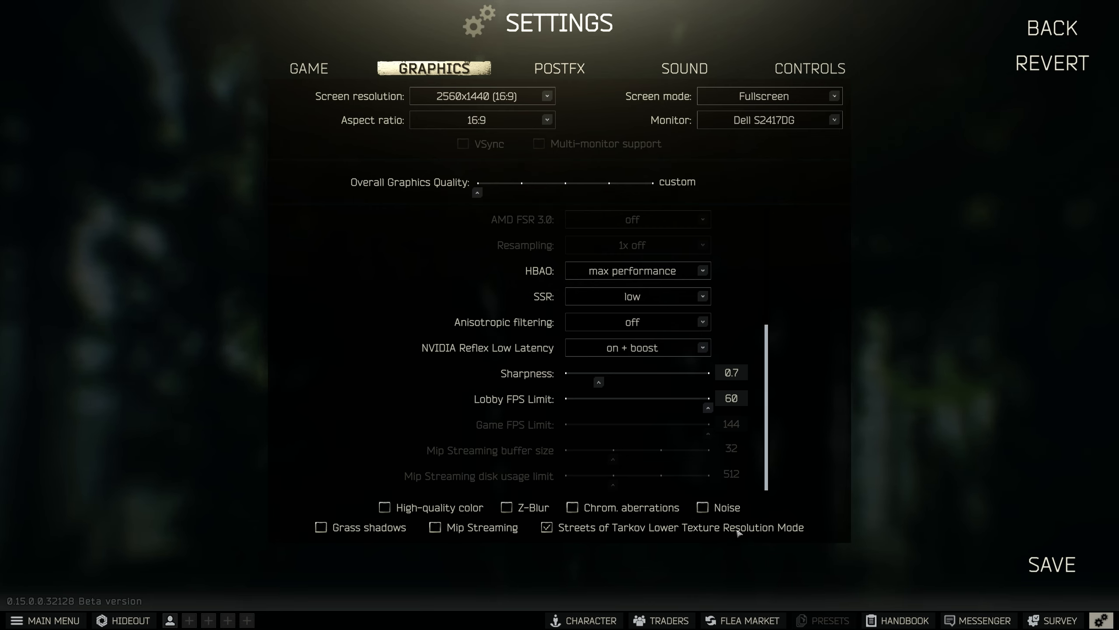
mouse_move(811, 532)
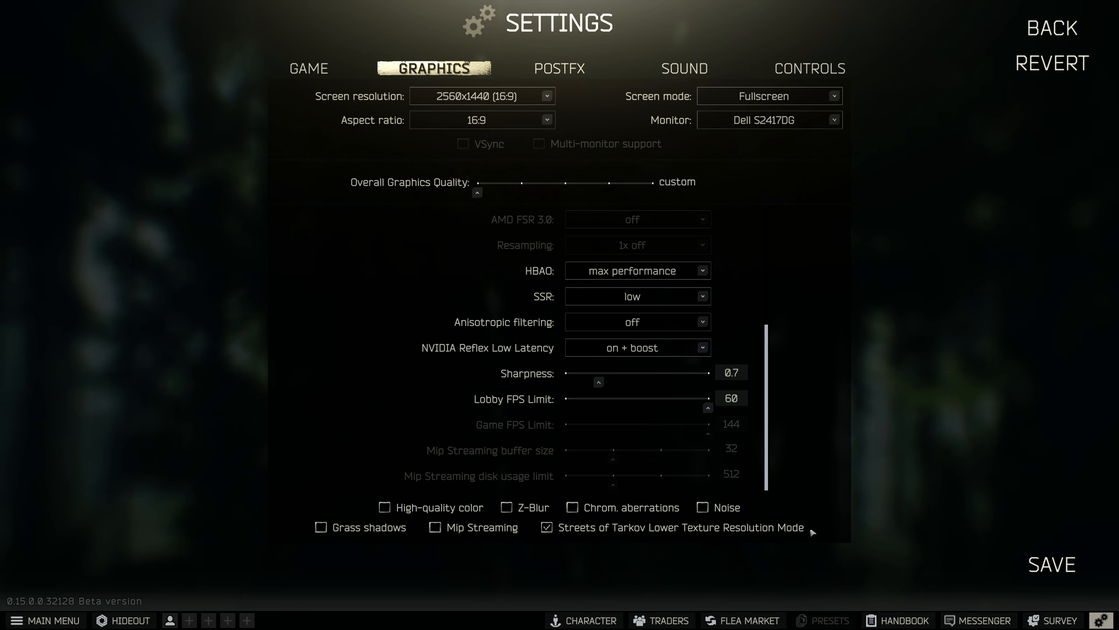
mouse_move(638, 531)
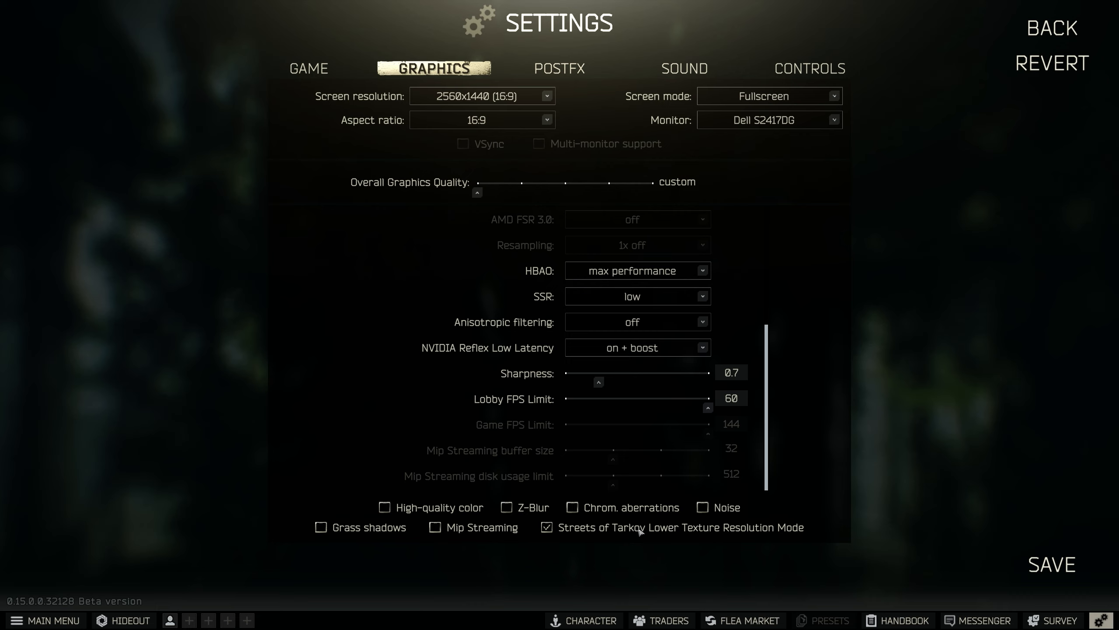
mouse_move(644, 474)
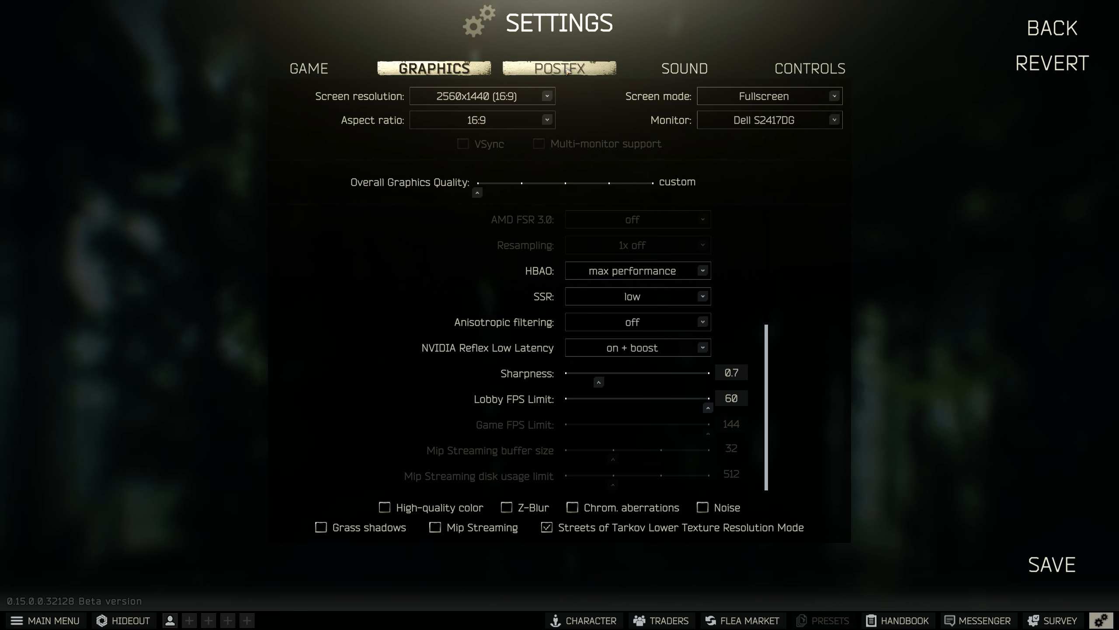
Show the PostFX settings with Brightness 30, Saturation 20 and Clarity 70
click(559, 68)
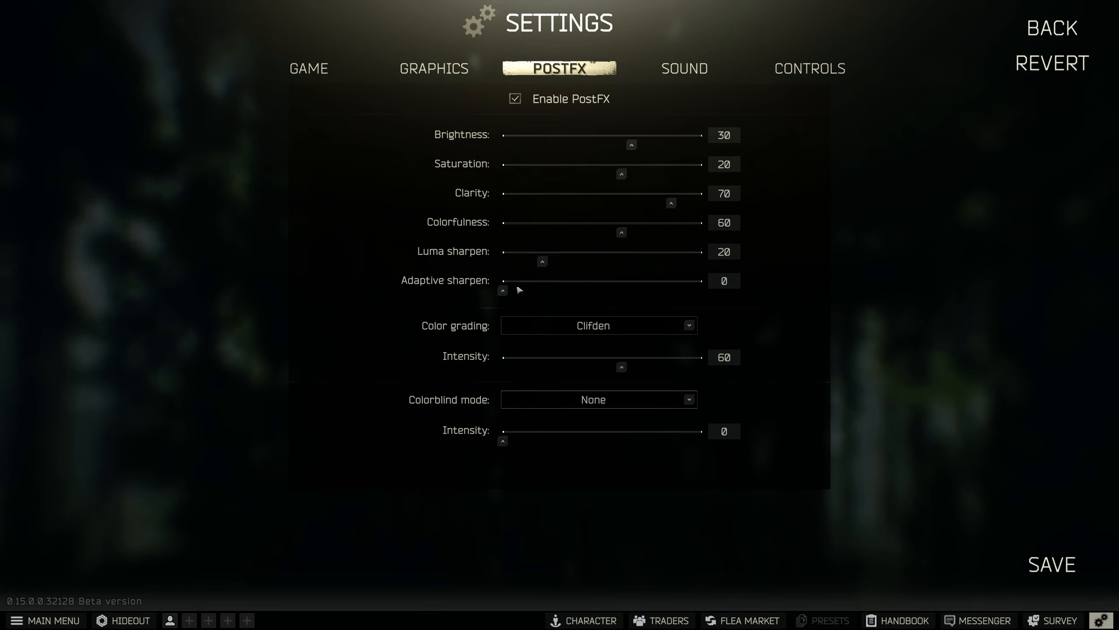
mouse_move(326, 354)
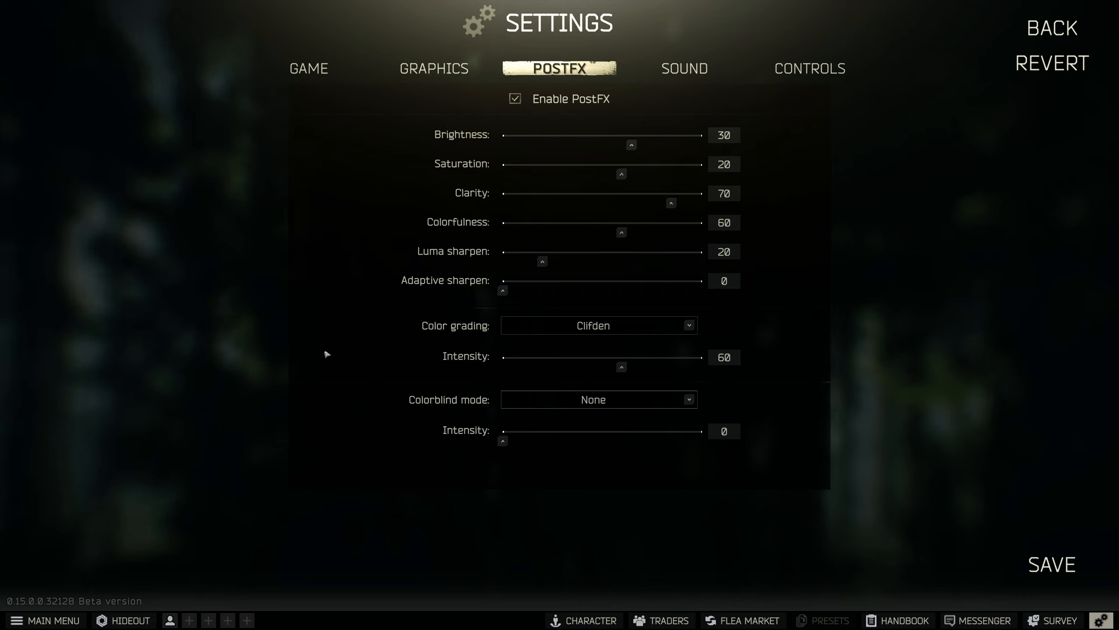
mouse_move(510, 477)
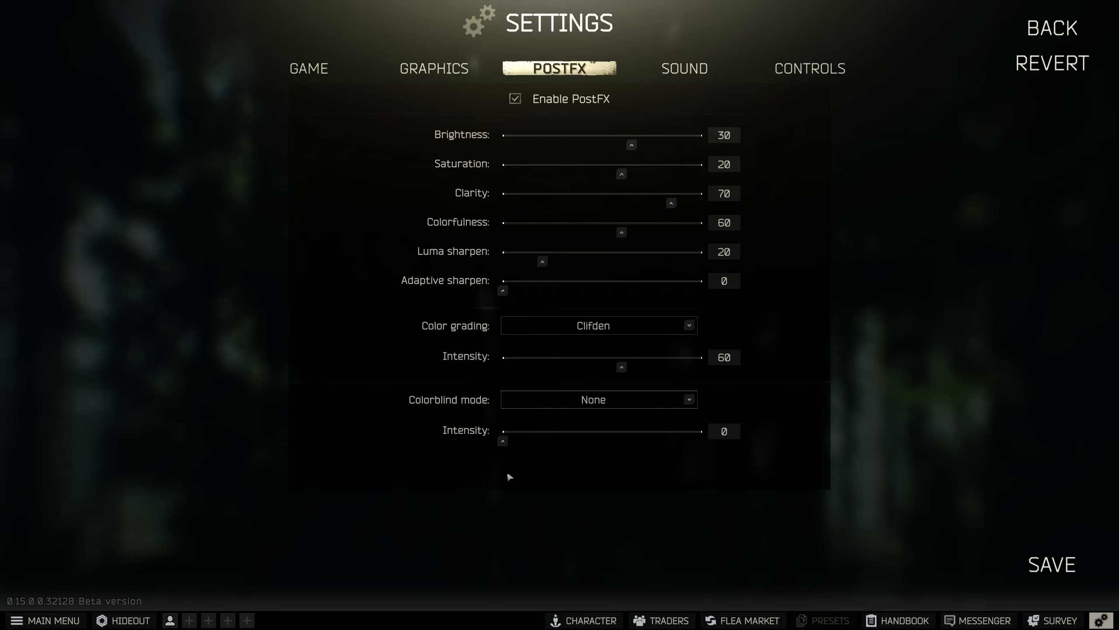
mouse_move(795, 34)
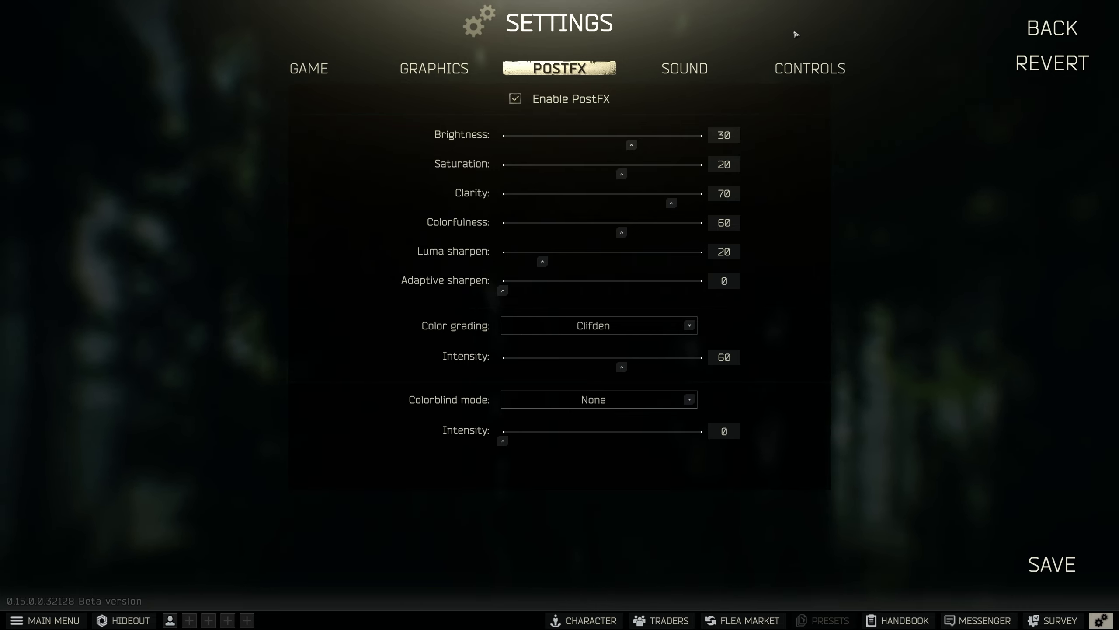
mouse_move(664, 107)
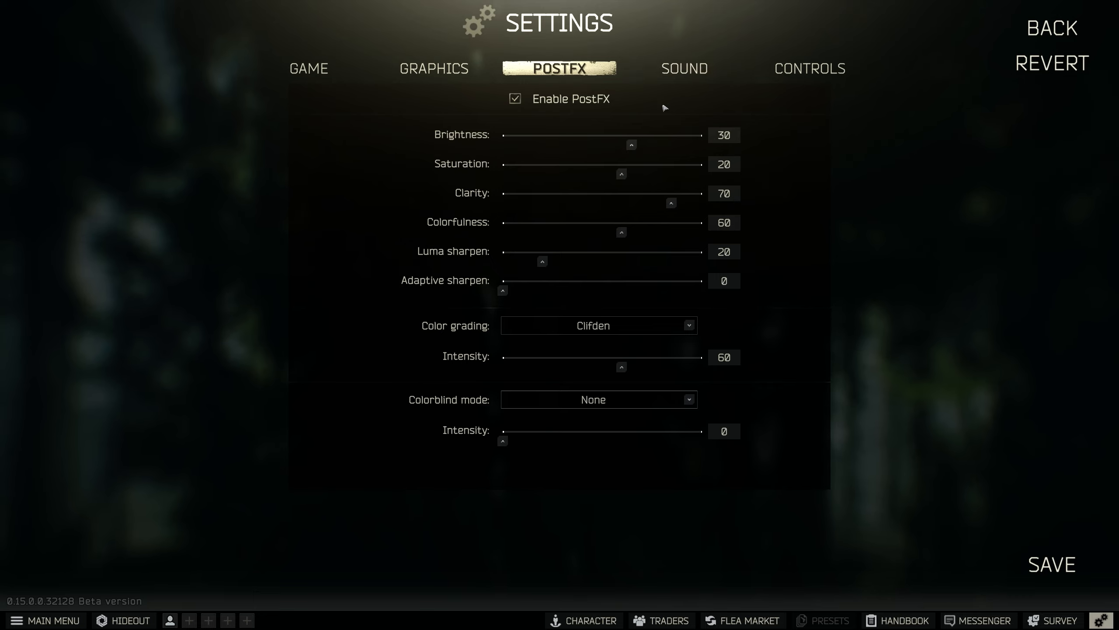
mouse_move(759, 119)
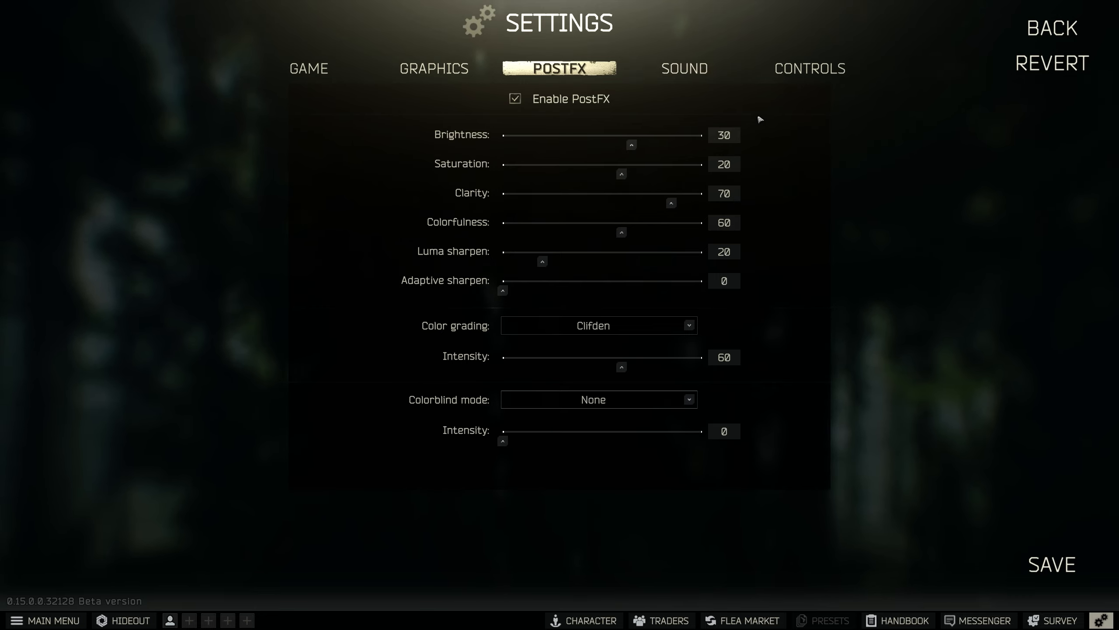
mouse_move(810, 68)
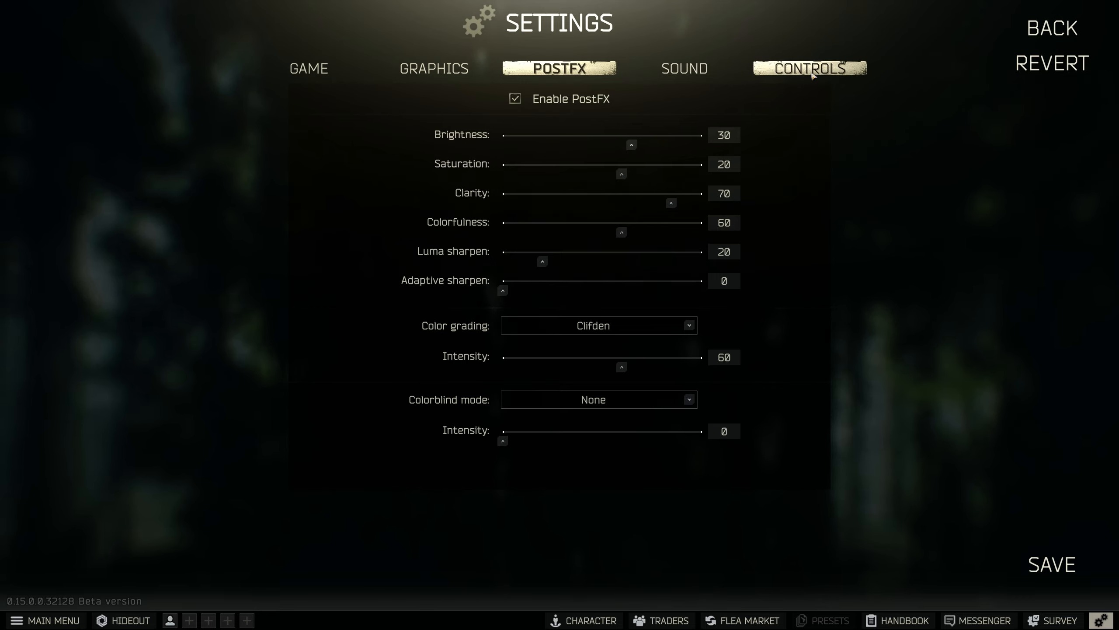
Show the Controls bindings with mouse sensitivity 0.700 and aiming sensitivity 0.500
click(808, 68)
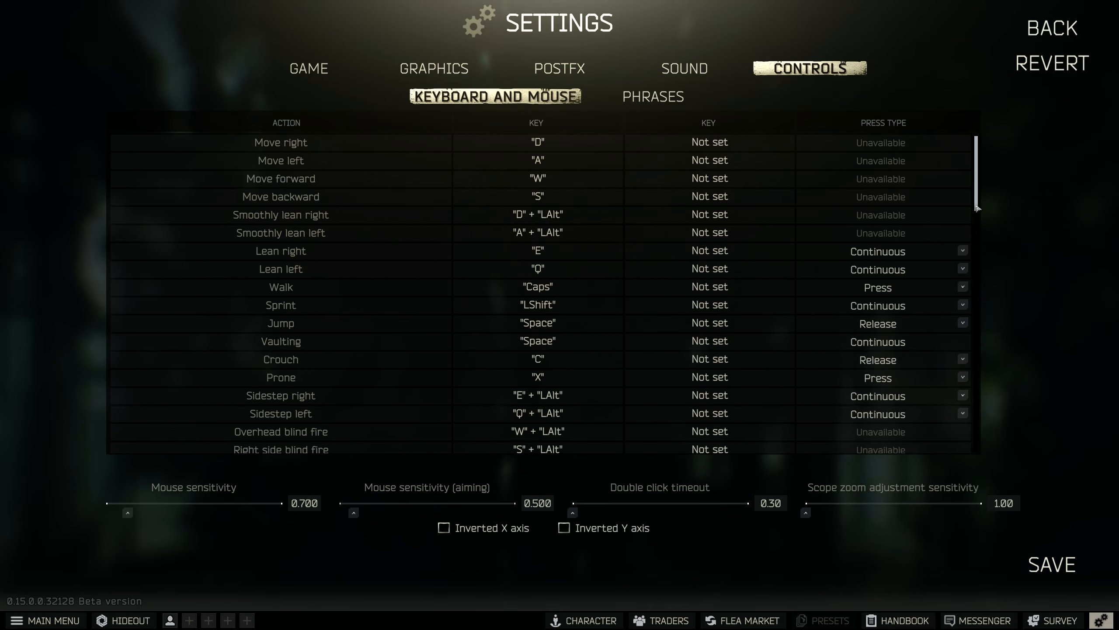
mouse_move(768, 319)
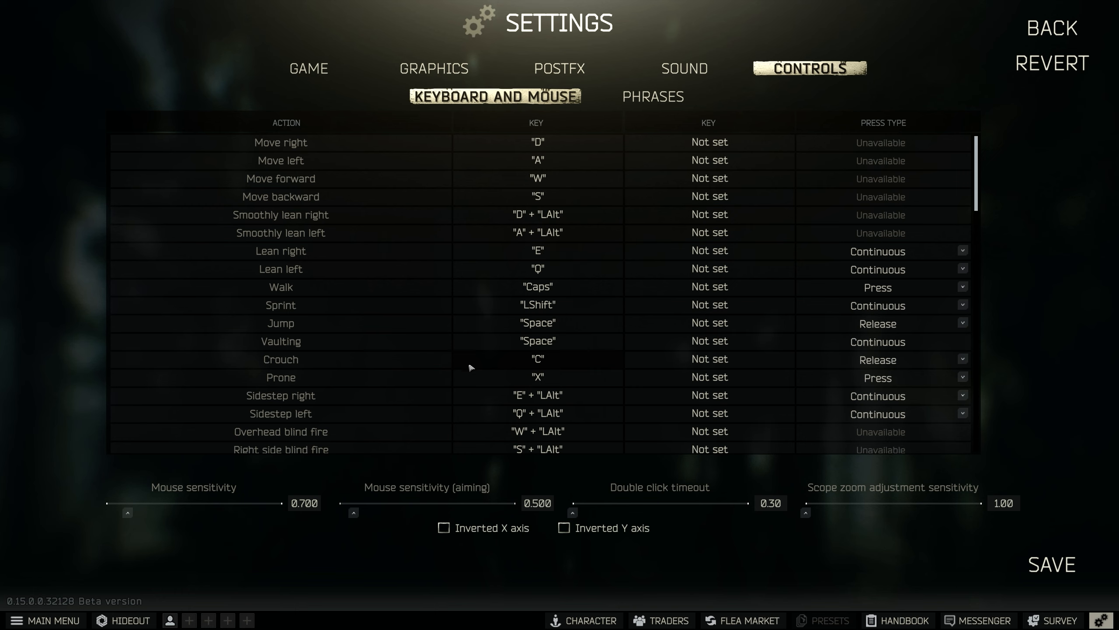
mouse_move(870, 307)
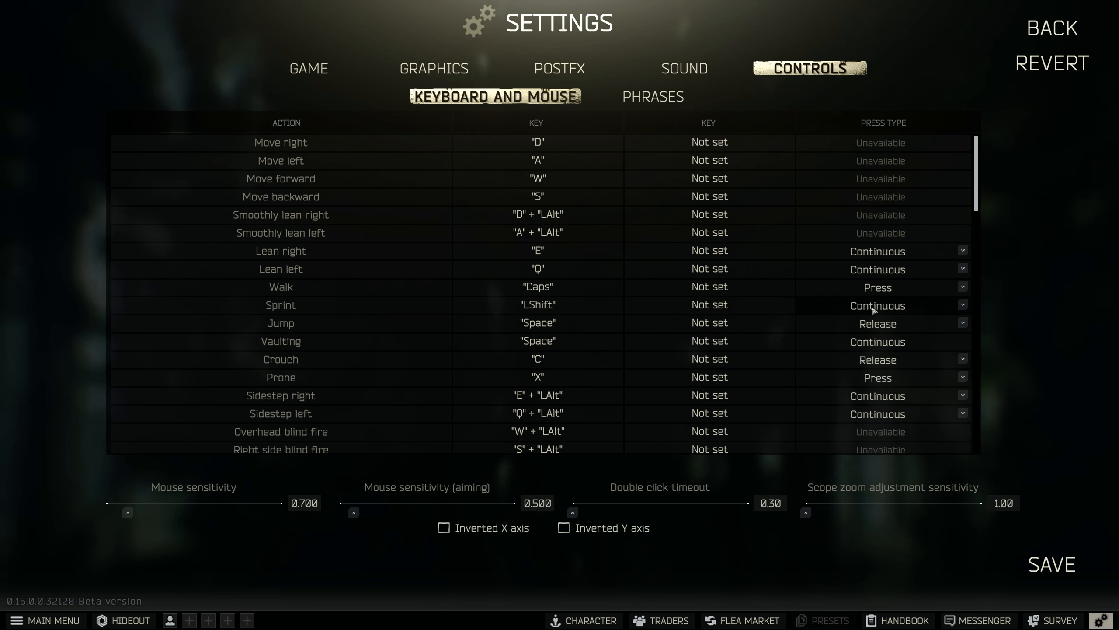
mouse_move(814, 306)
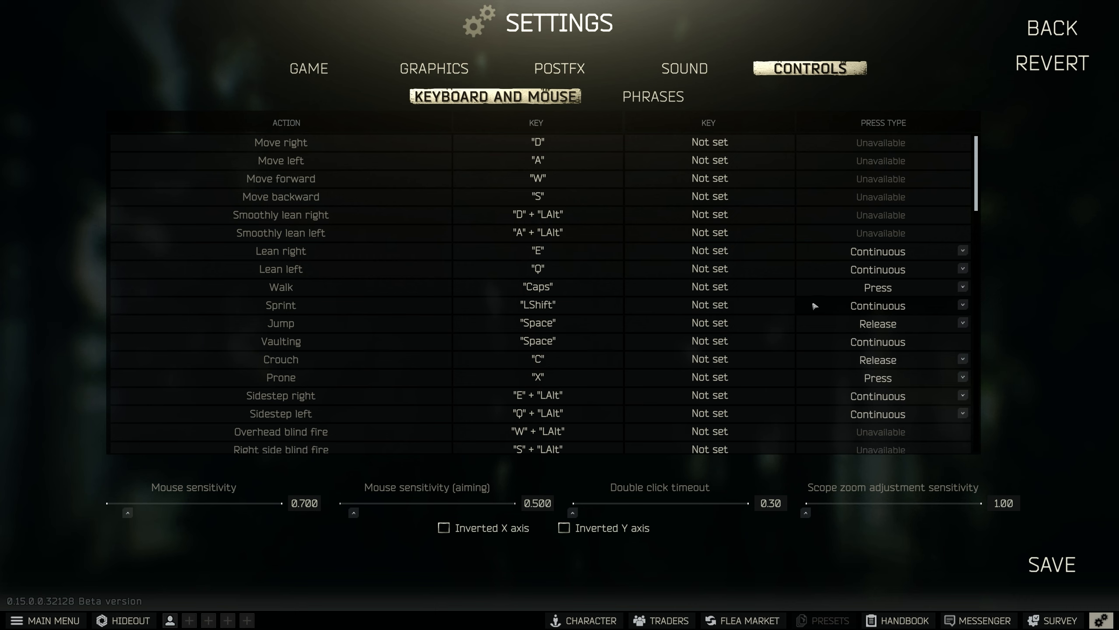
mouse_move(592, 358)
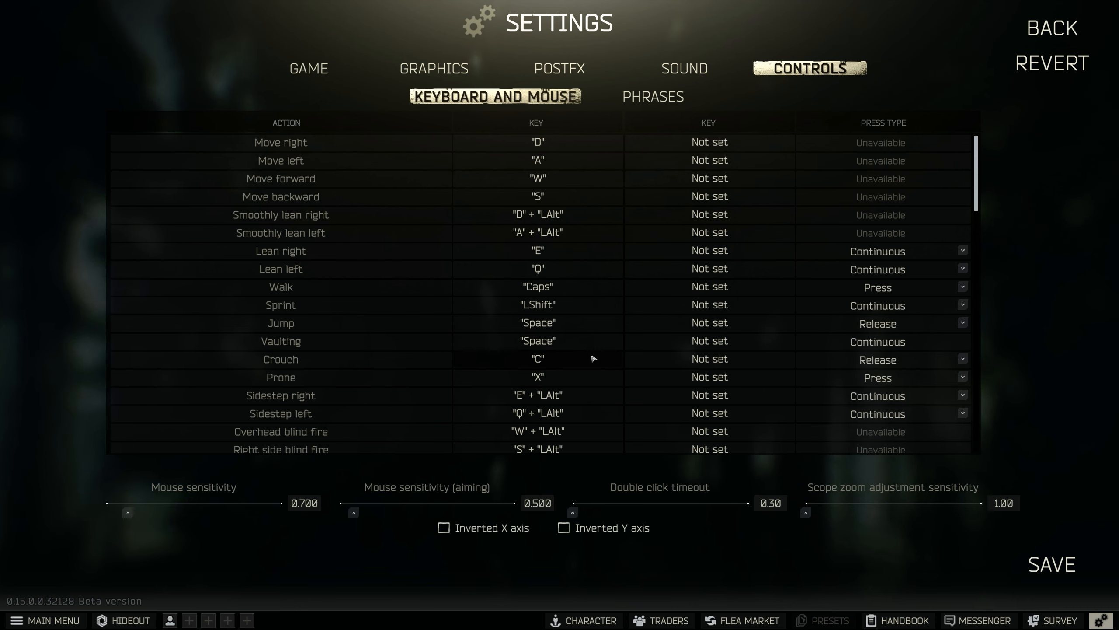